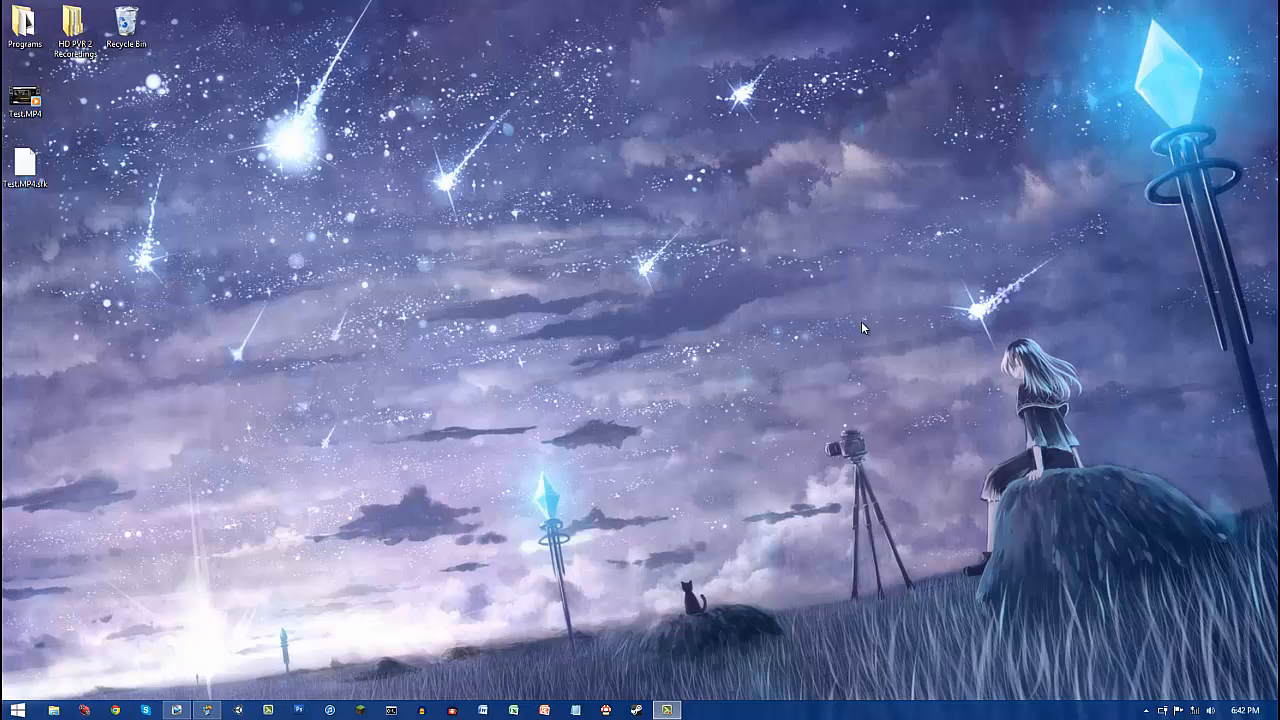
mouse_move(256, 651)
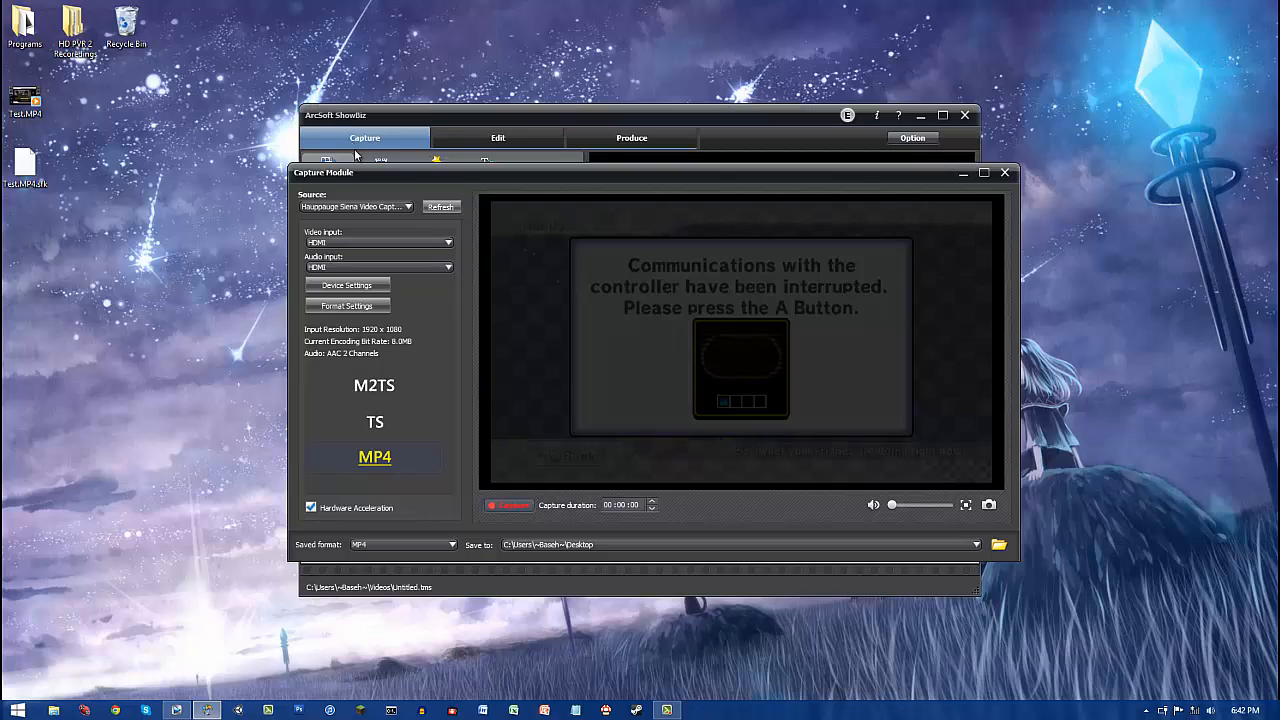
mouse_move(395, 307)
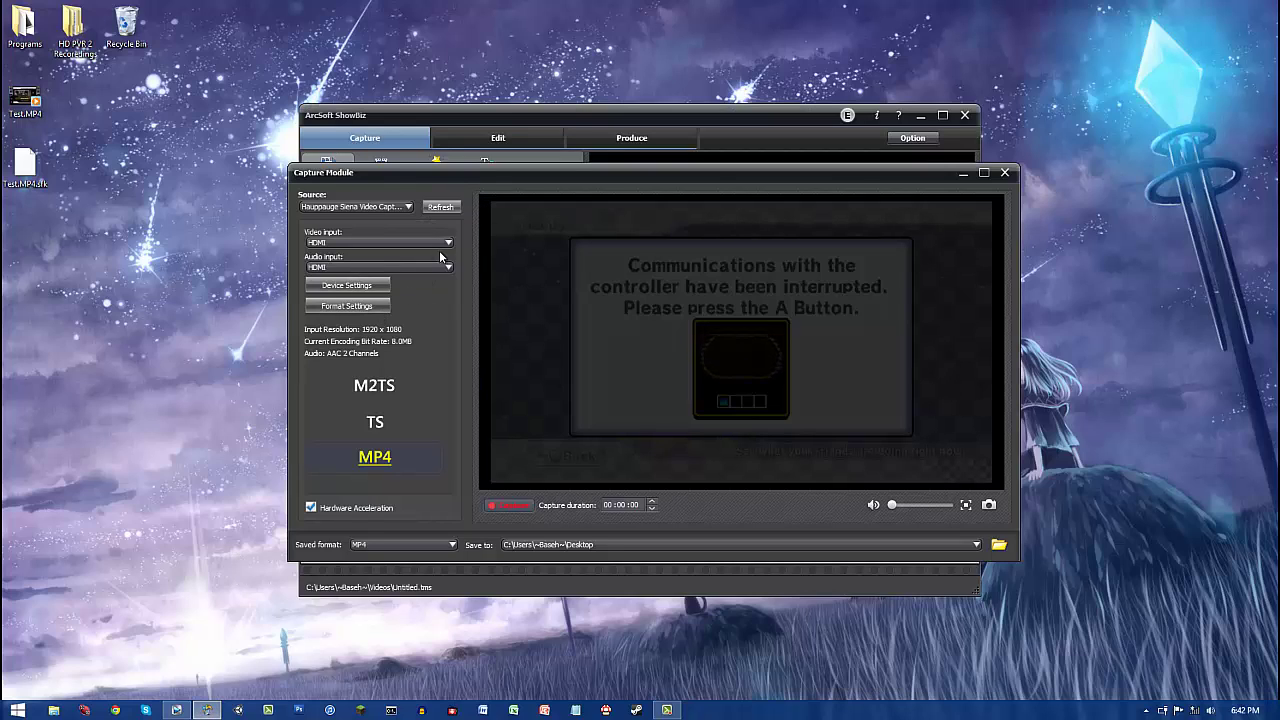
mouse_move(347, 285)
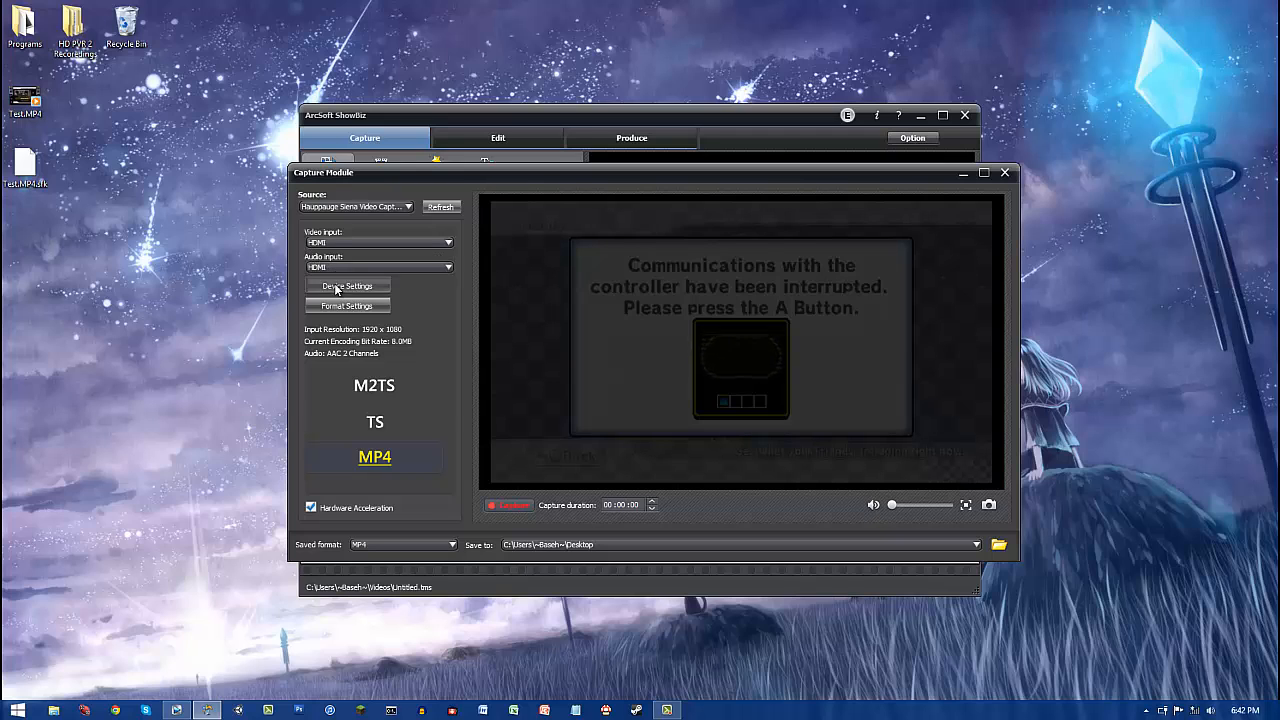
Step: Review the capture device's Video Proc Amp settings, then close the ShowBiz Capture Module
left_click(347, 286)
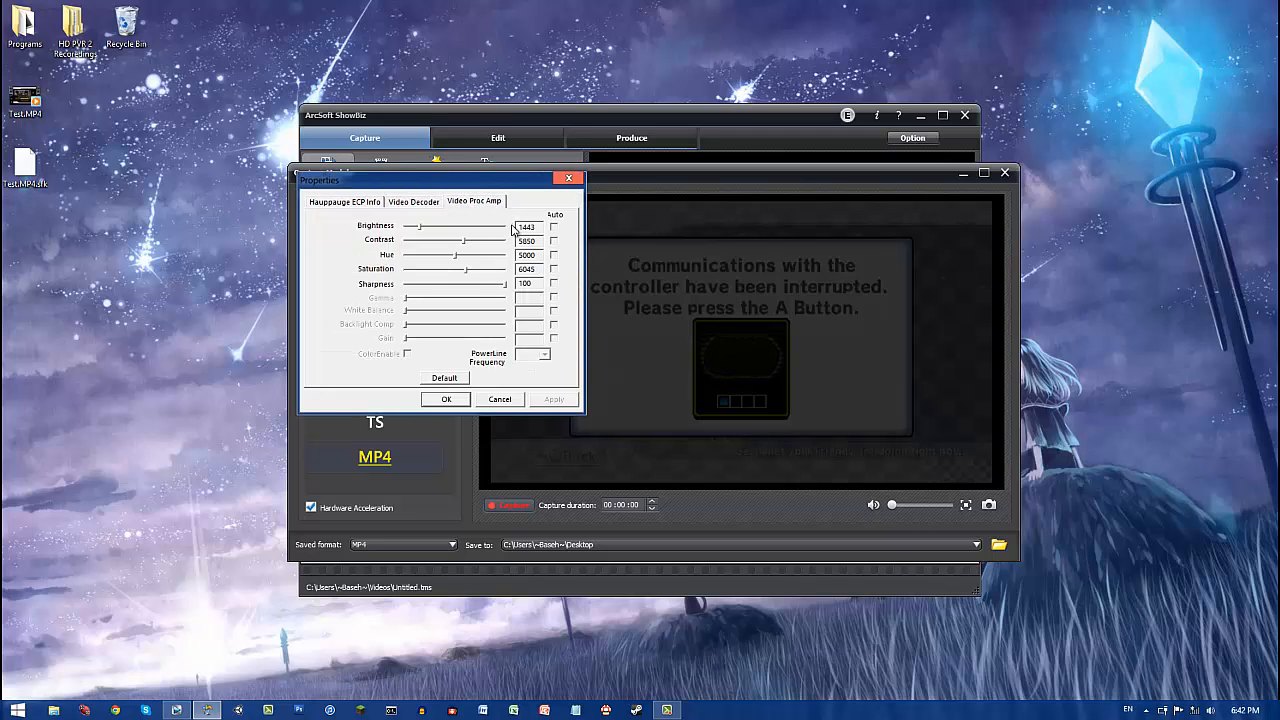
mouse_move(475, 291)
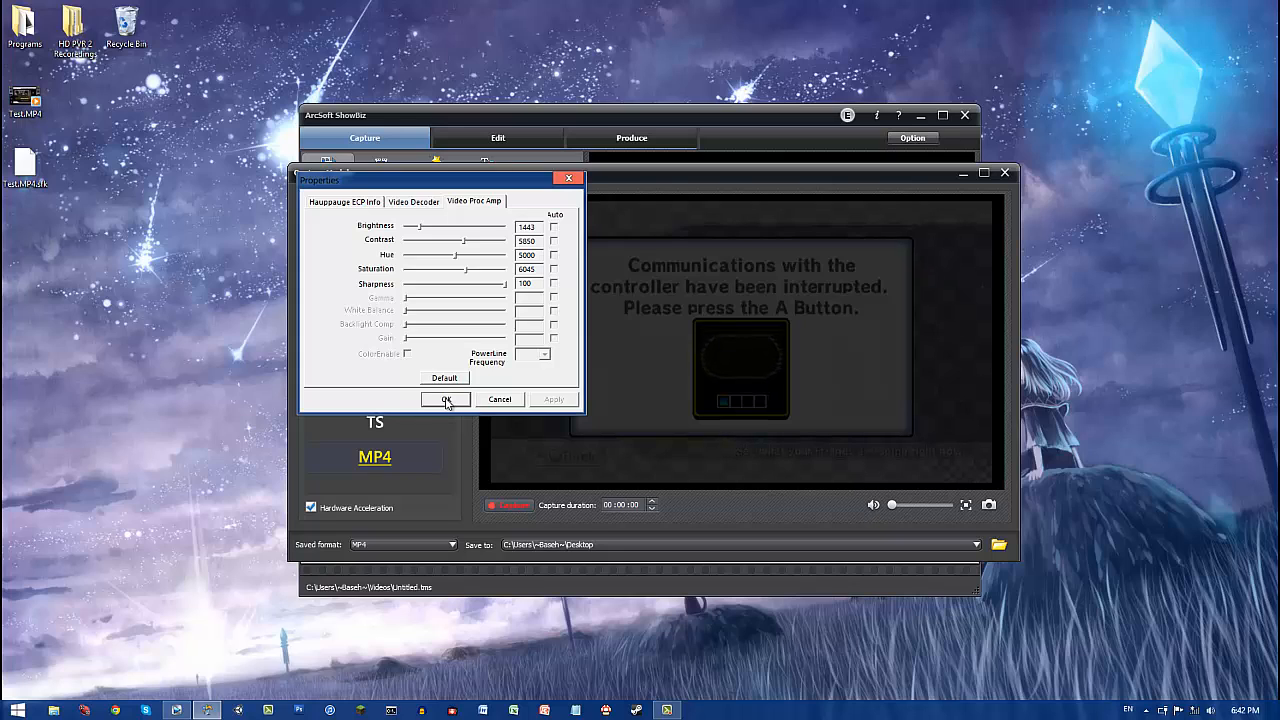
left_click(445, 399)
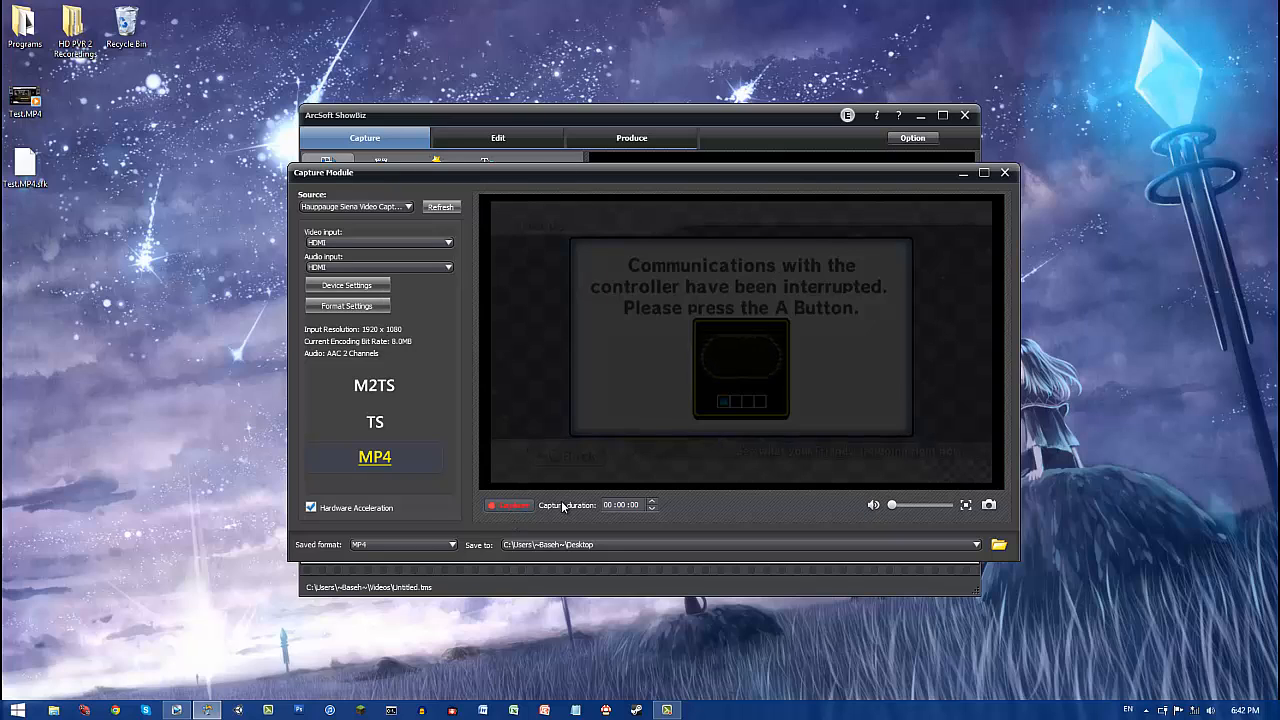
mouse_move(755, 362)
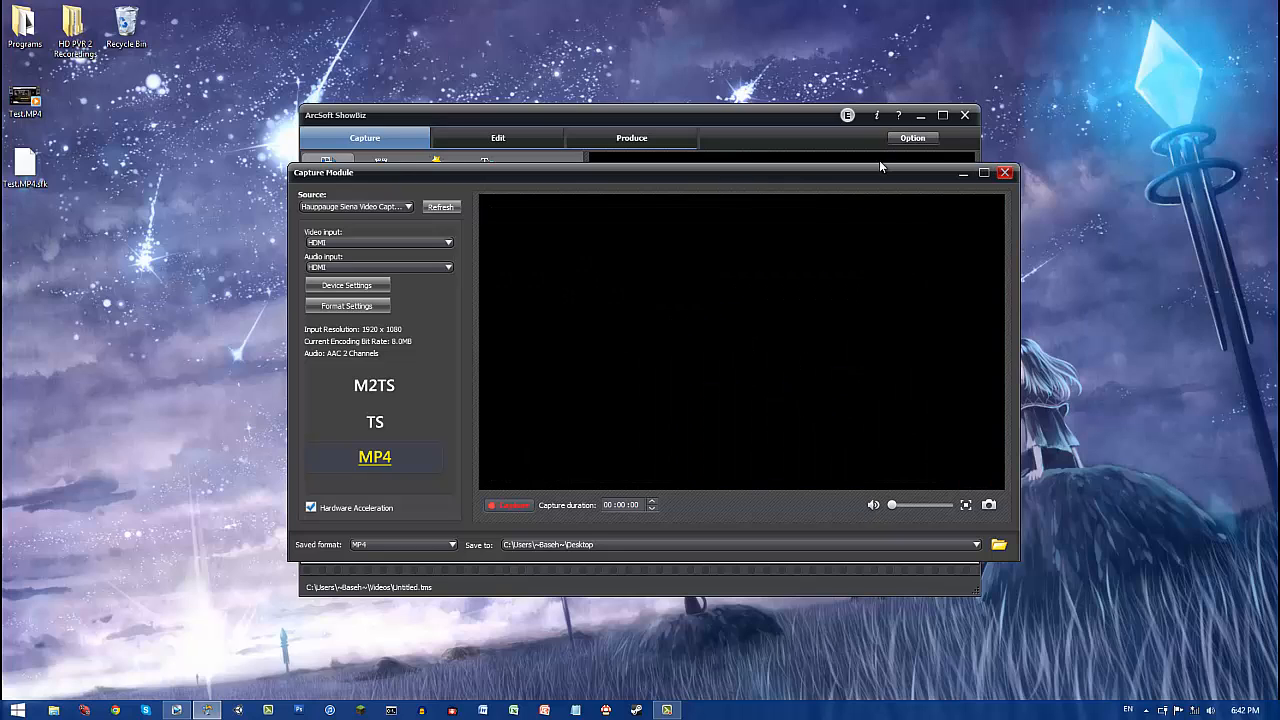
left_click(497, 137)
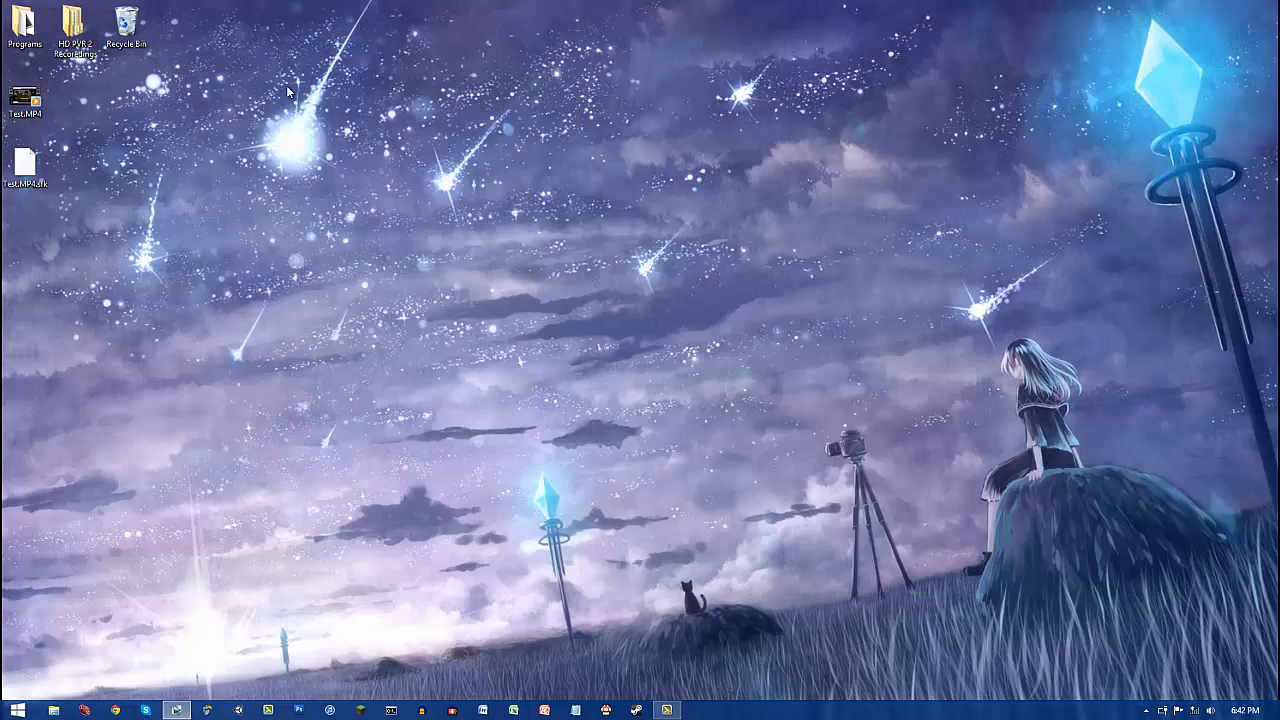
mouse_move(202, 560)
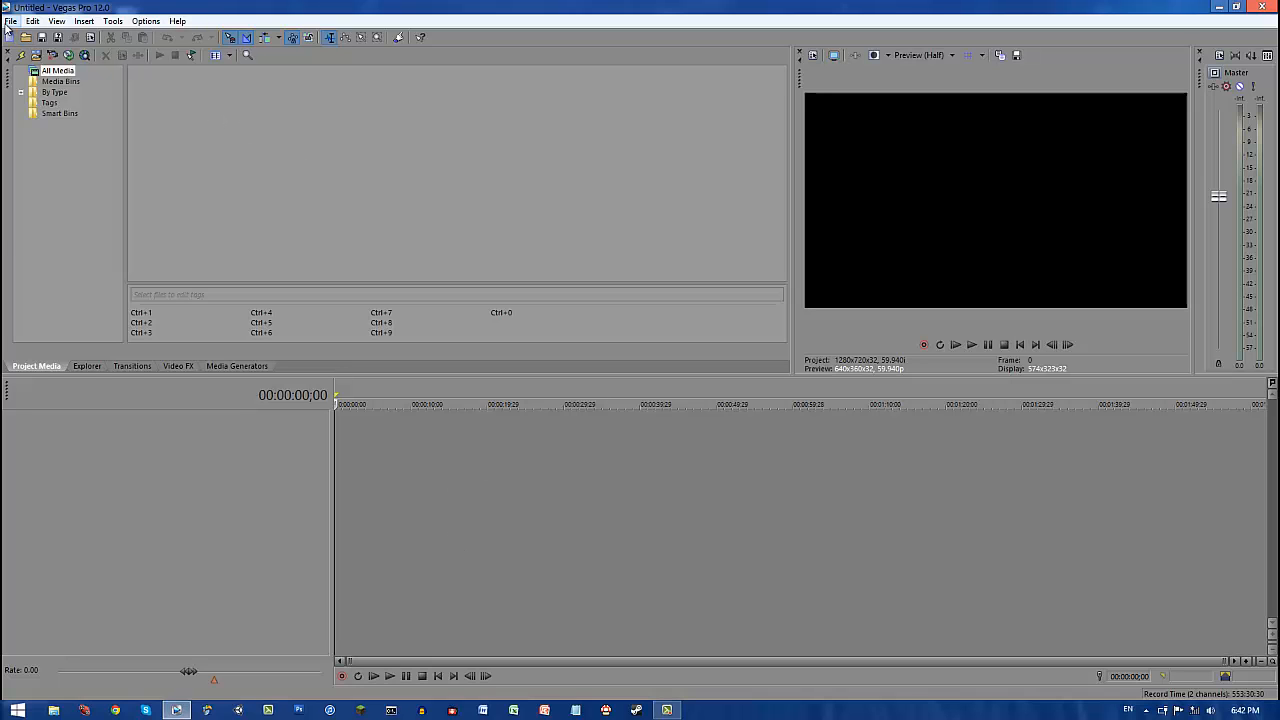
Step: Open Test.MP4 from the Desktop into the Vegas project media
left_click(10, 21)
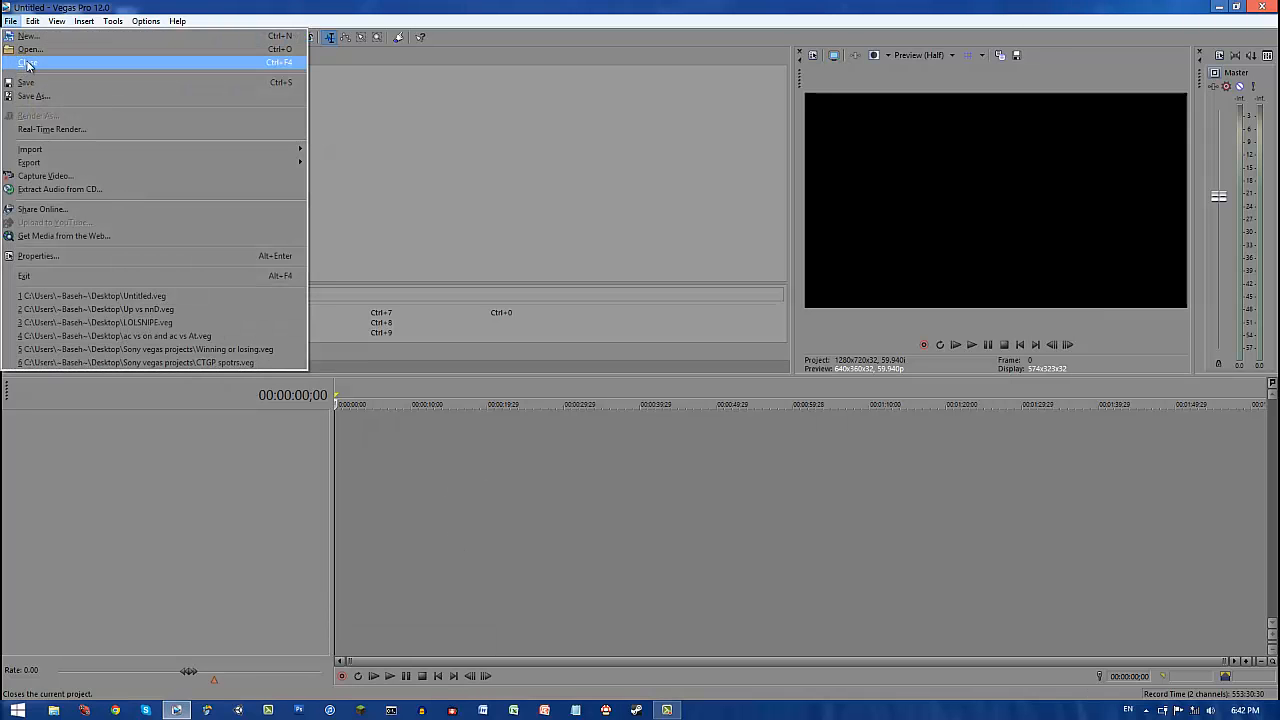
left_click(30, 49)
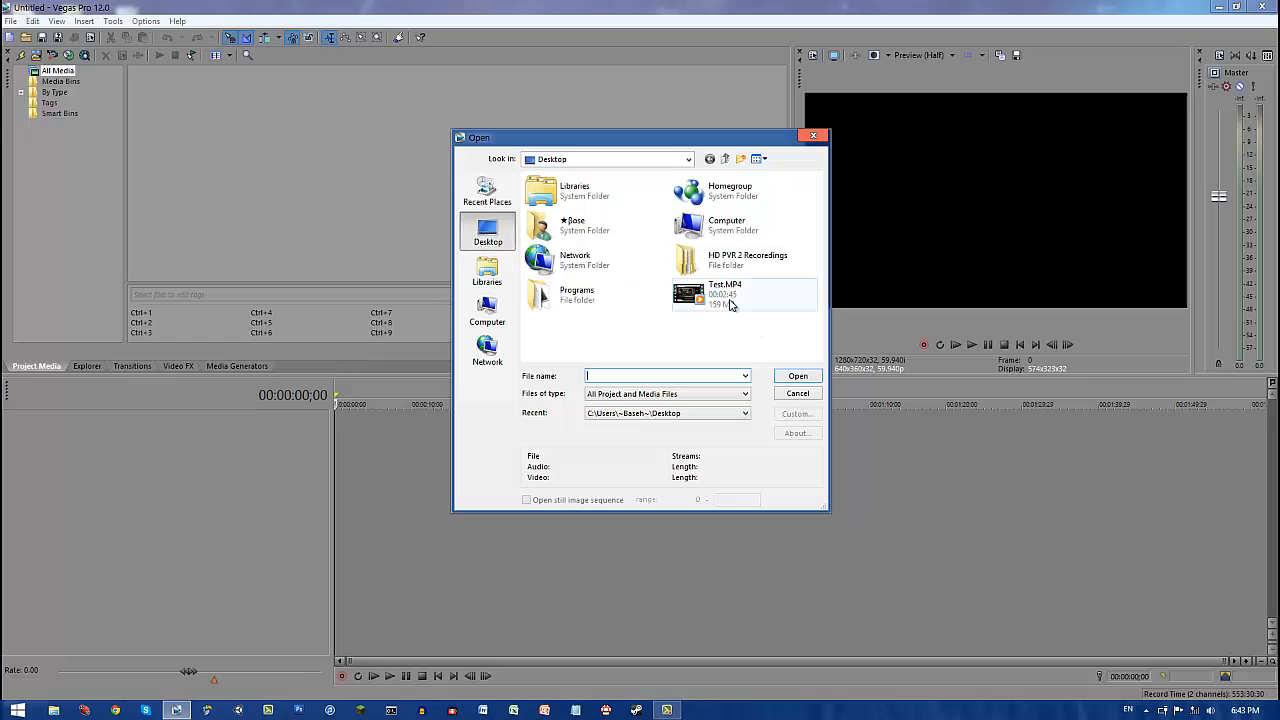
left_click(725, 294)
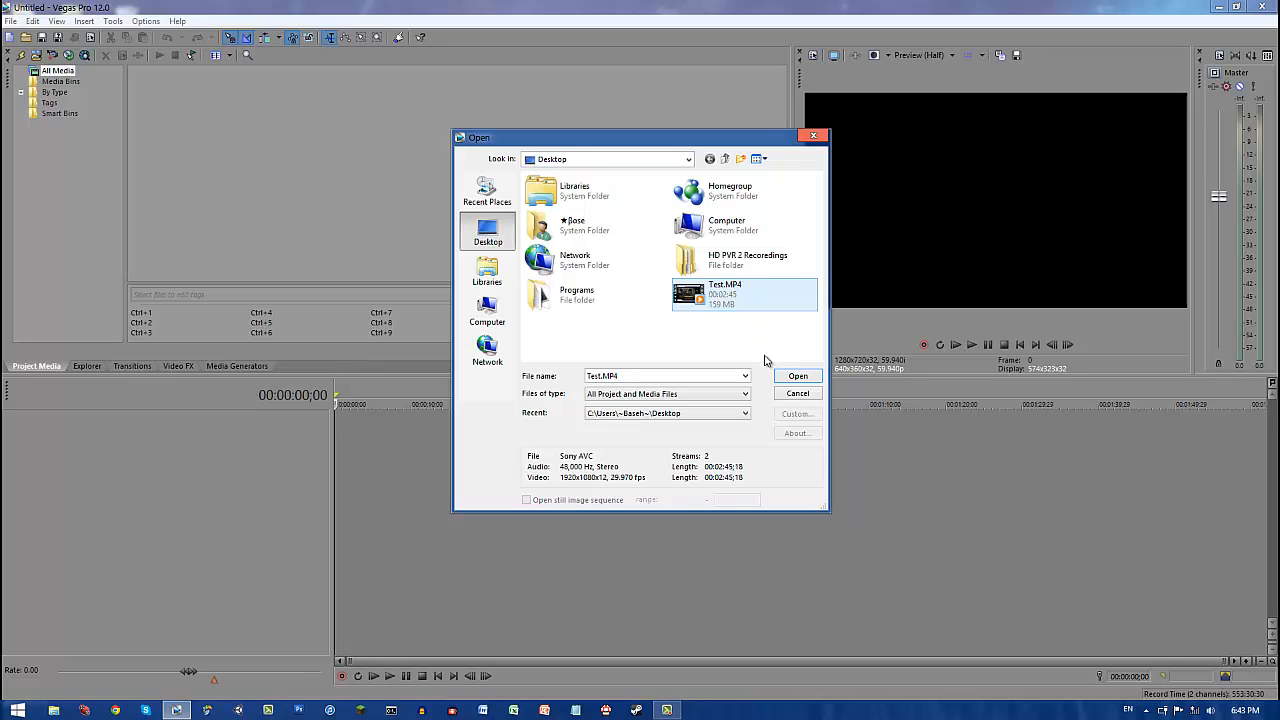
left_click(797, 376)
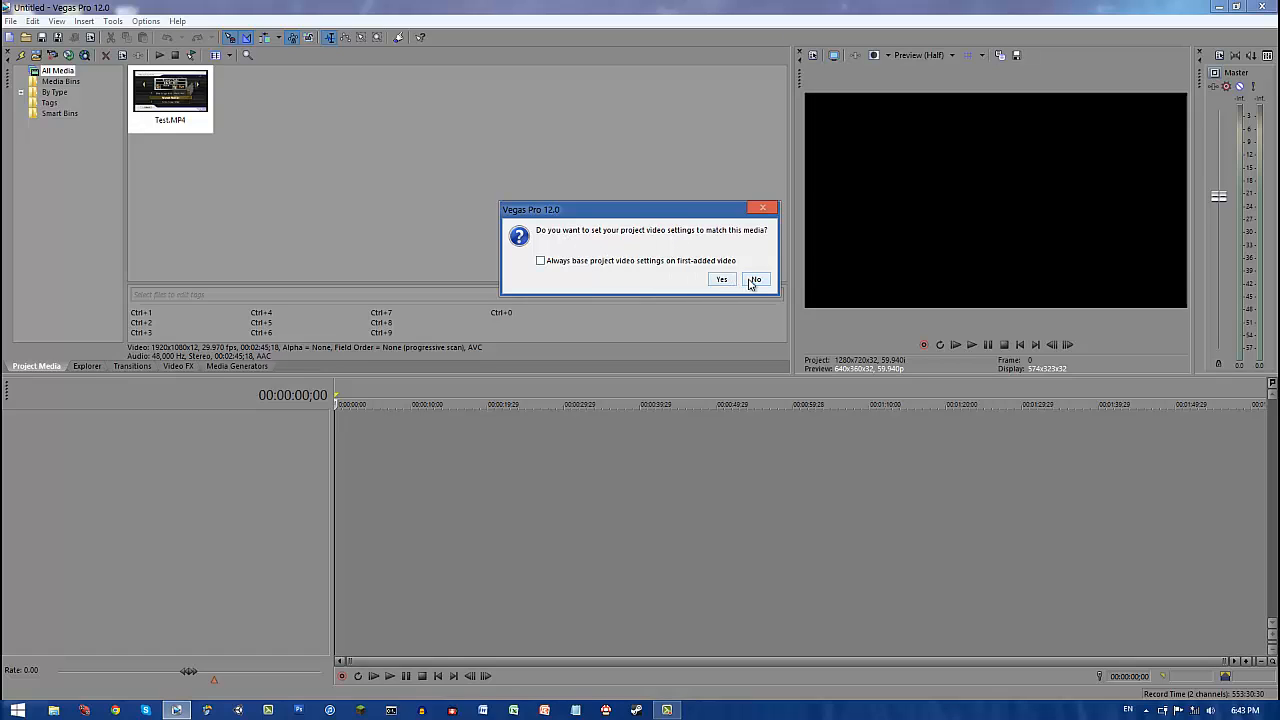
Step: Keep project settings, then disable resampling and Maintain aspect ratio in the Test event's properties
left_click(756, 279)
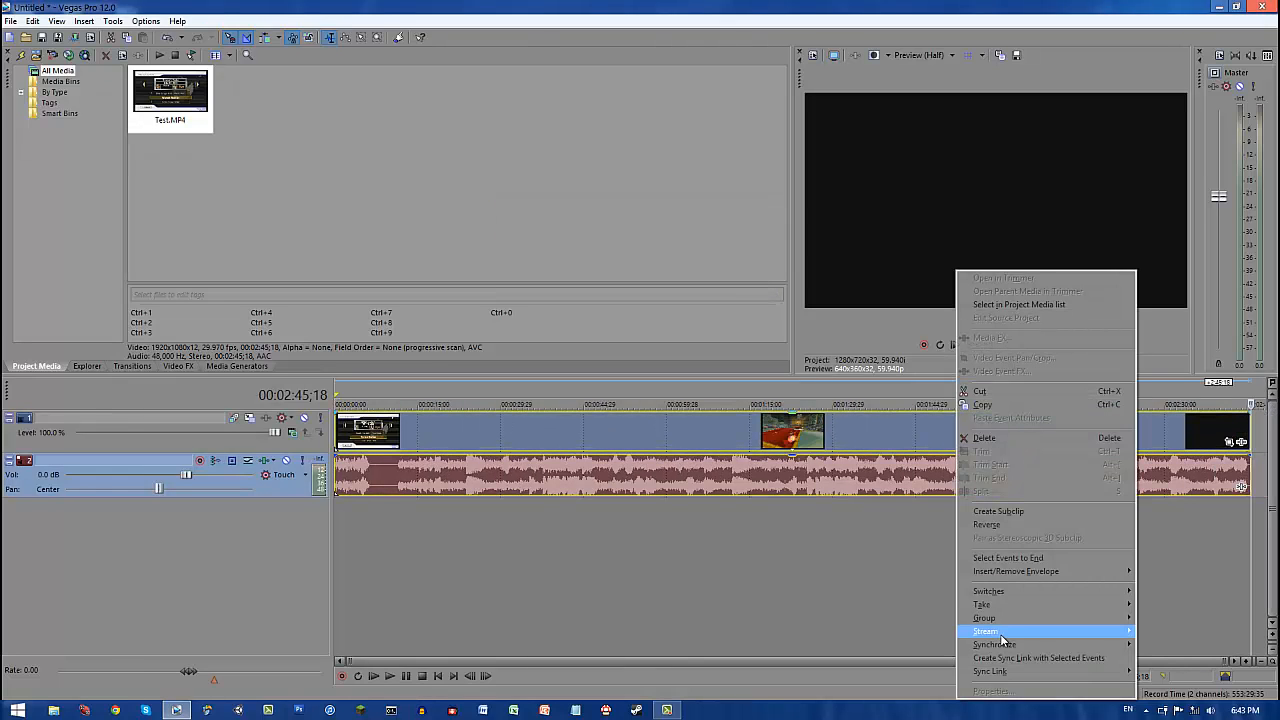
mouse_move(988, 591)
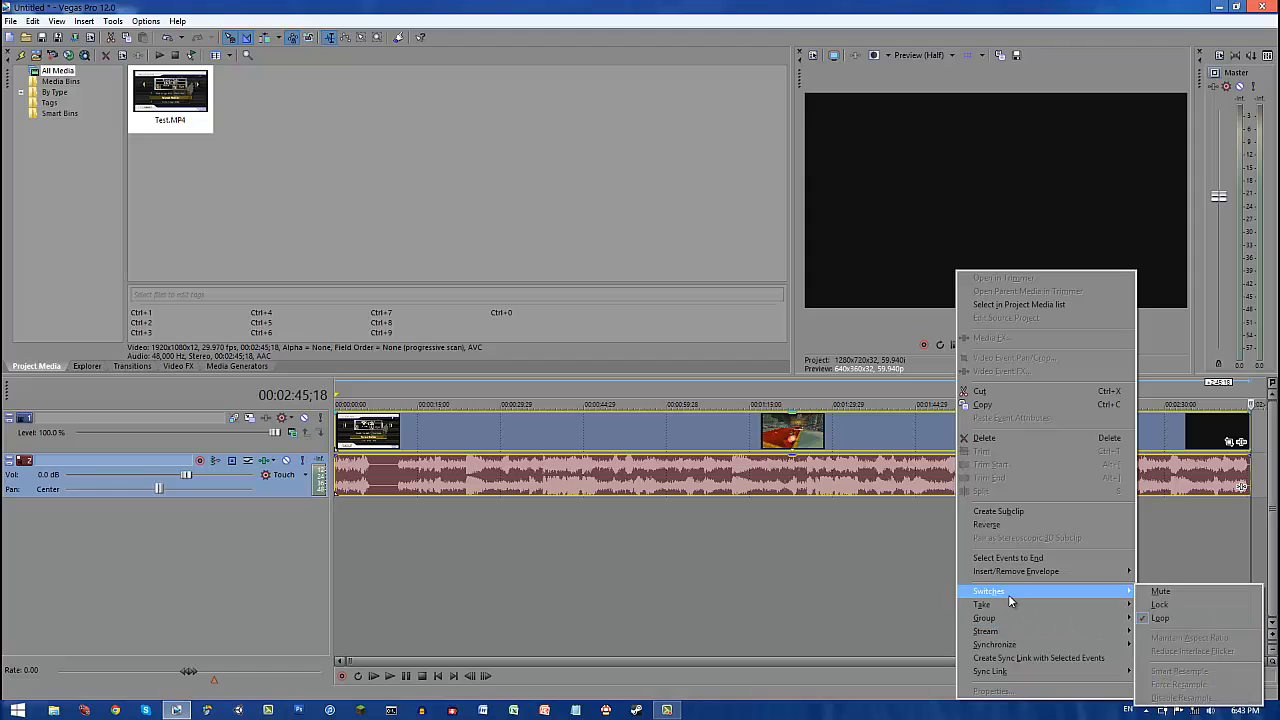
mouse_move(1113, 598)
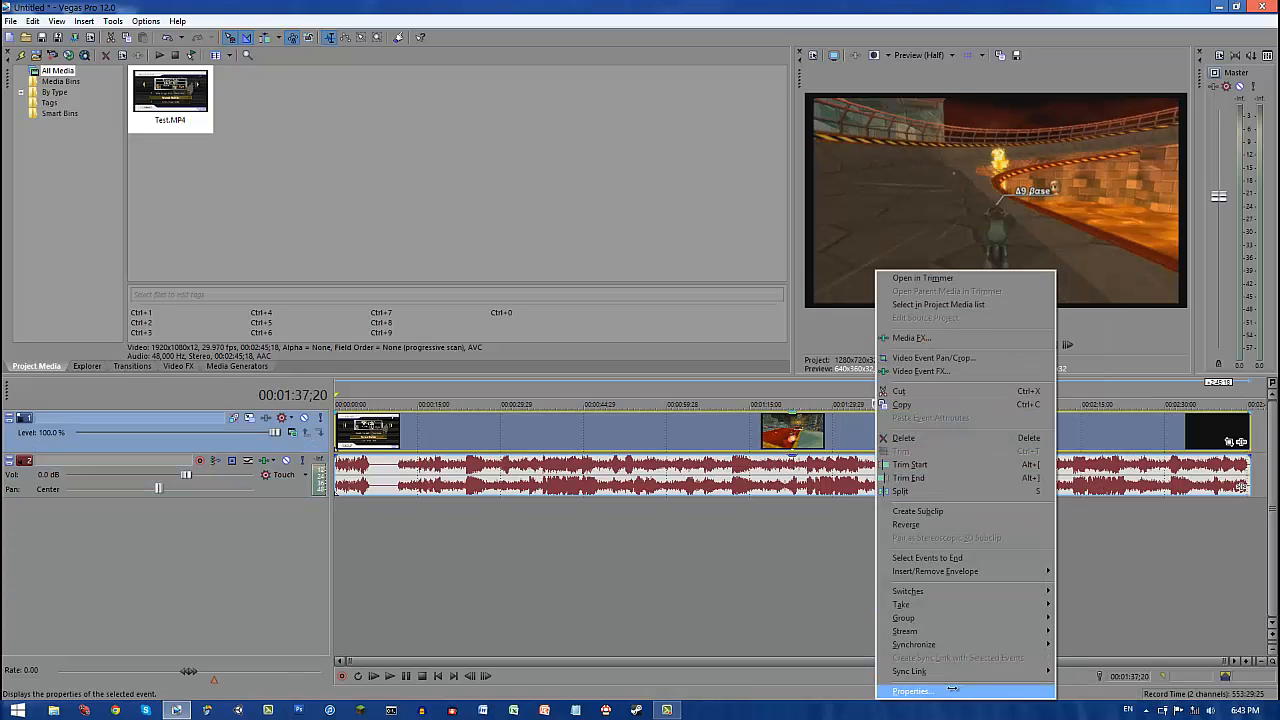
left_click(910, 691)
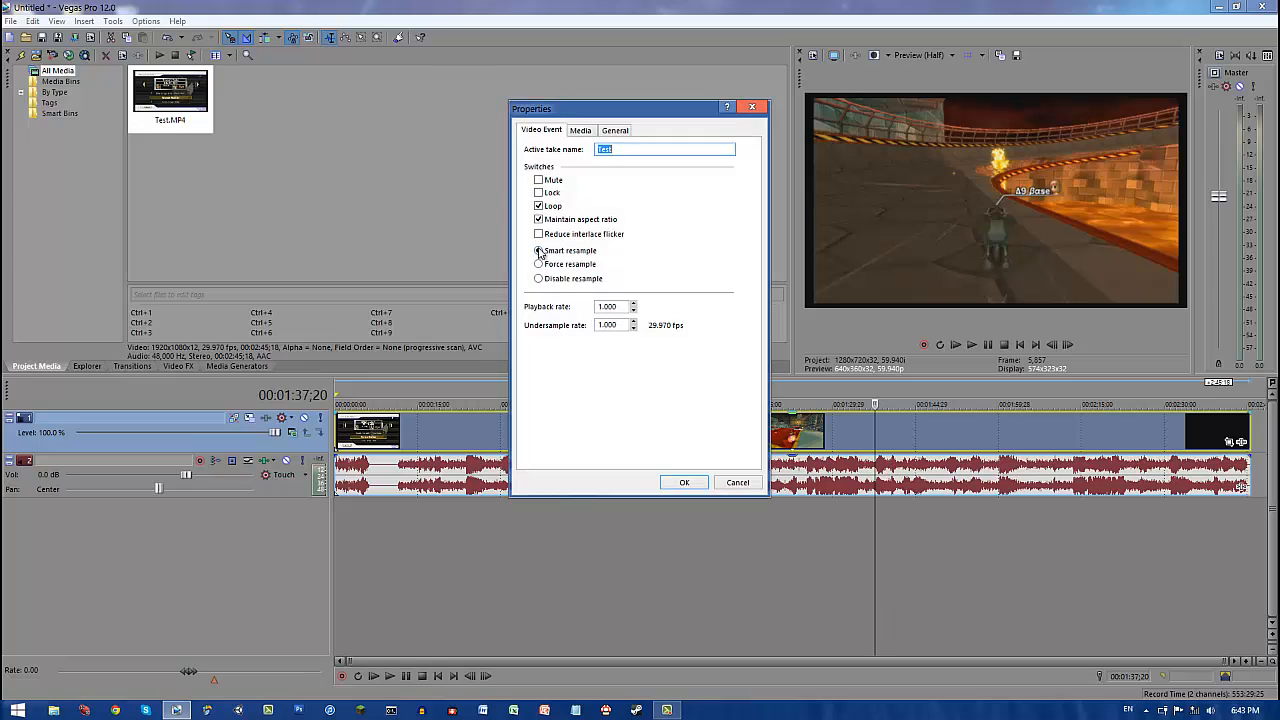
left_click(538, 278)
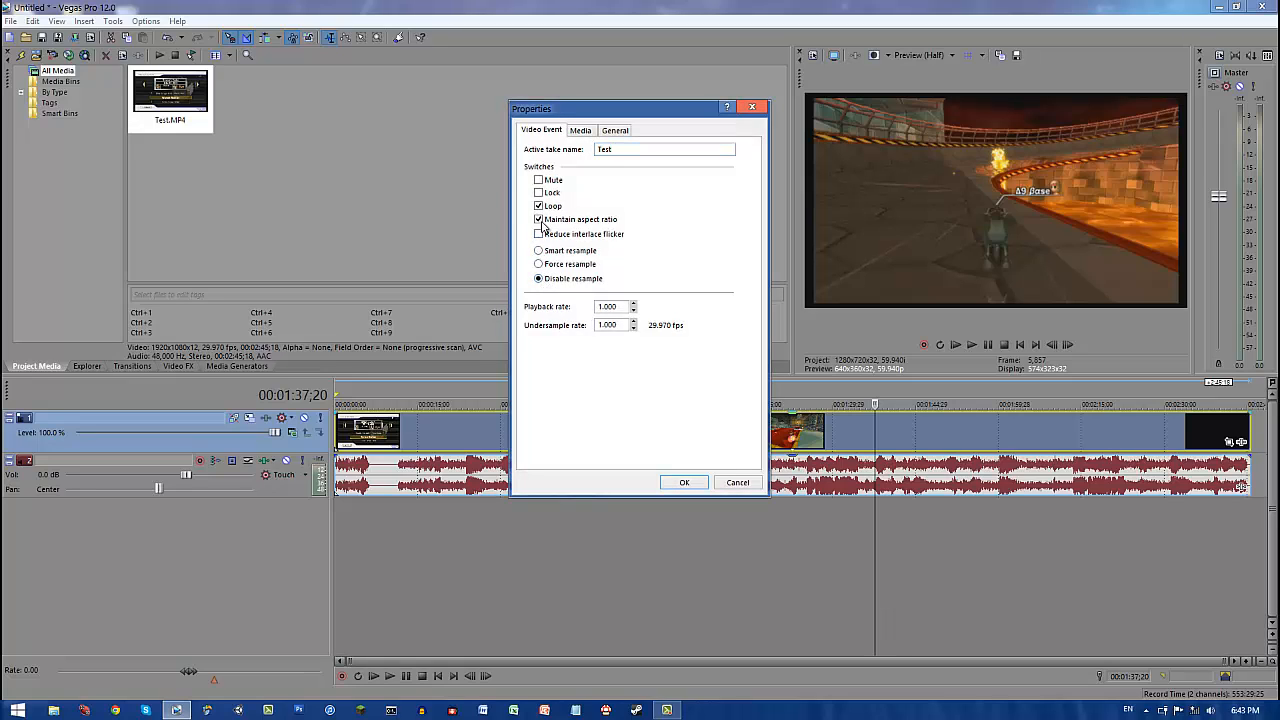
left_click(539, 219)
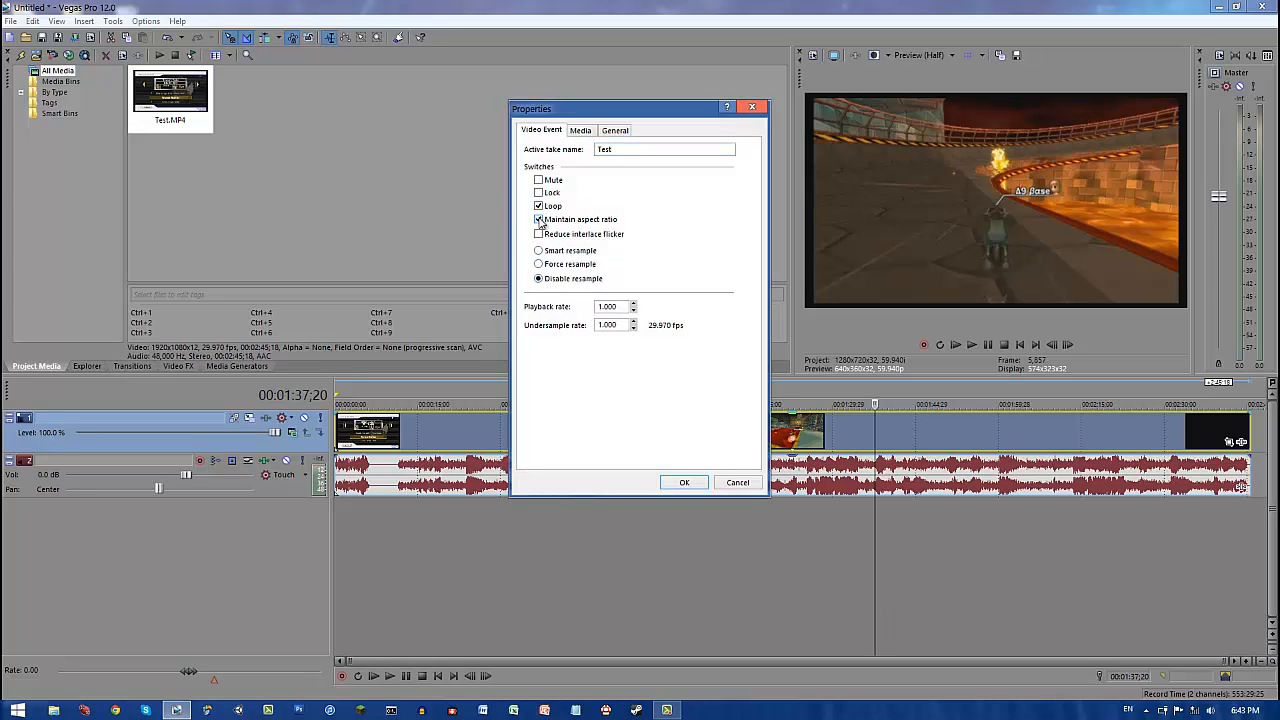
left_click(539, 219)
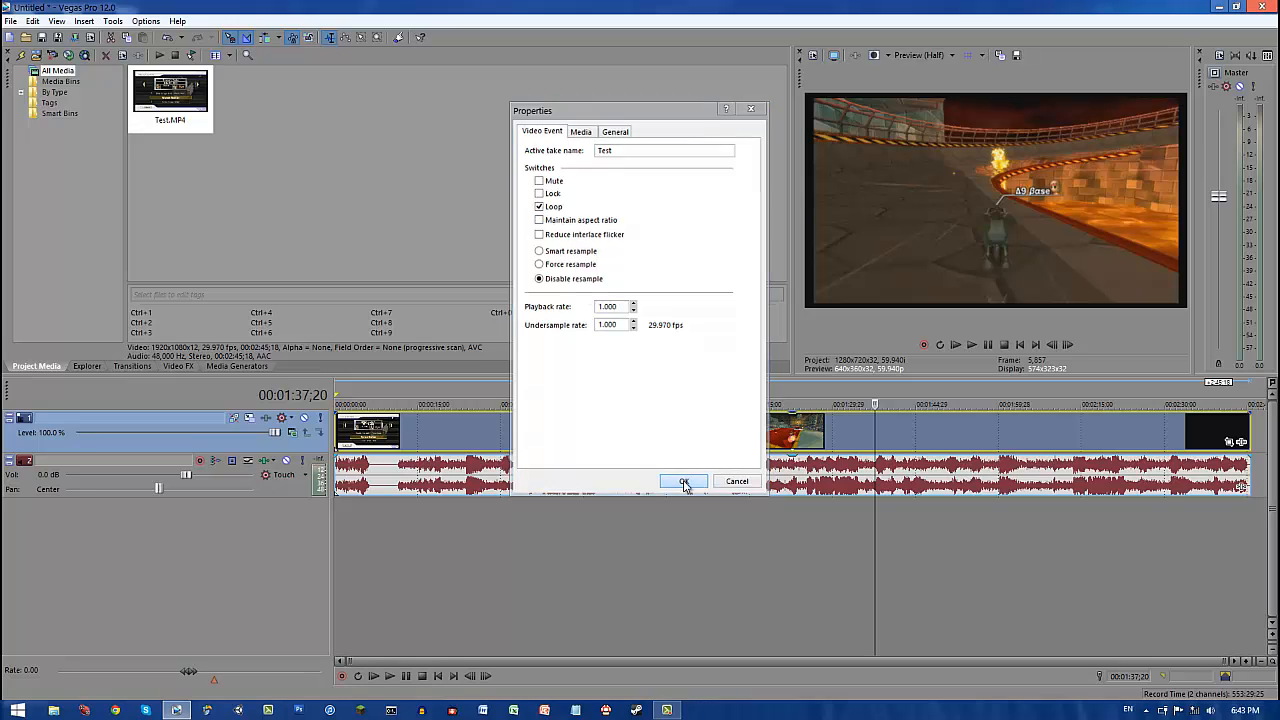
left_click(684, 481)
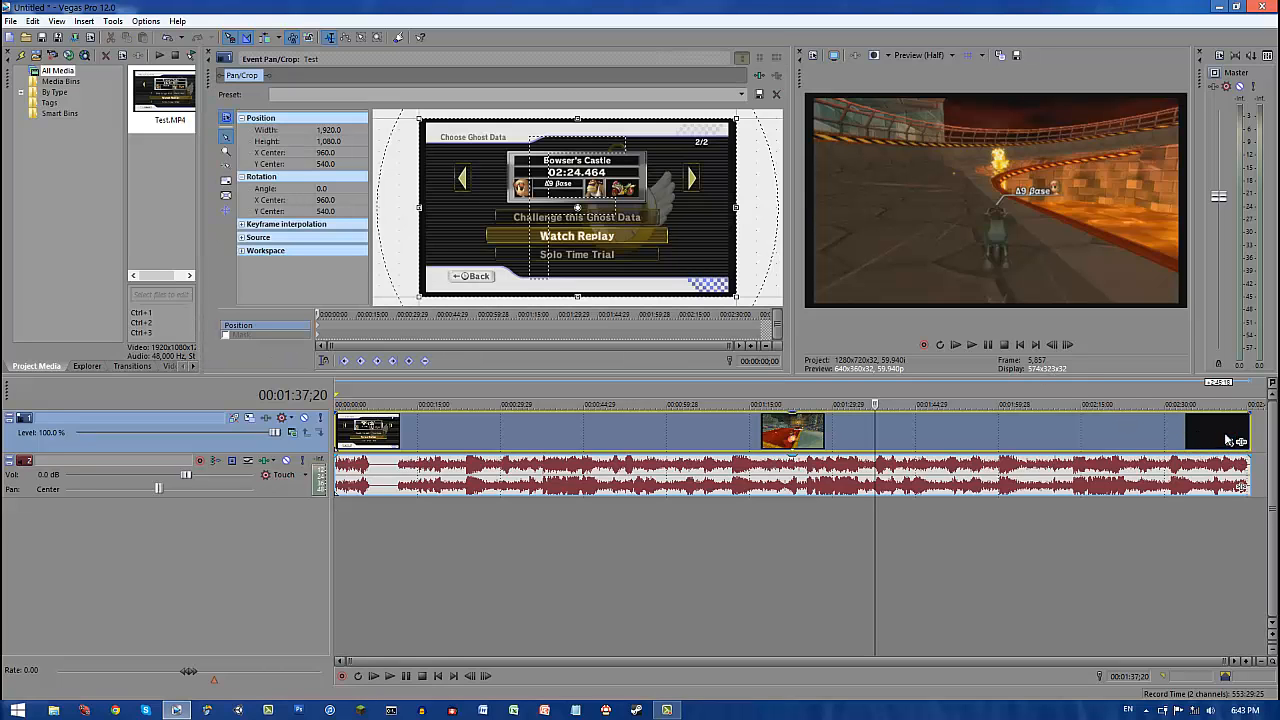
mouse_move(748, 96)
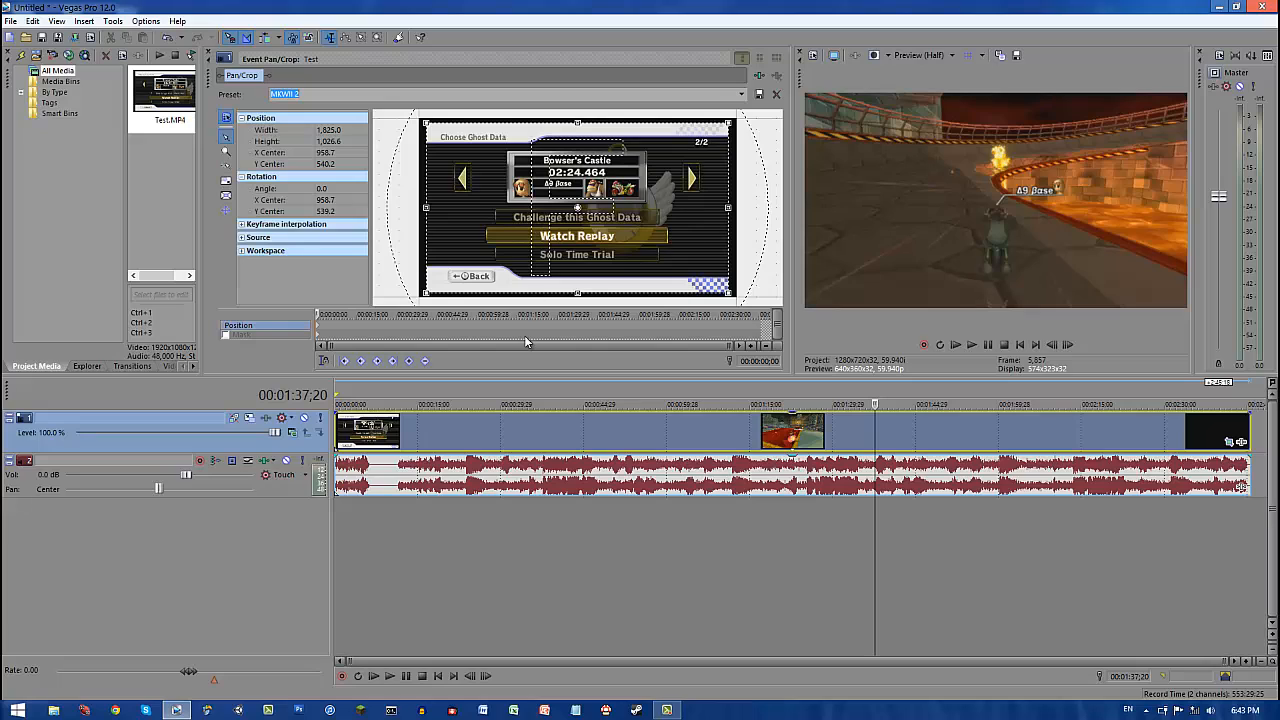
mouse_move(349, 125)
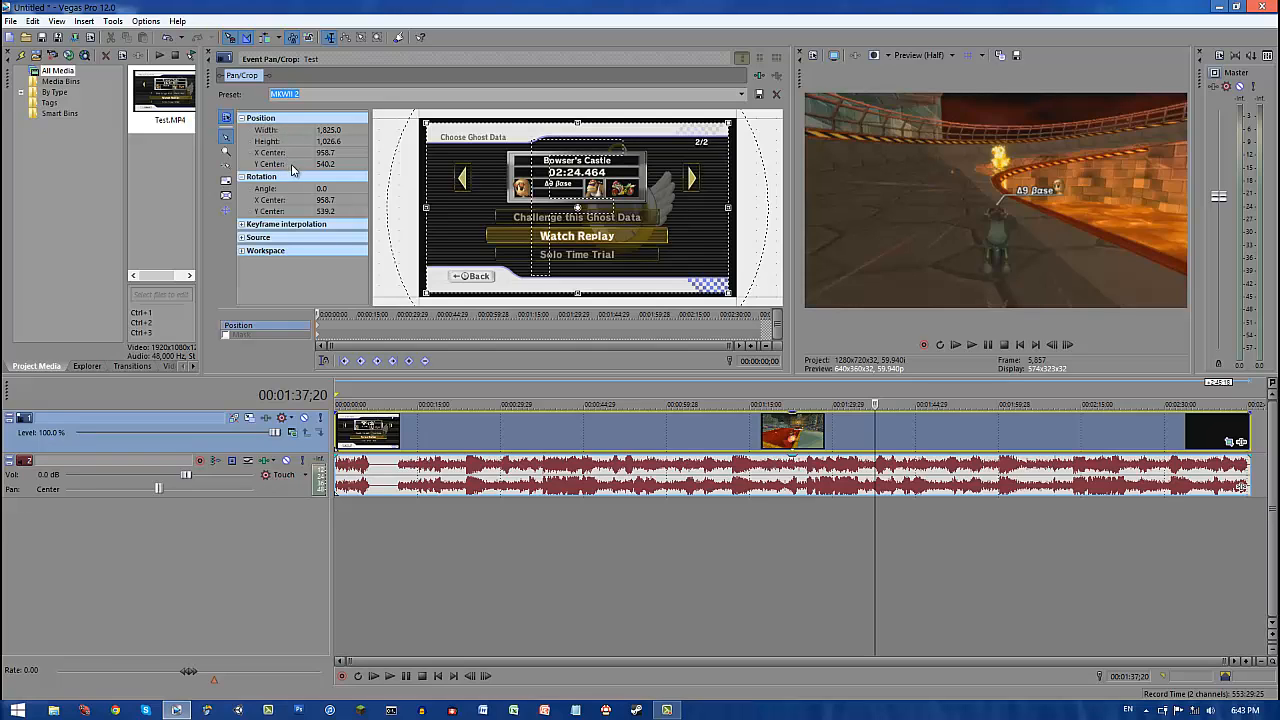
mouse_move(347, 167)
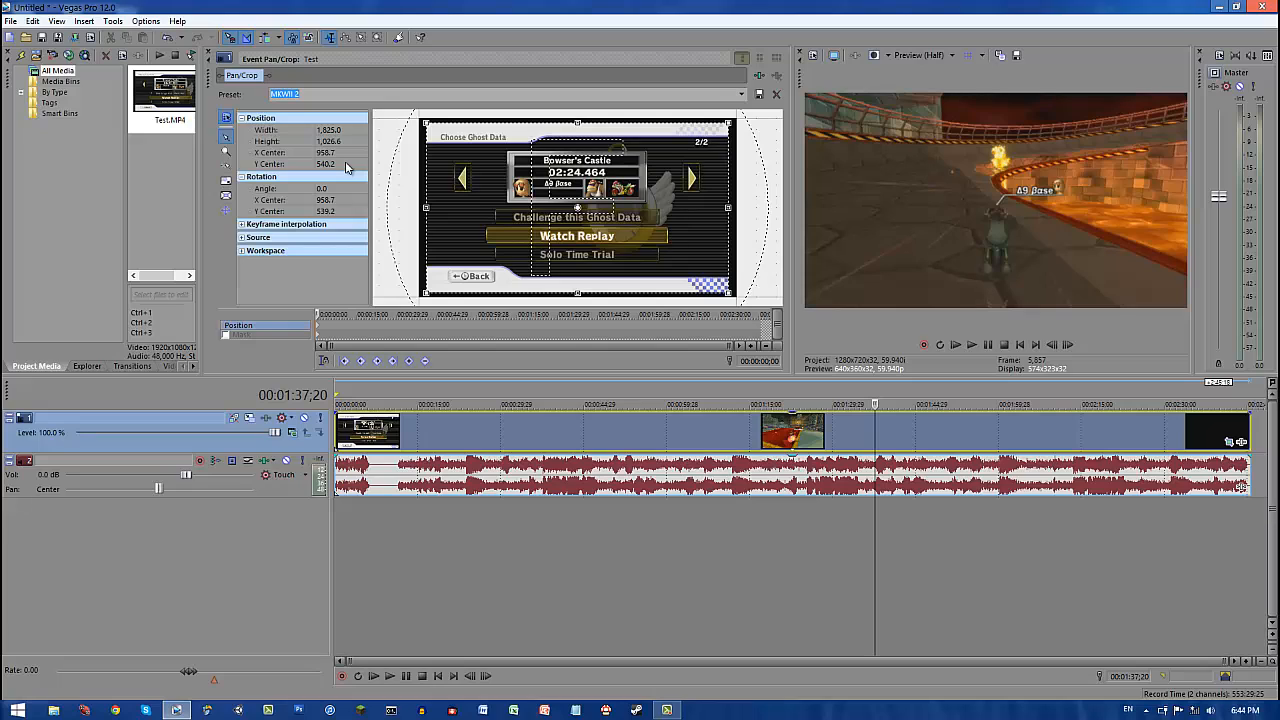
mouse_move(208, 68)
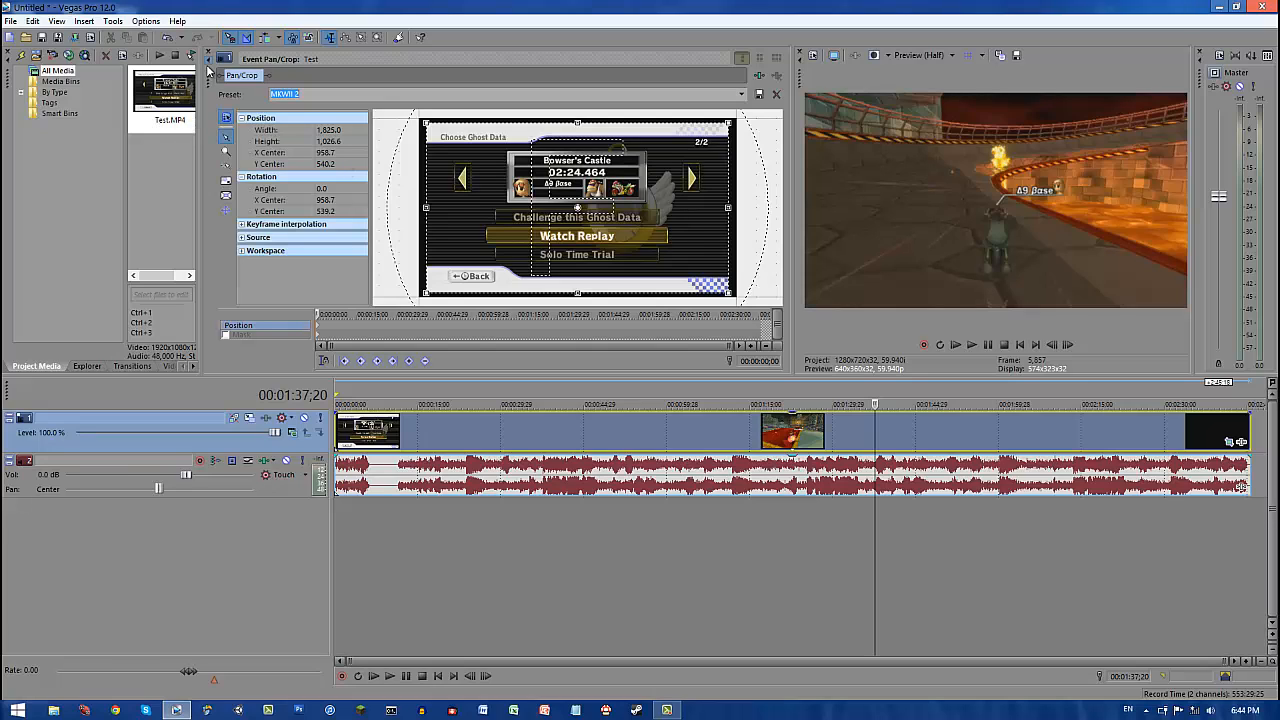
mouse_move(983, 249)
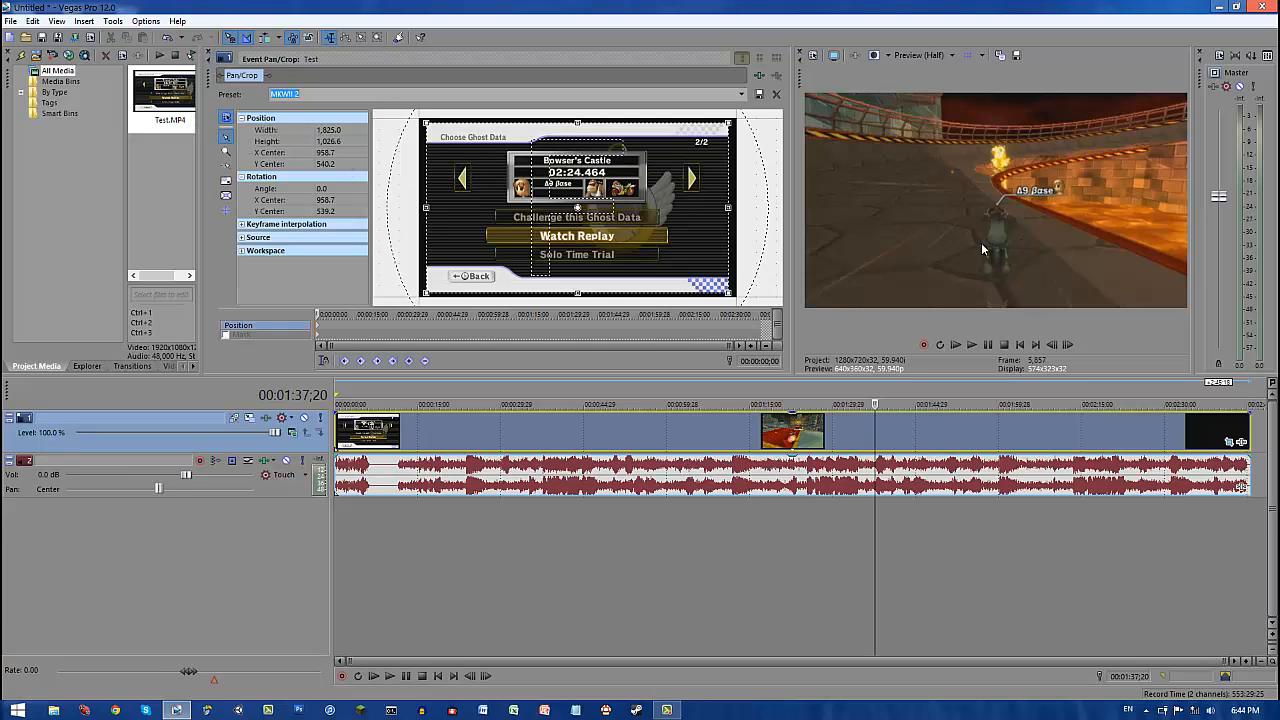
mouse_move(789, 175)
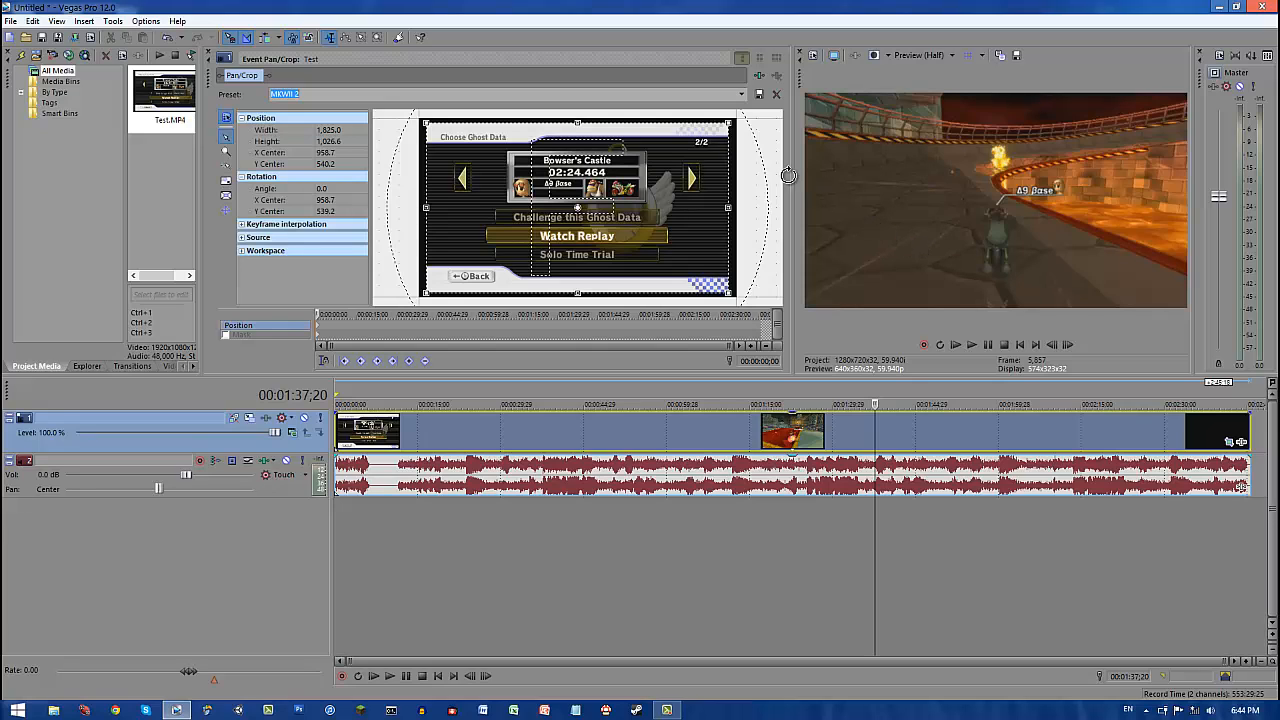
Step: Apply the MKWII 2 pan/crop preset for a 1825×1026.6 frame and close the crop editor
left_click(776, 94)
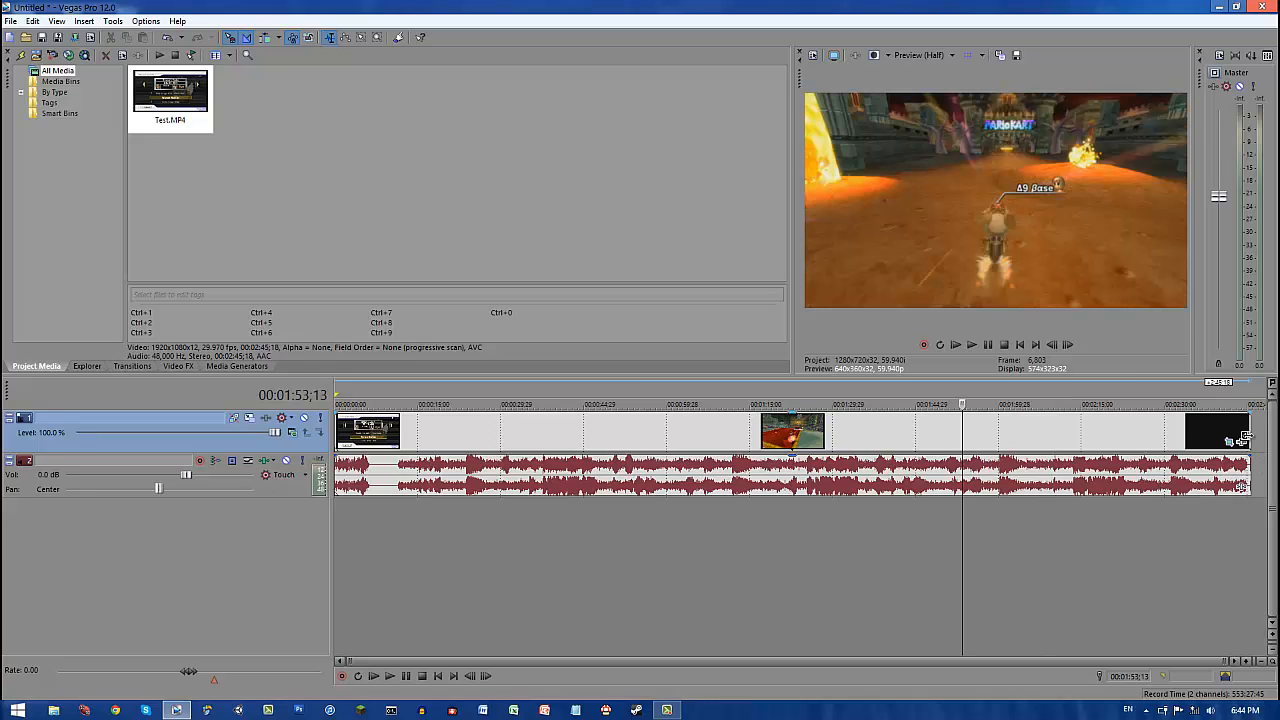
mouse_move(1240, 445)
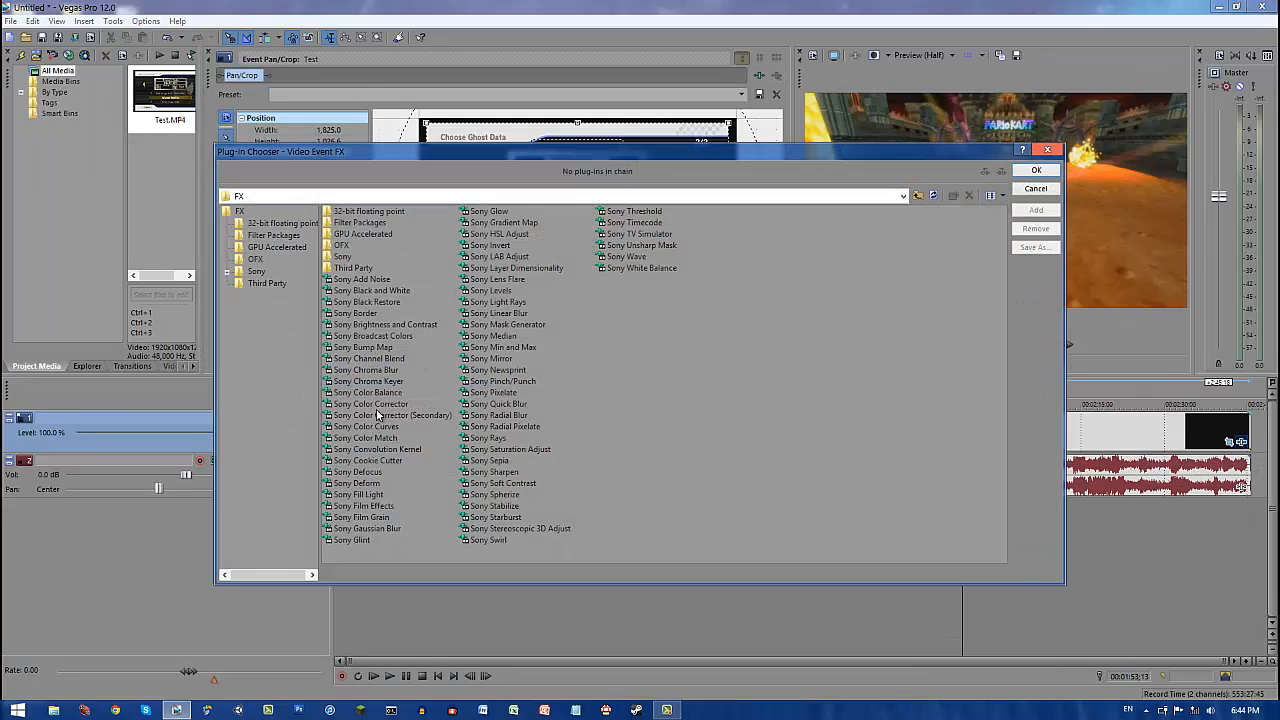
Step: Add Sony Color Corrector and Sony Sharpen to the Test clip and load the Mkwii69 preset
left_click(372, 403)
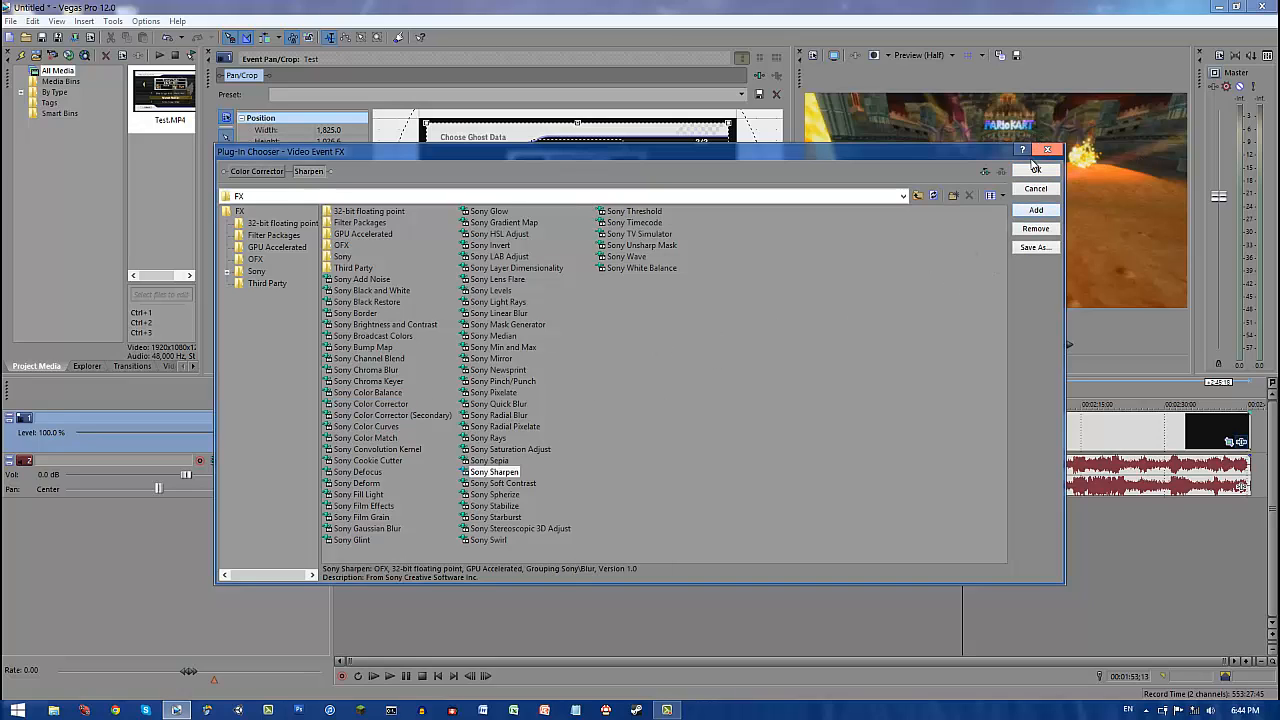
left_click(1035, 169)
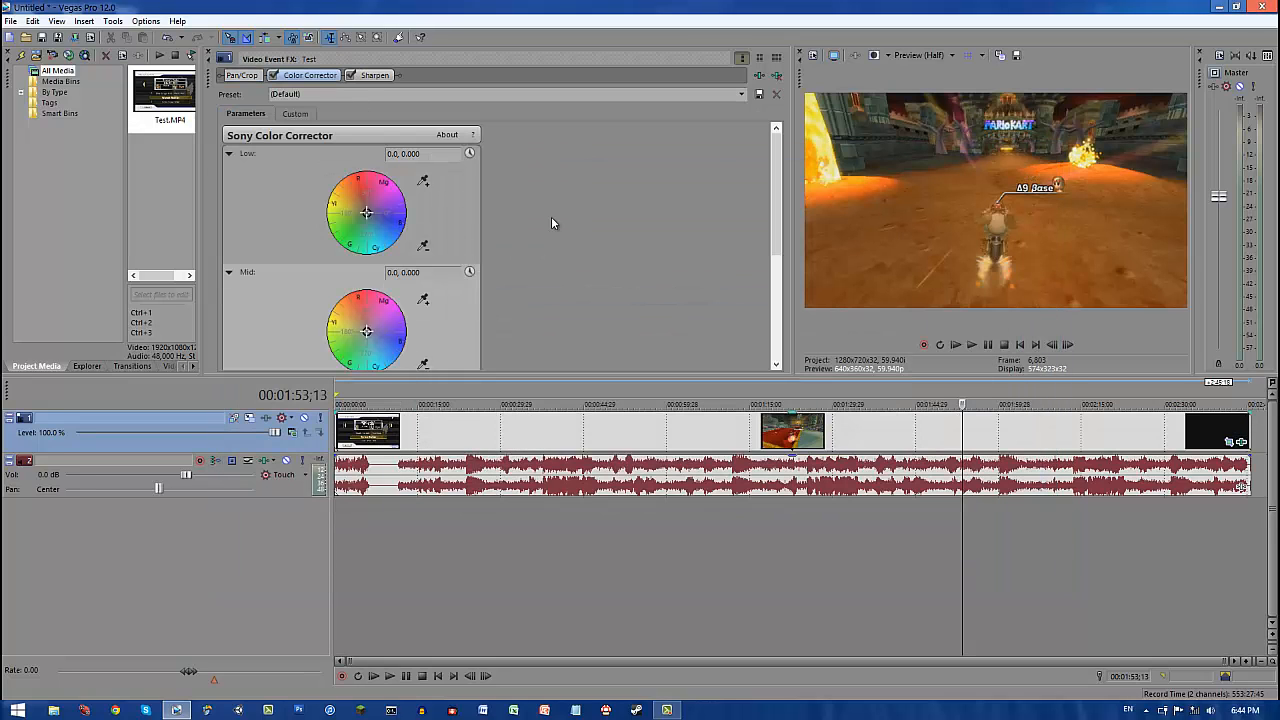
mouse_move(337, 114)
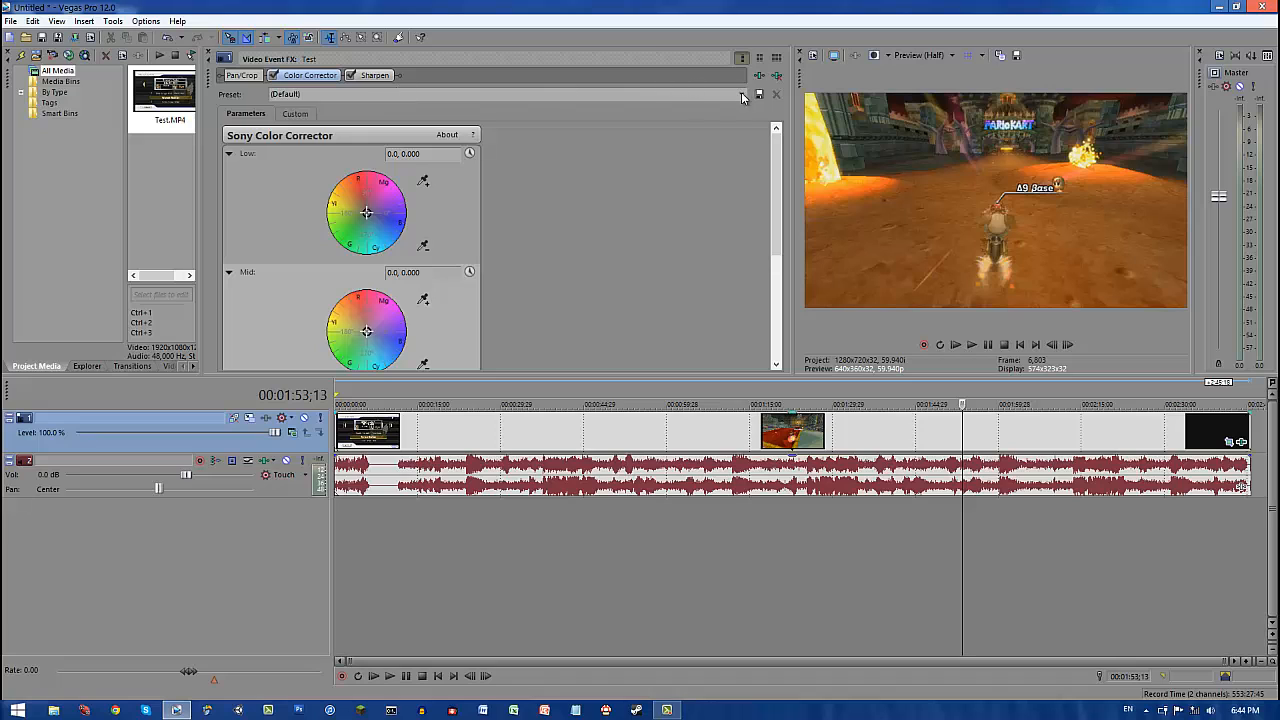
left_click(295, 113)
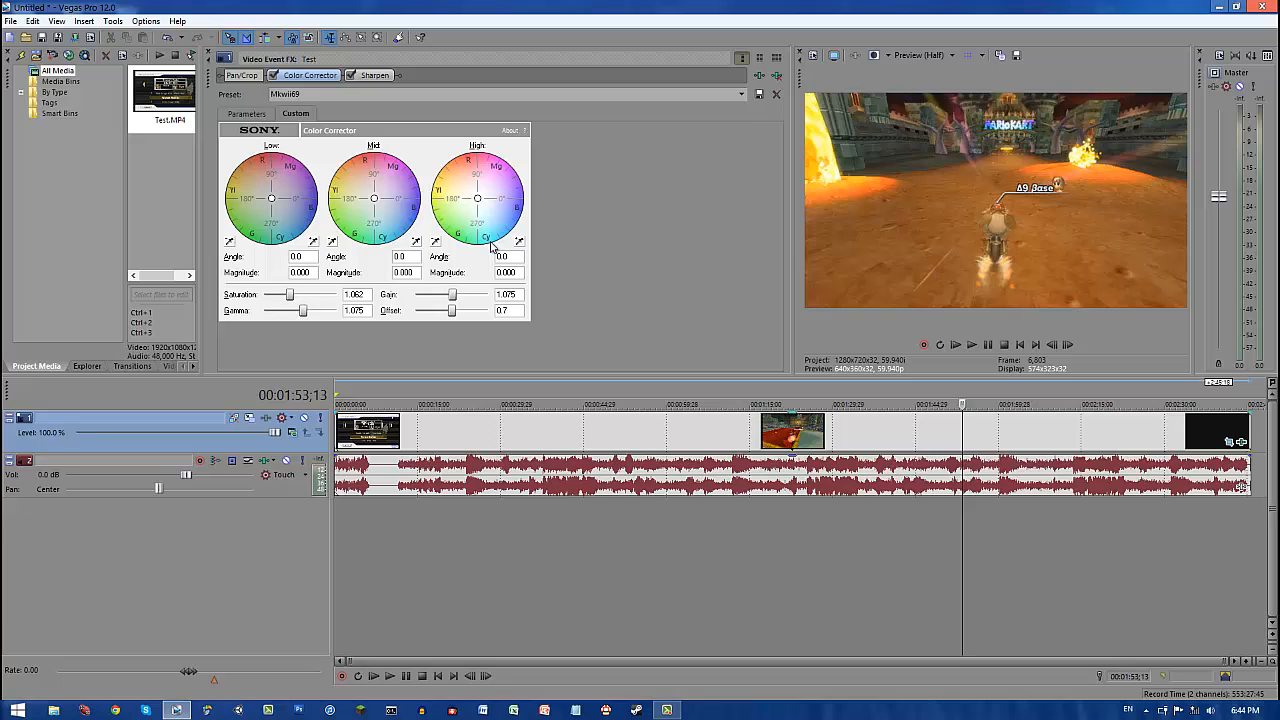
Step: Enter 0.700 as the Sharpen effect's Amount on the Test clip
left_click(373, 75)
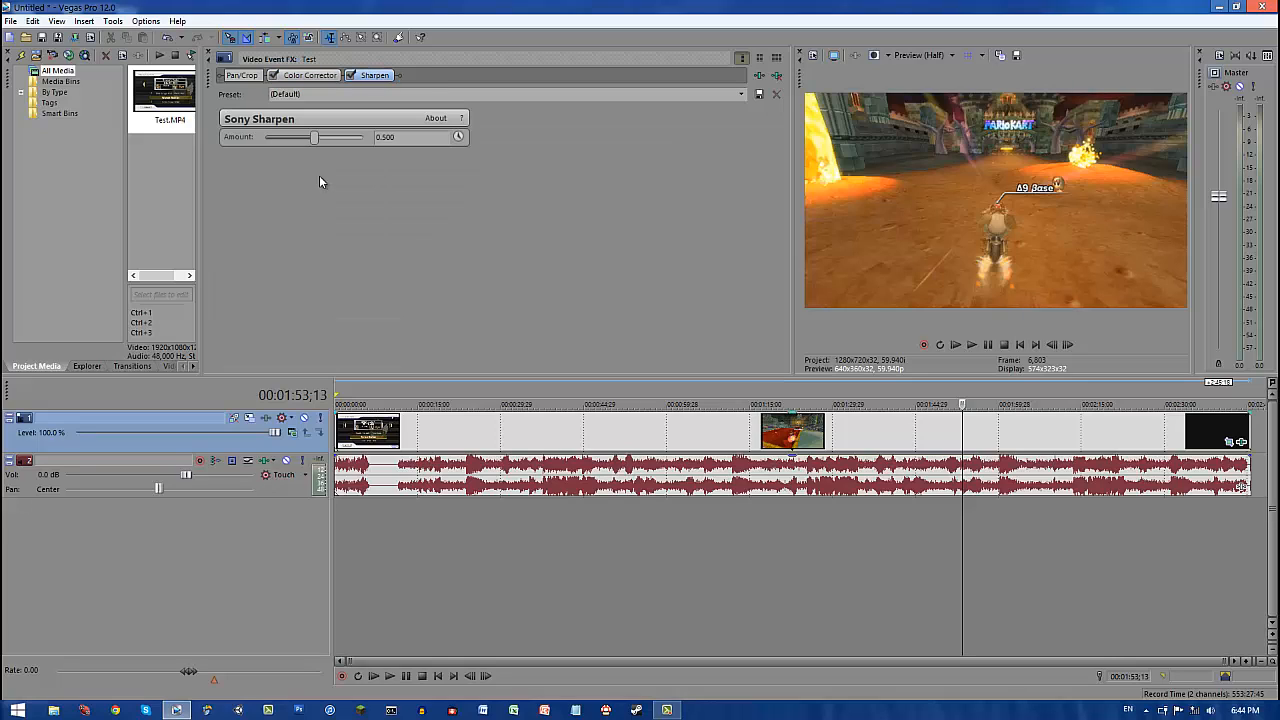
mouse_move(775, 193)
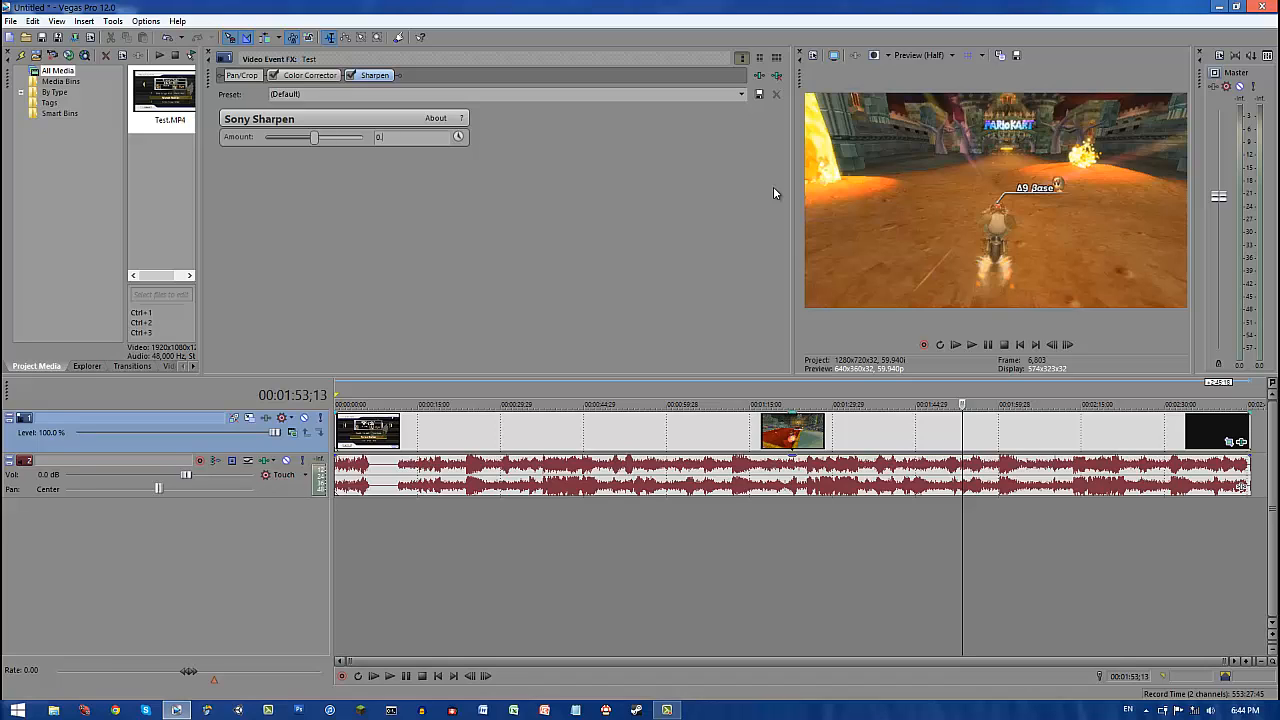
type("0.700")
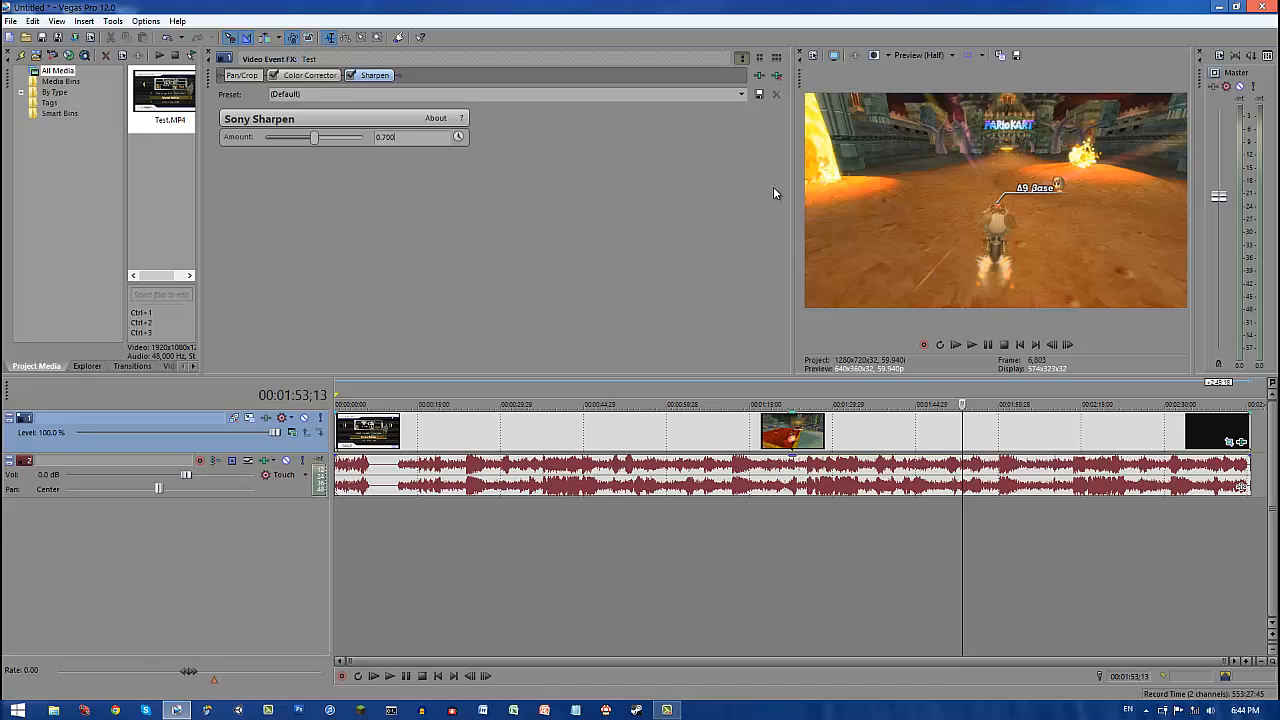
mouse_move(400, 213)
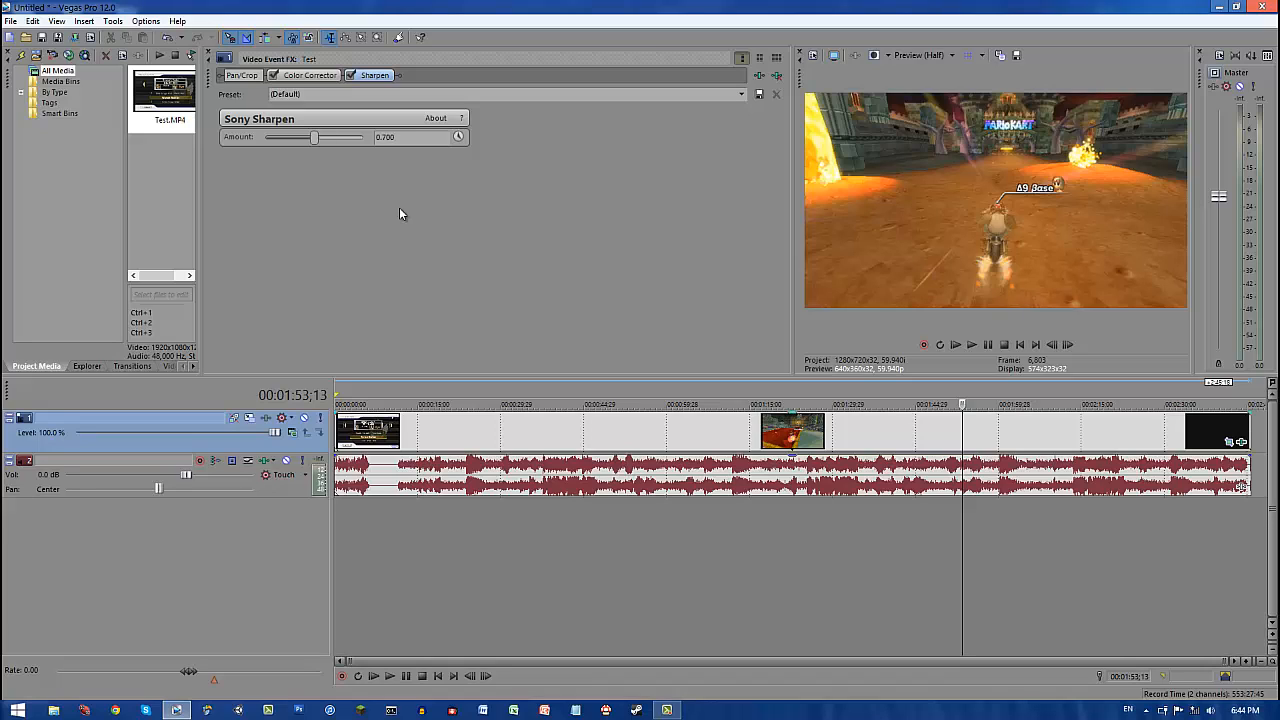
mouse_move(112, 48)
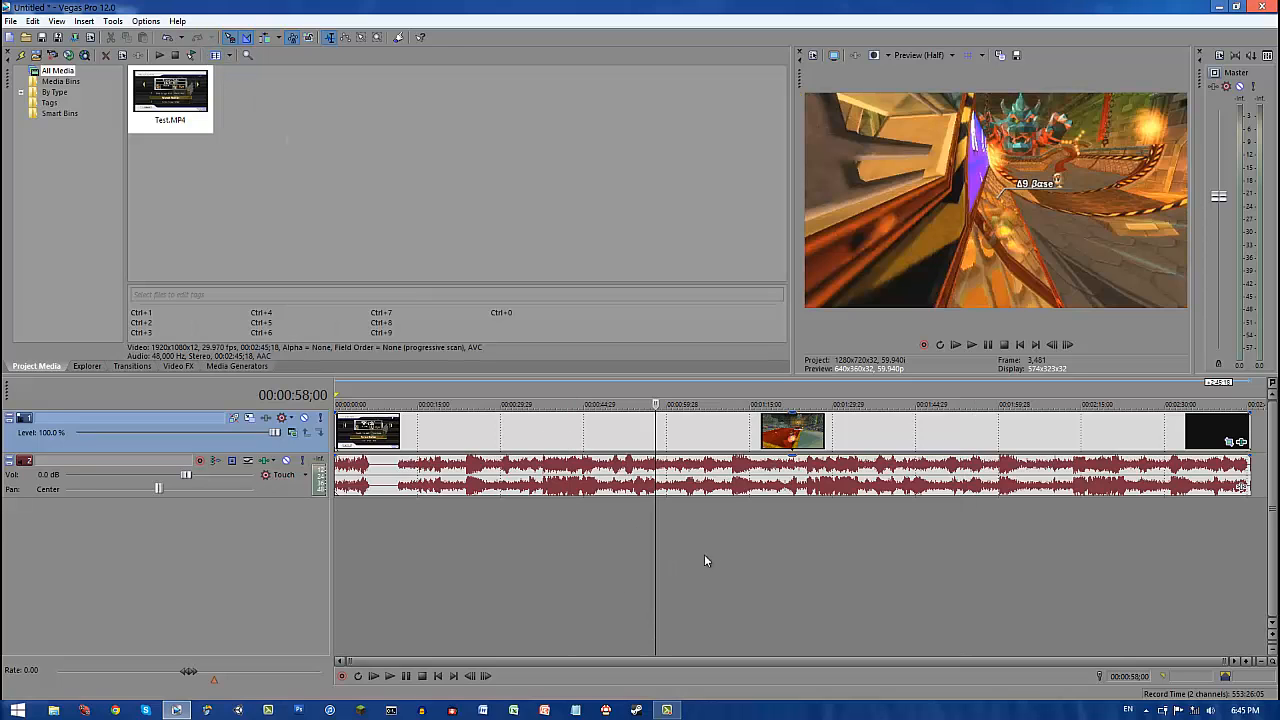
Step: Preview the corrected footage at about 39 and 58 seconds on the timeline
left_click(550, 405)
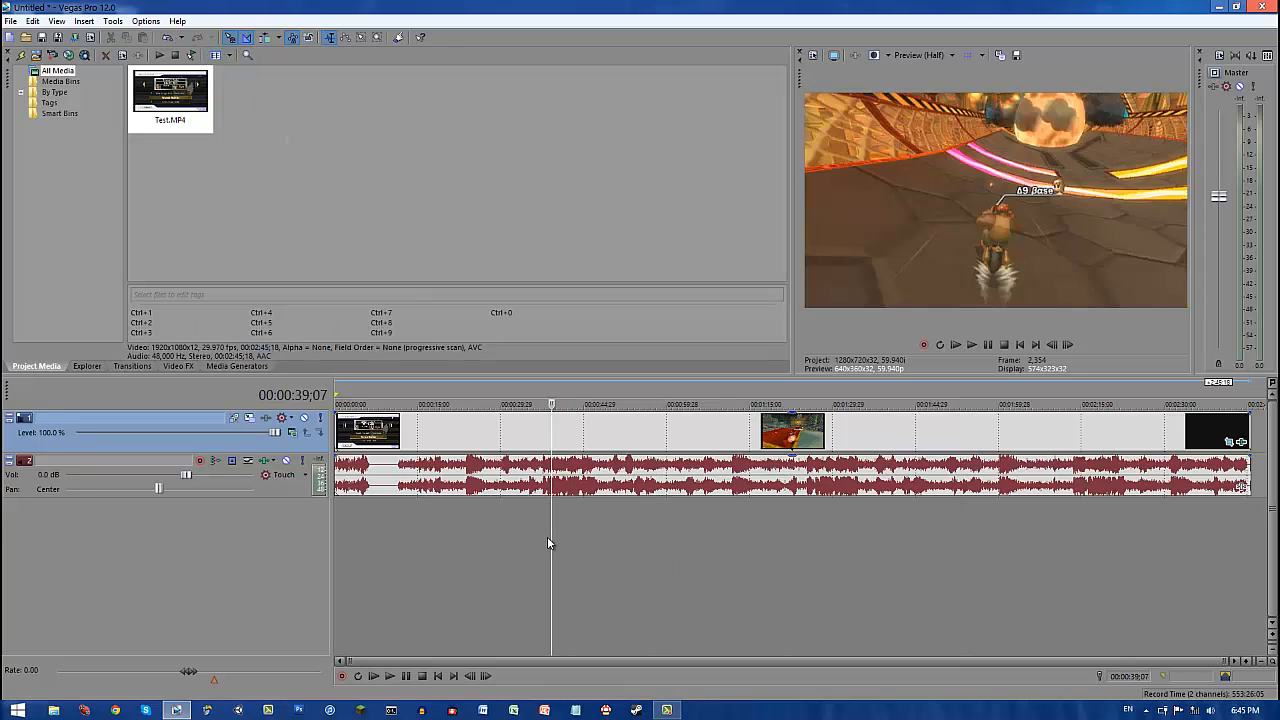
mouse_move(521, 570)
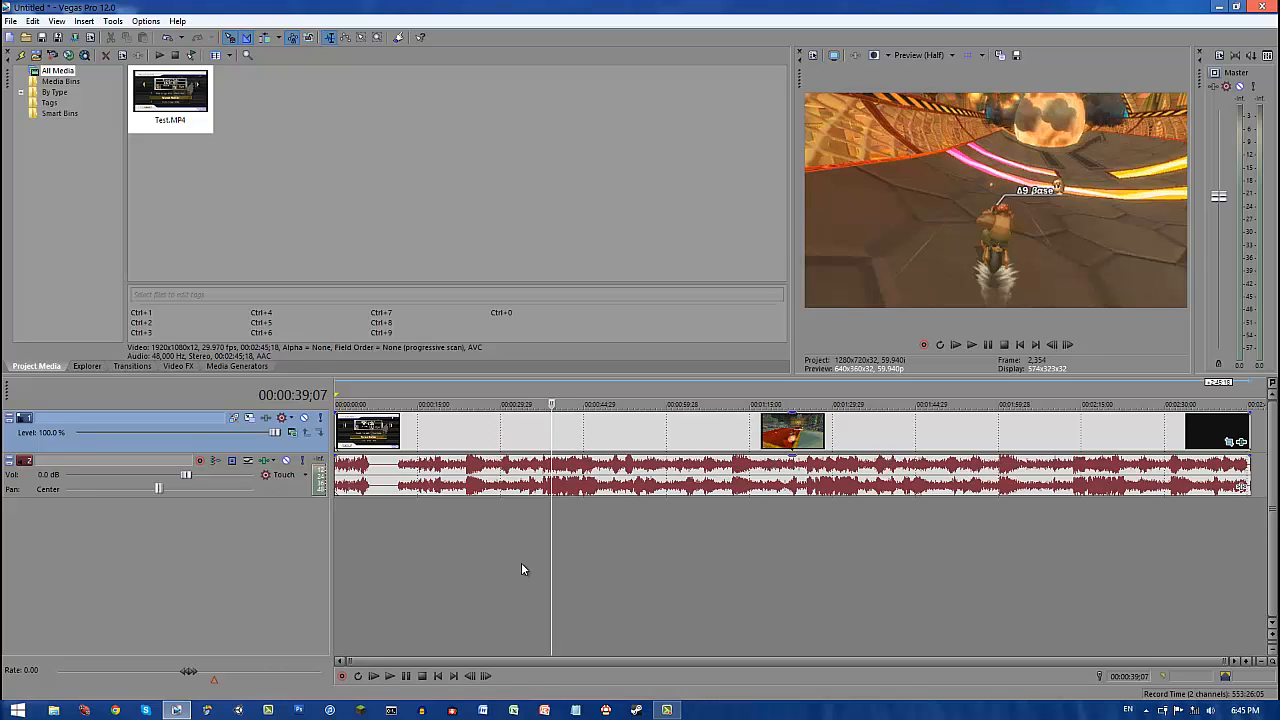
mouse_move(920, 55)
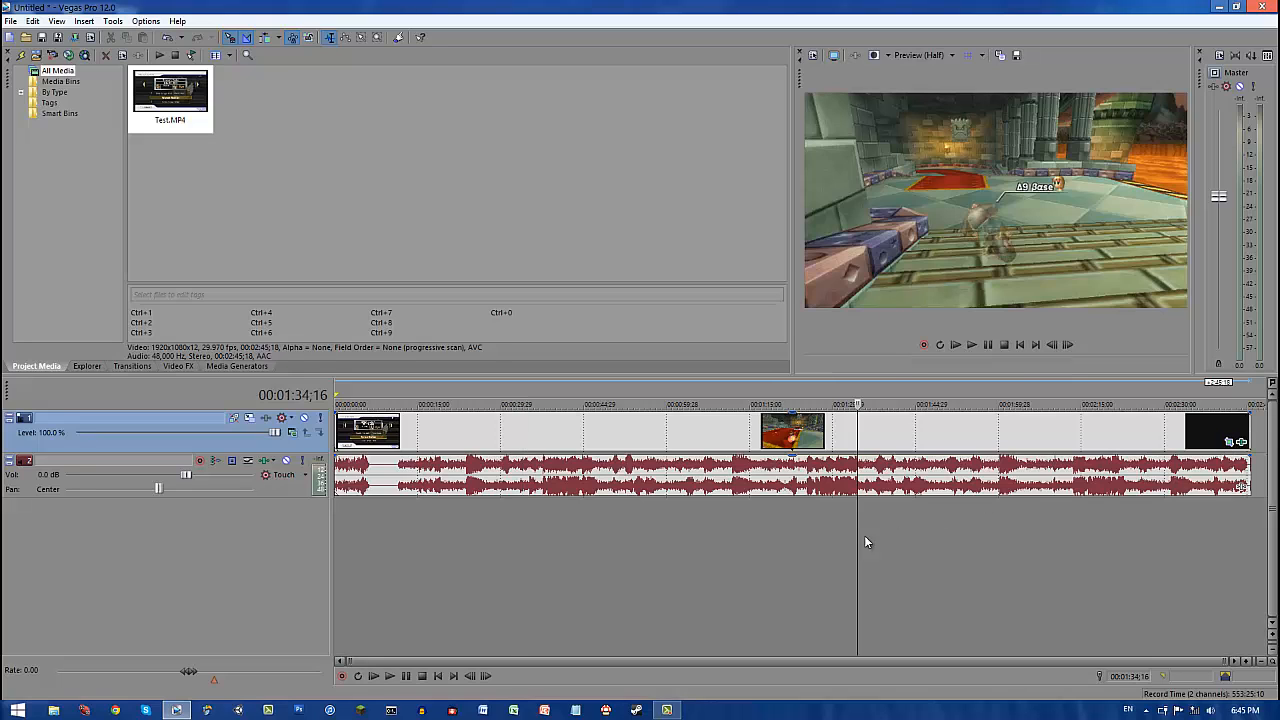
left_click(745, 405)
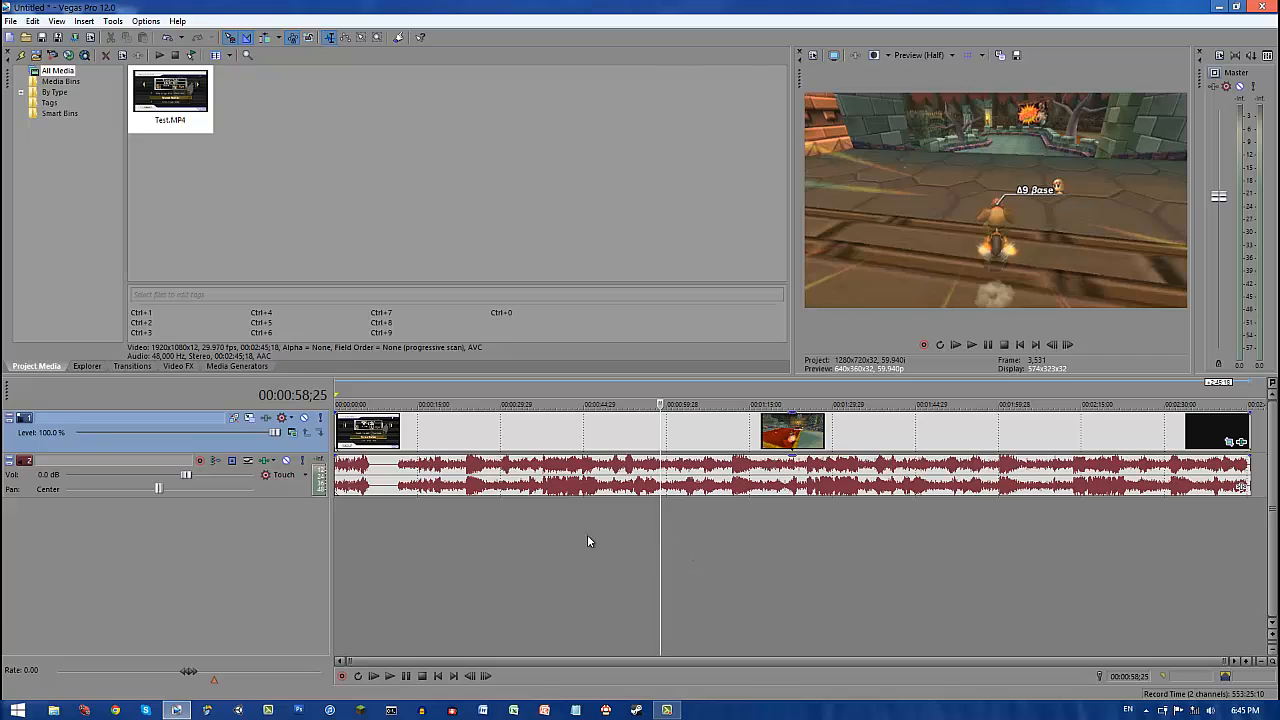
mouse_move(705, 642)
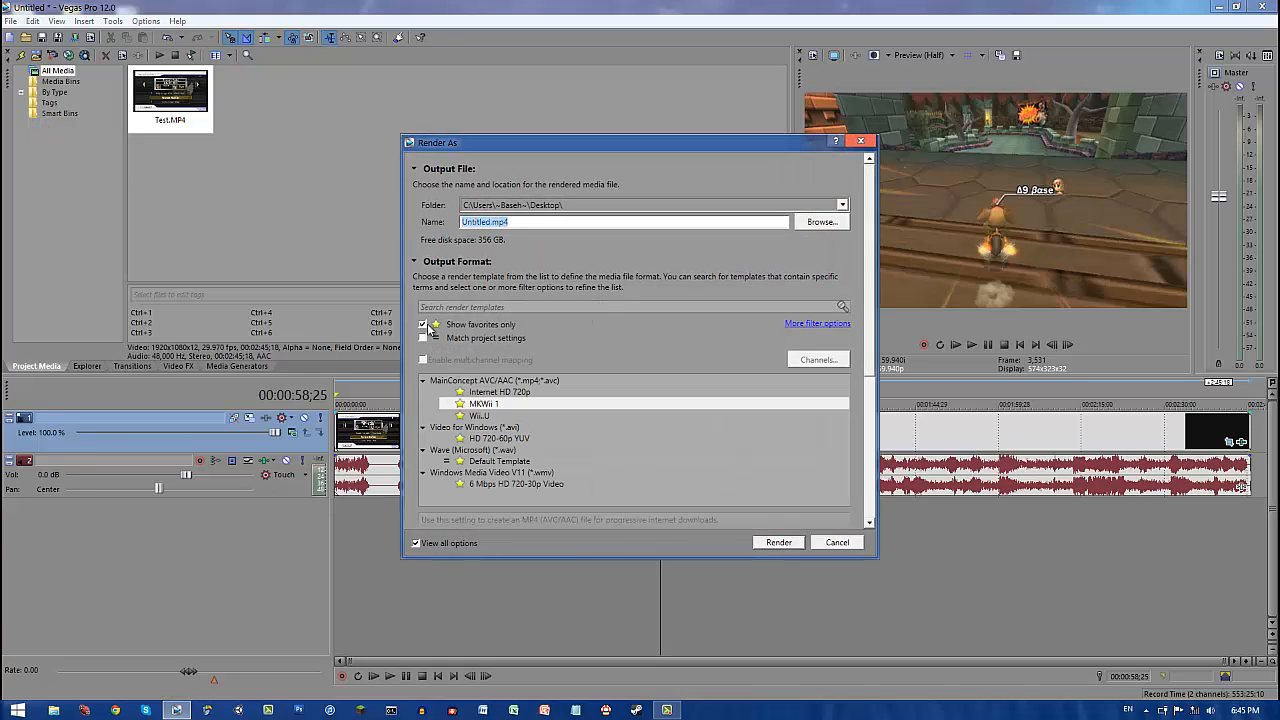
Step: Show all render templates and select MainConcept AVC/AAC Internet HD 720p
left_click(422, 324)
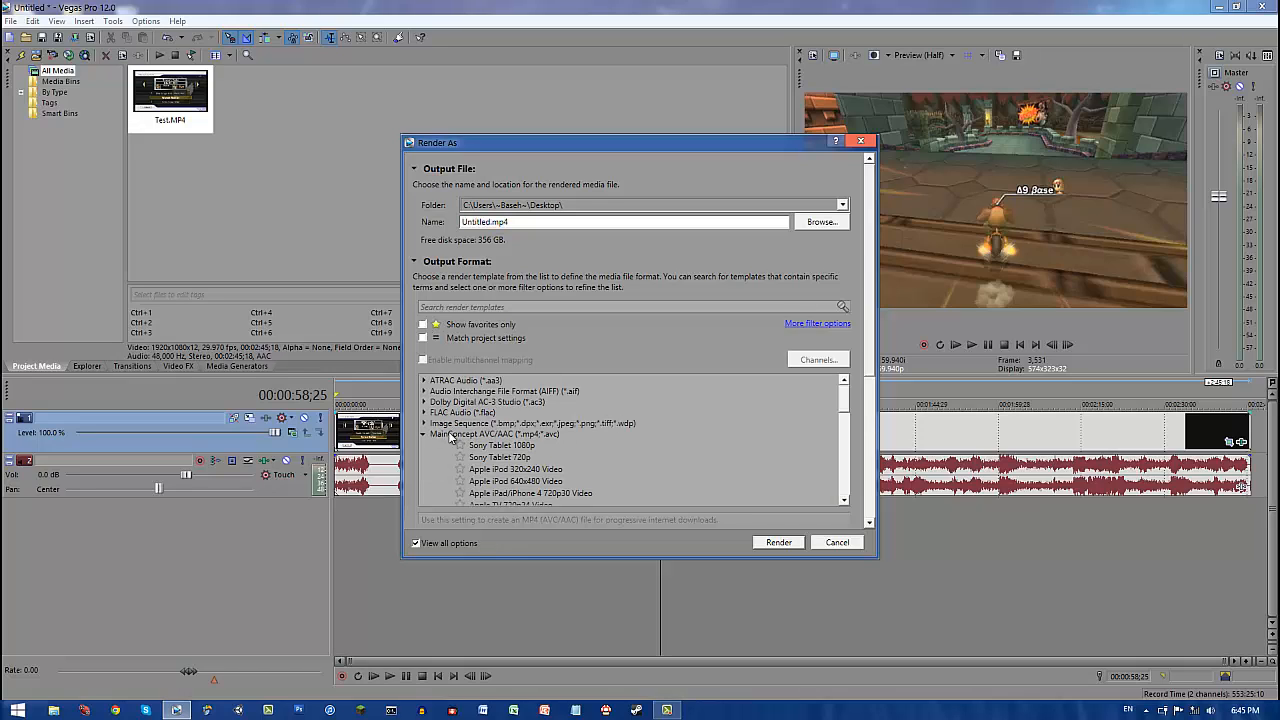
mouse_move(487, 445)
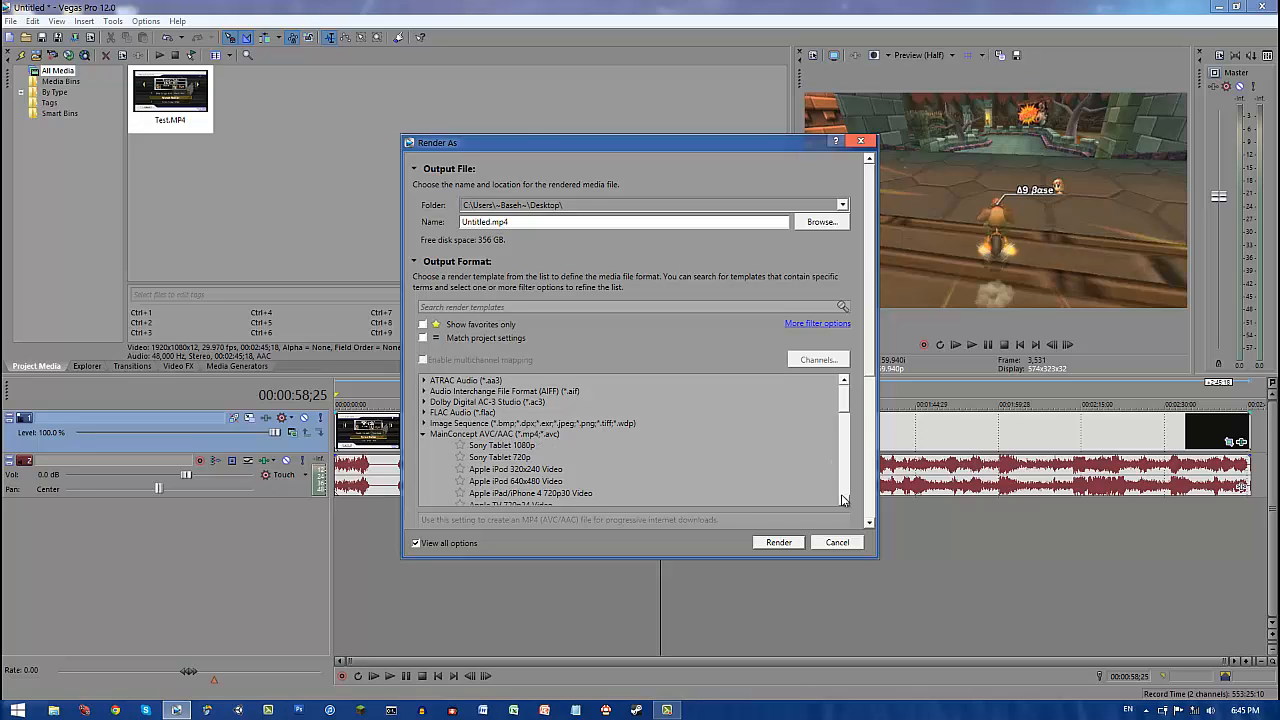
scroll("down", 3)
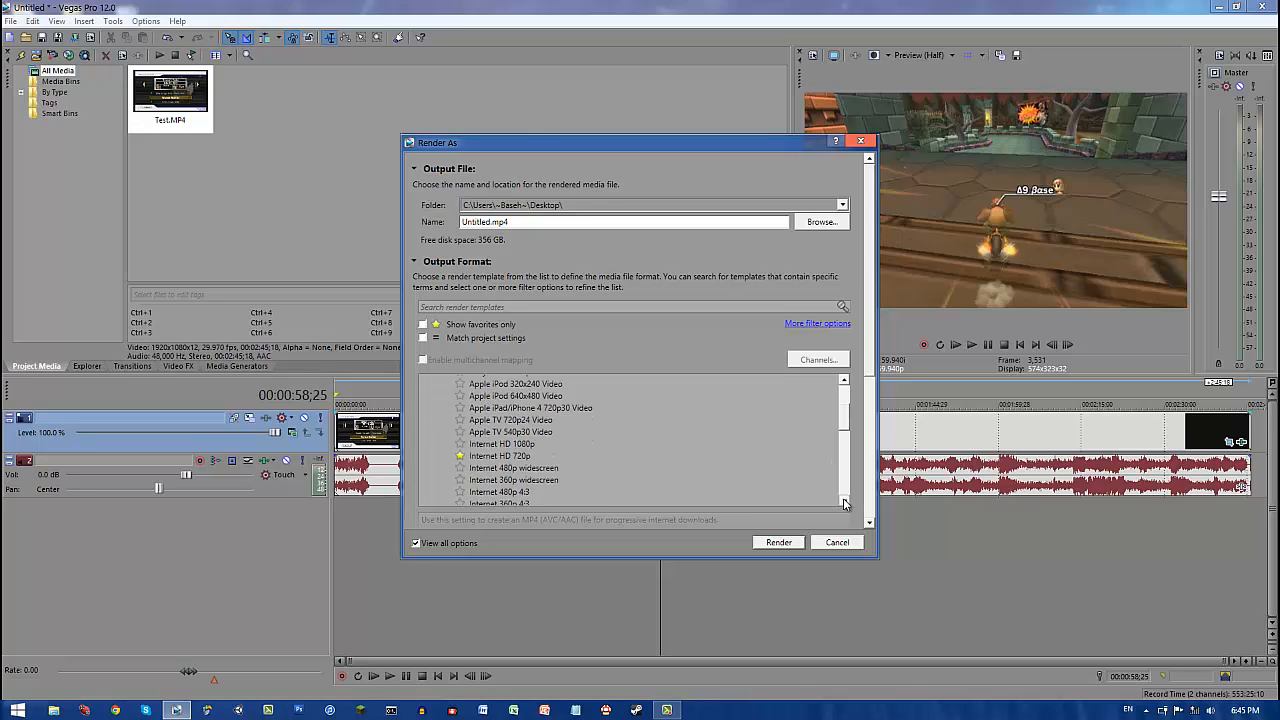
left_click(500, 456)
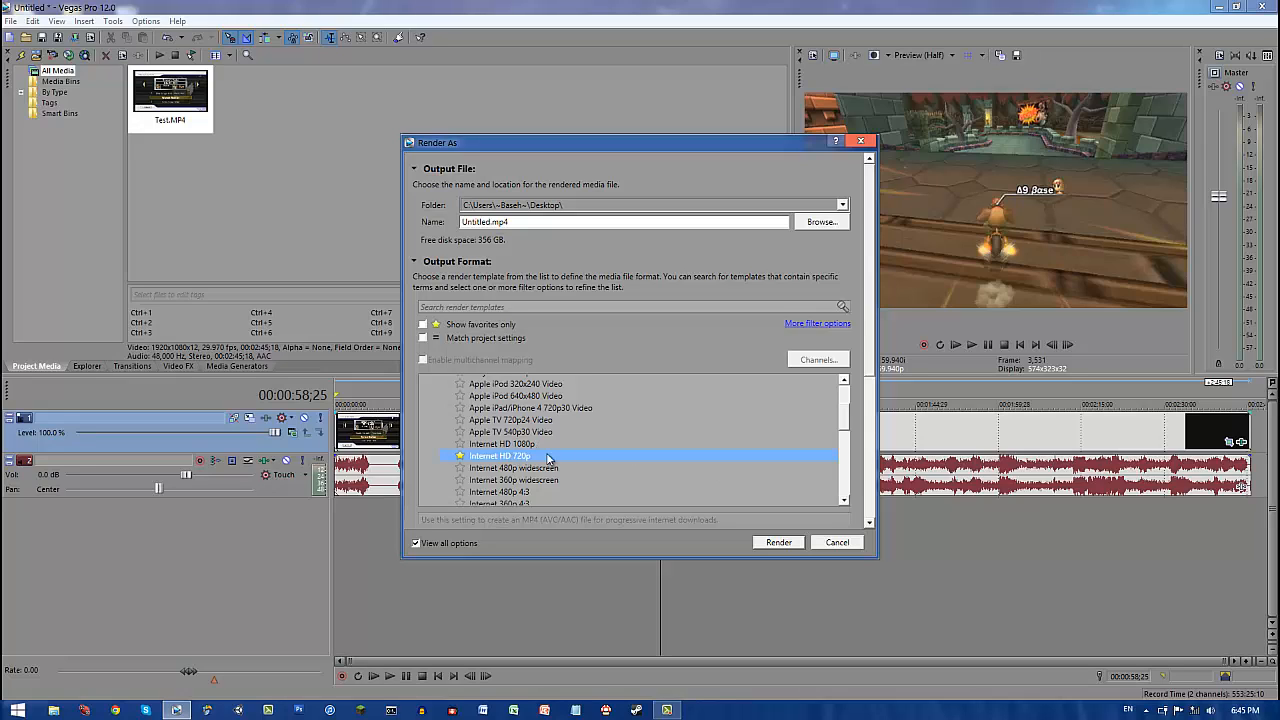
mouse_move(625, 463)
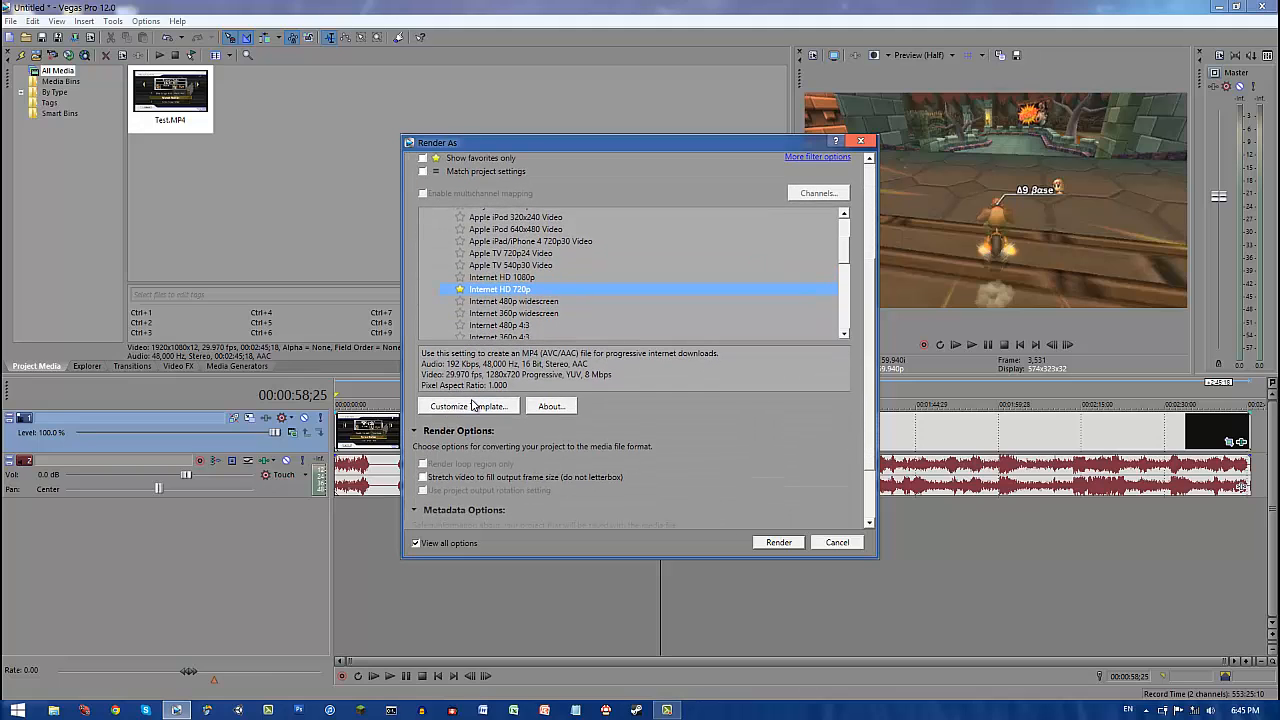
Step: Customize the 720p template: 59.940 fps, constant 20,000,000 bps bit rate, CPU-only encoding
left_click(468, 405)
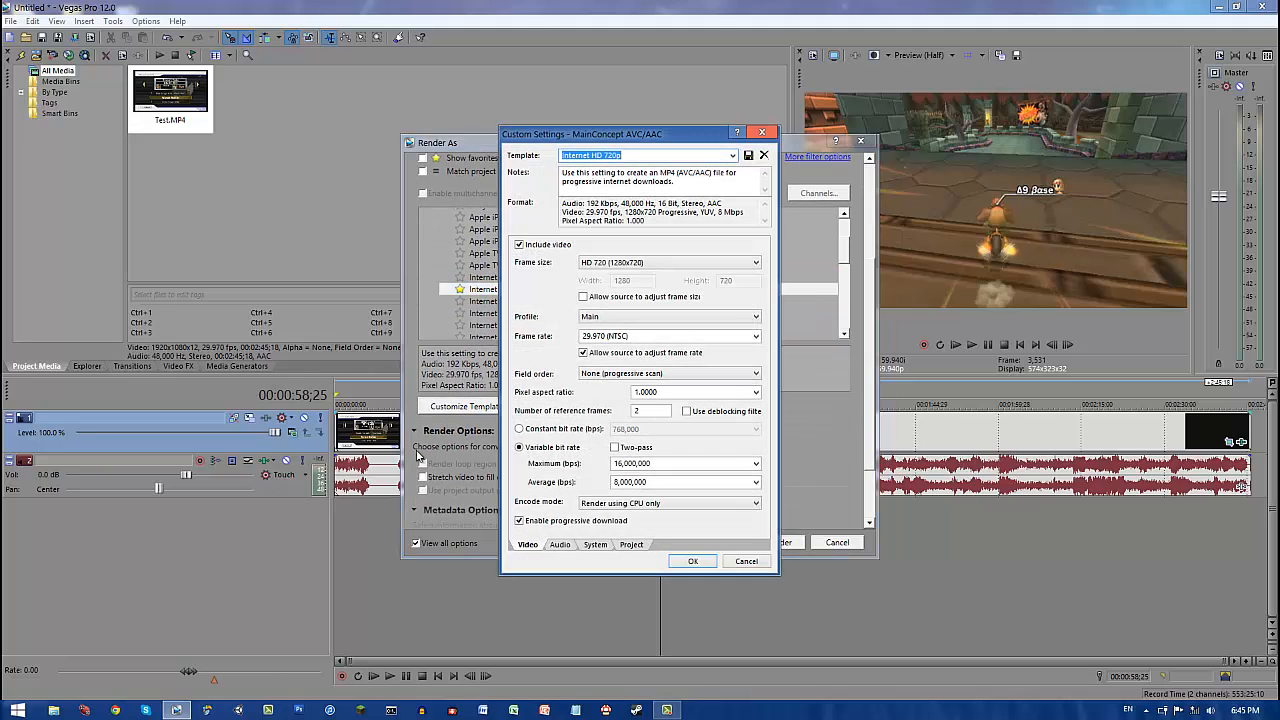
mouse_move(638, 235)
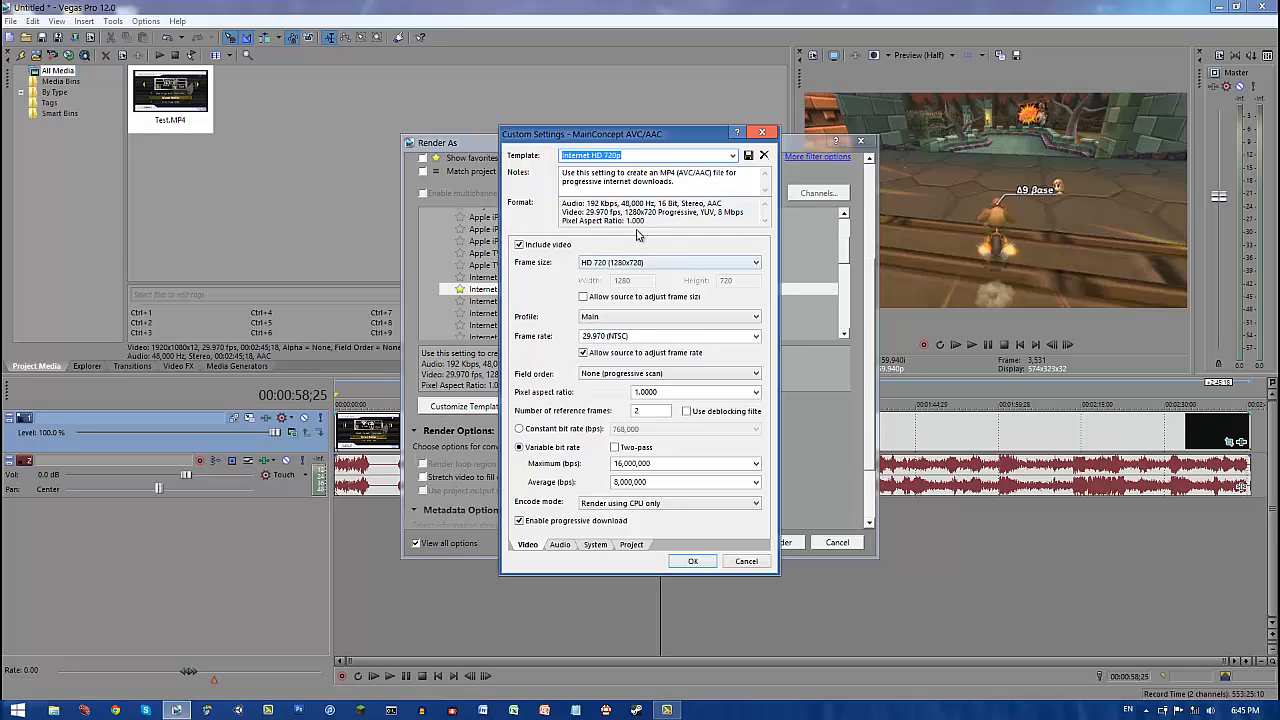
left_click(732, 155)
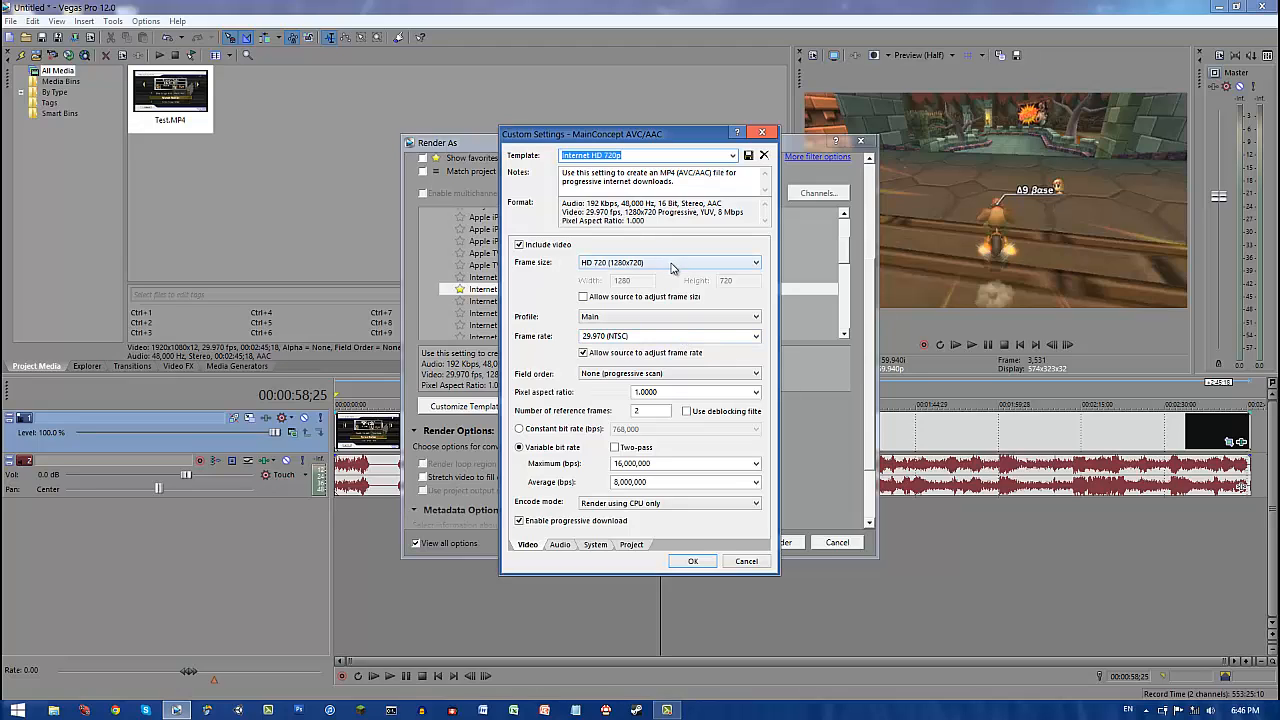
mouse_move(669, 270)
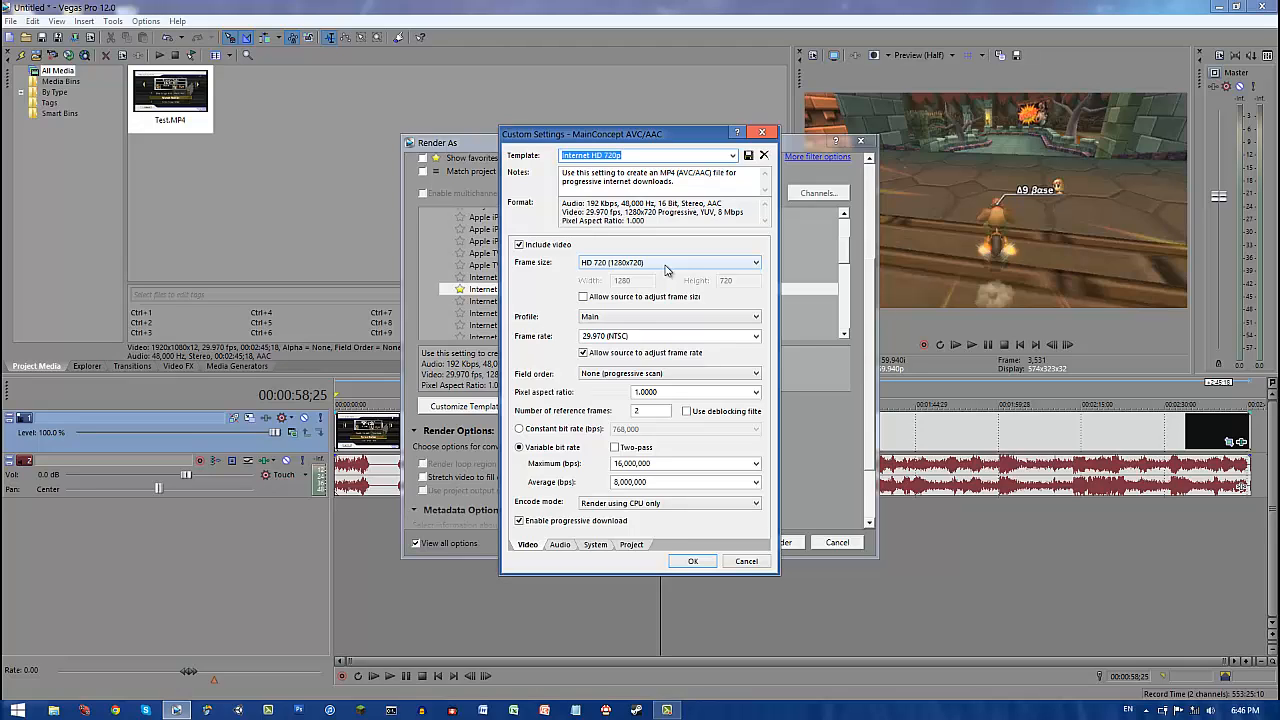
left_click(584, 297)
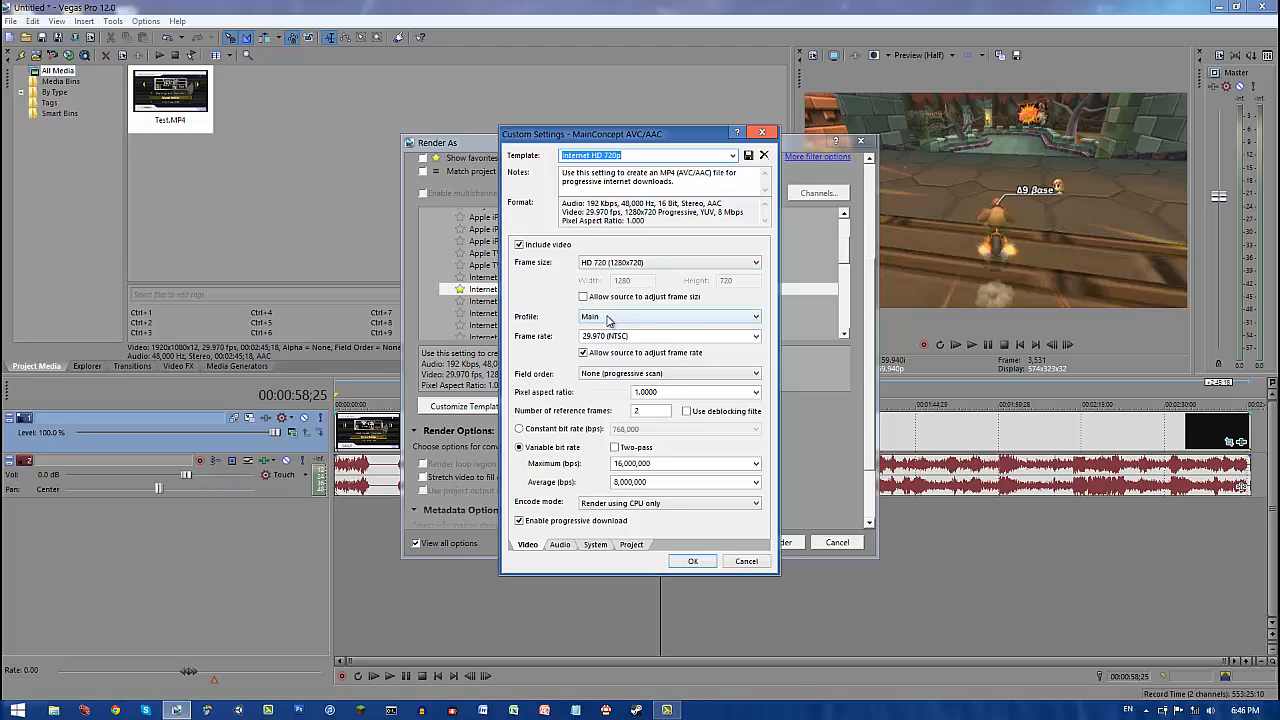
triple_click(665, 335)
type("59.940000")
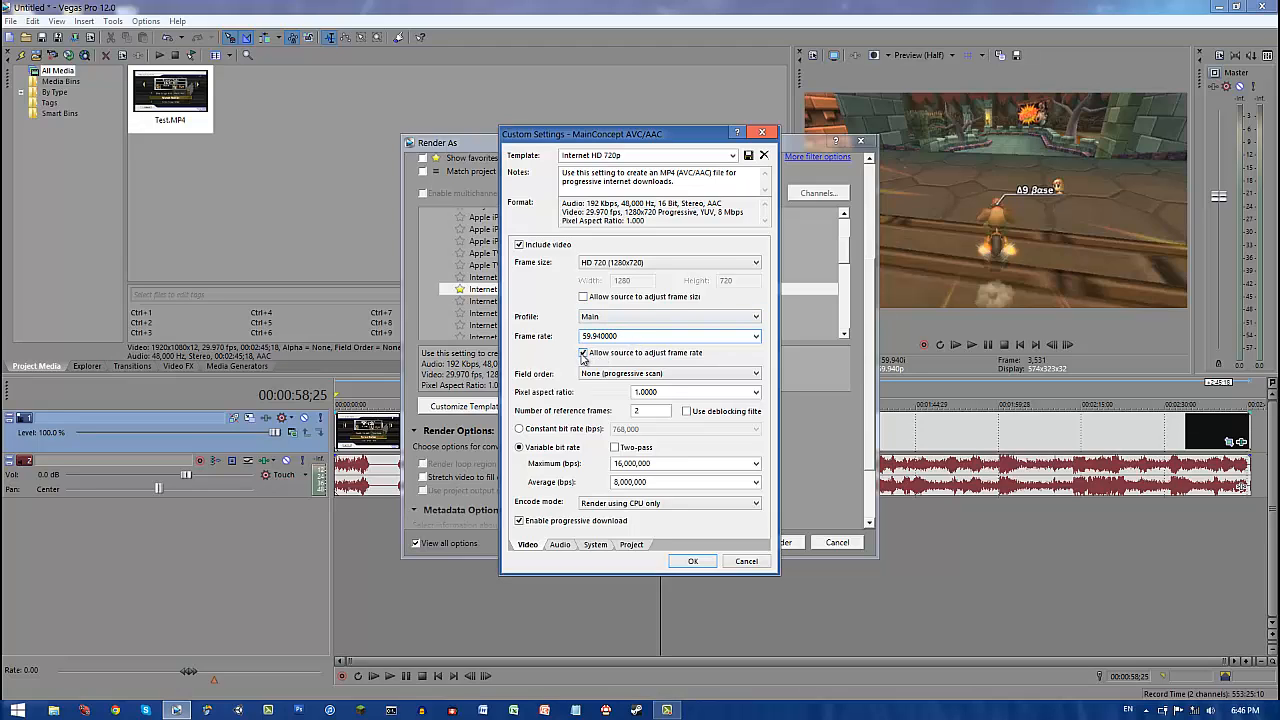
left_click(583, 352)
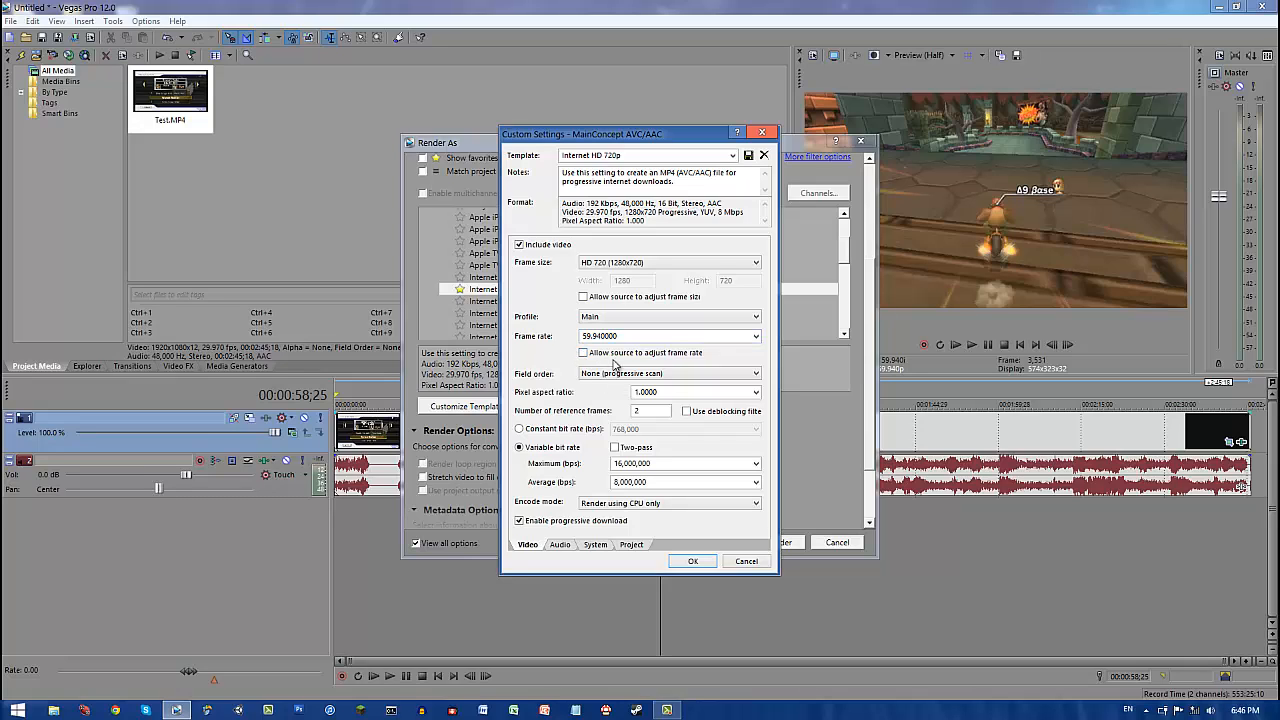
mouse_move(597, 395)
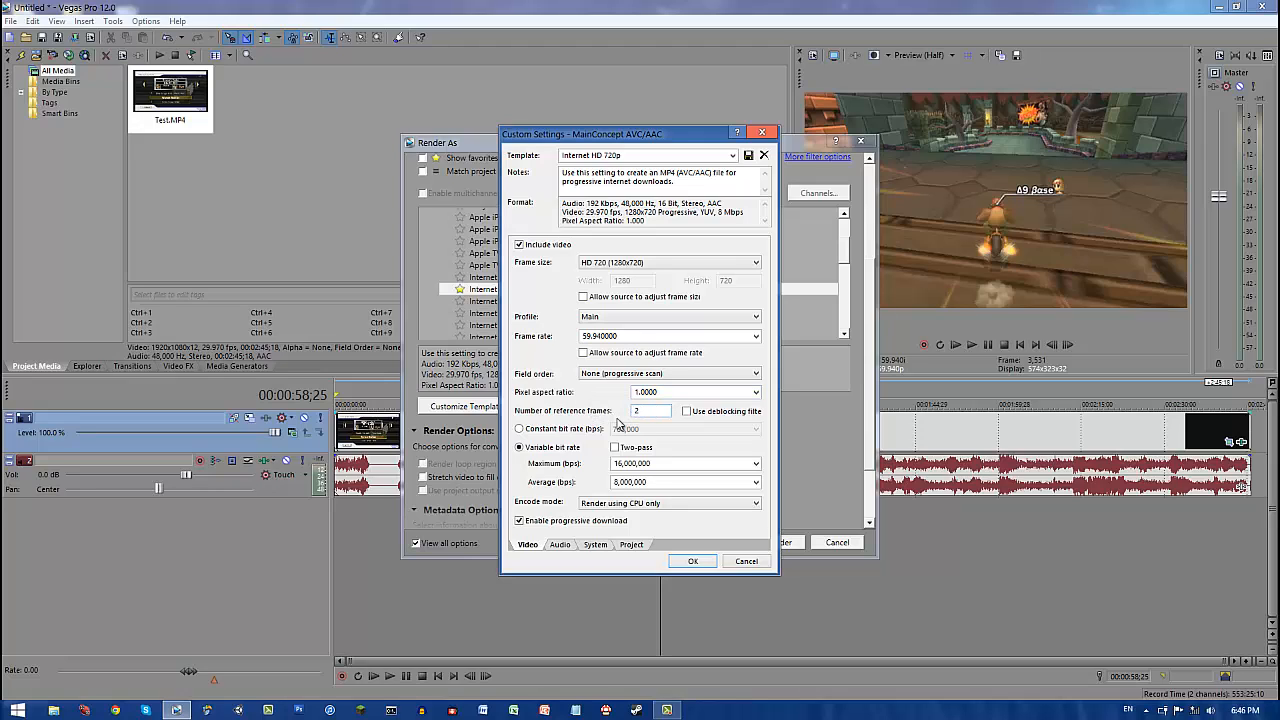
left_click(519, 429)
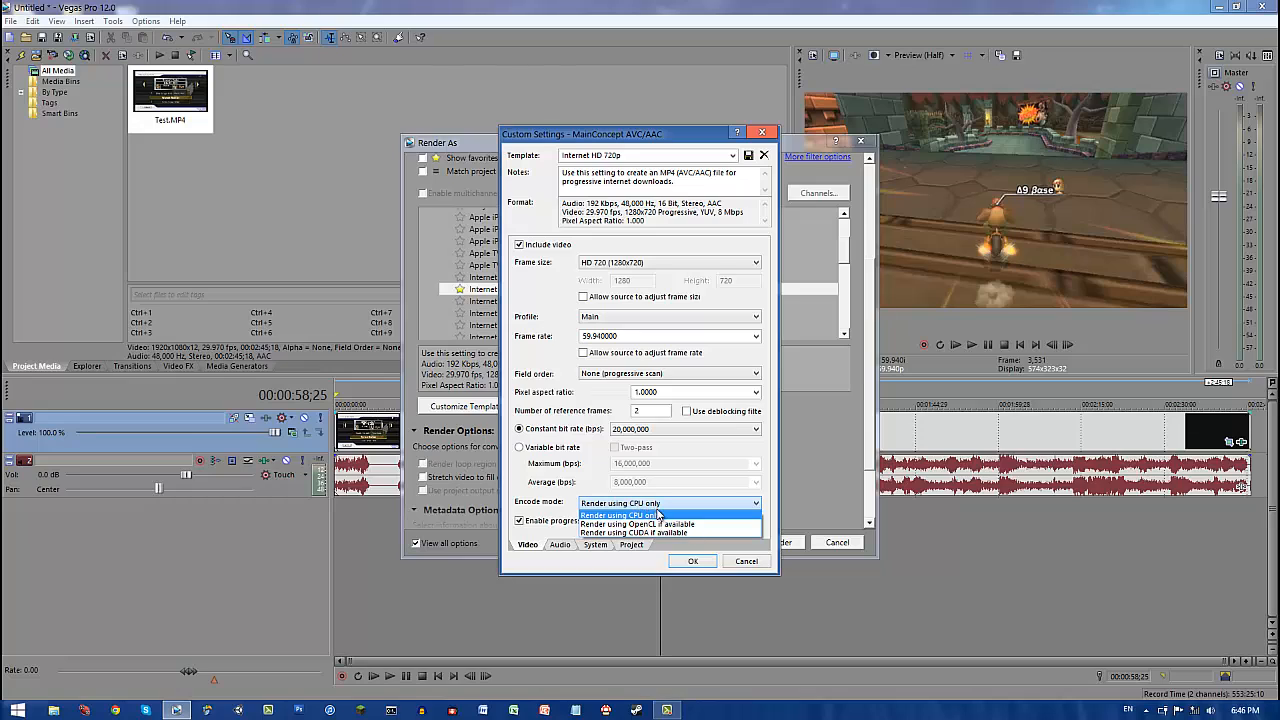
mouse_move(681, 508)
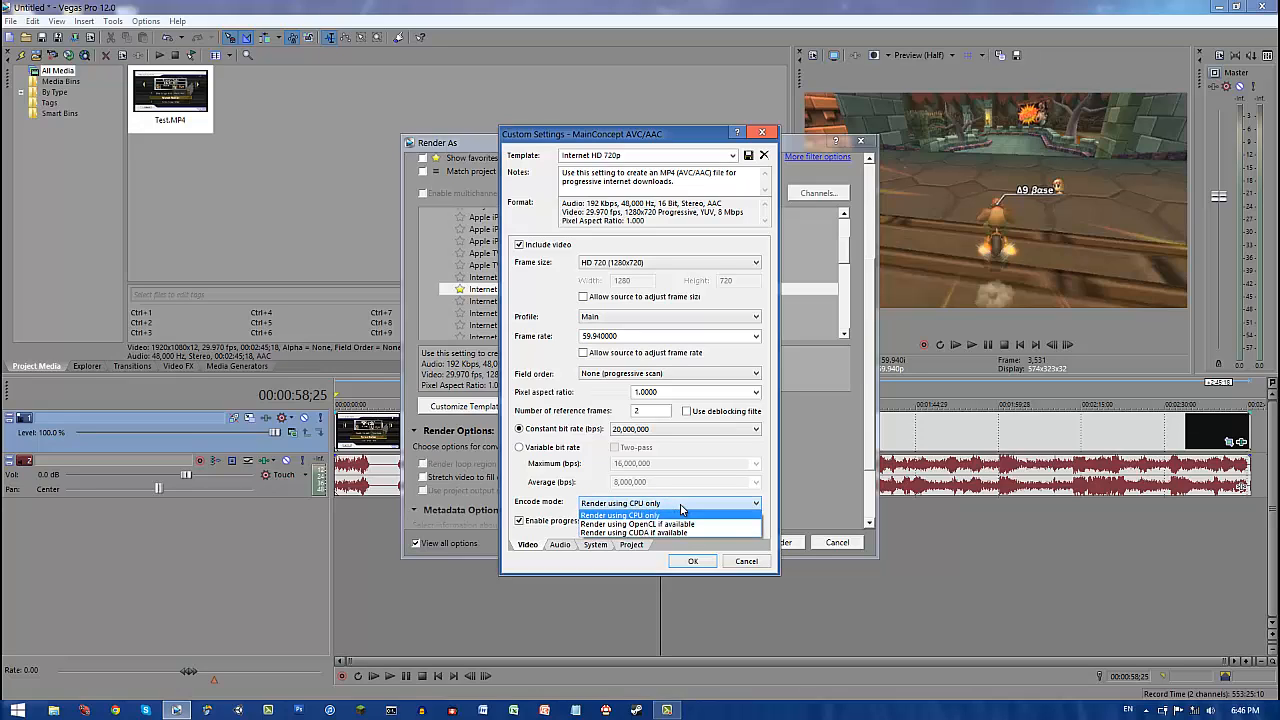
left_click(620, 515)
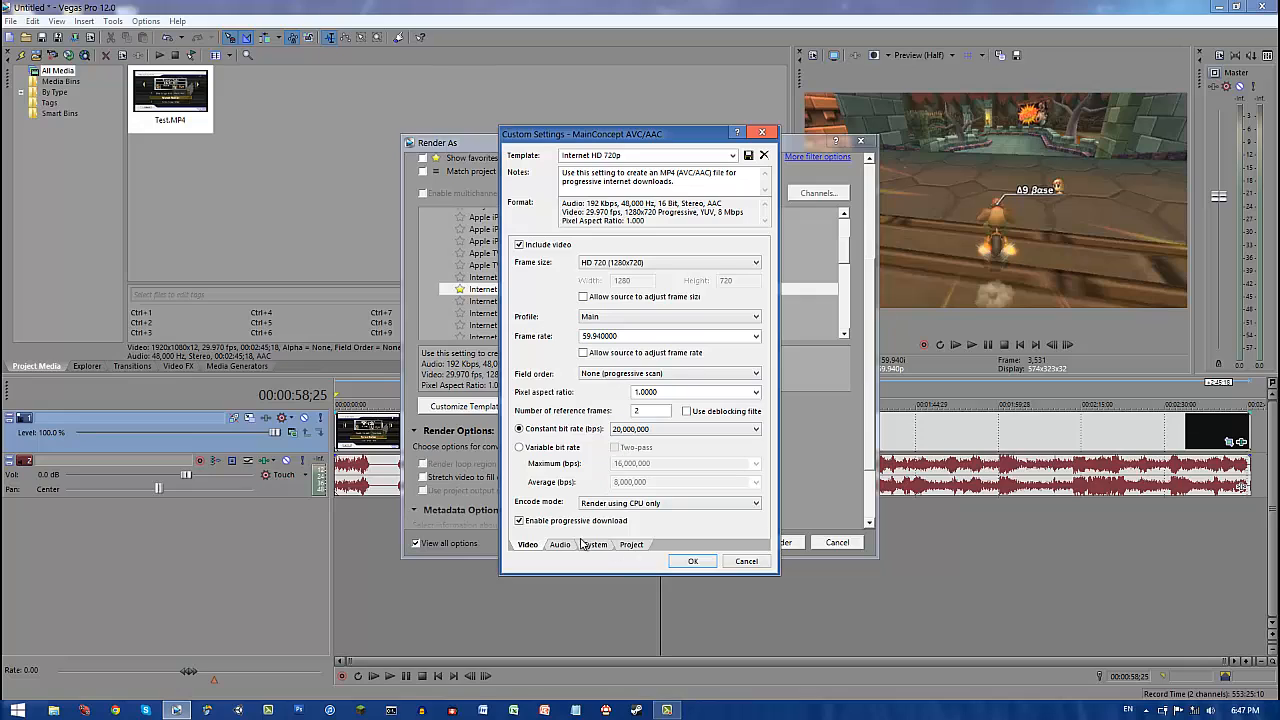
Step: Review the Audio and System (MP4 format) settings, then confirm Custom Settings
left_click(560, 544)
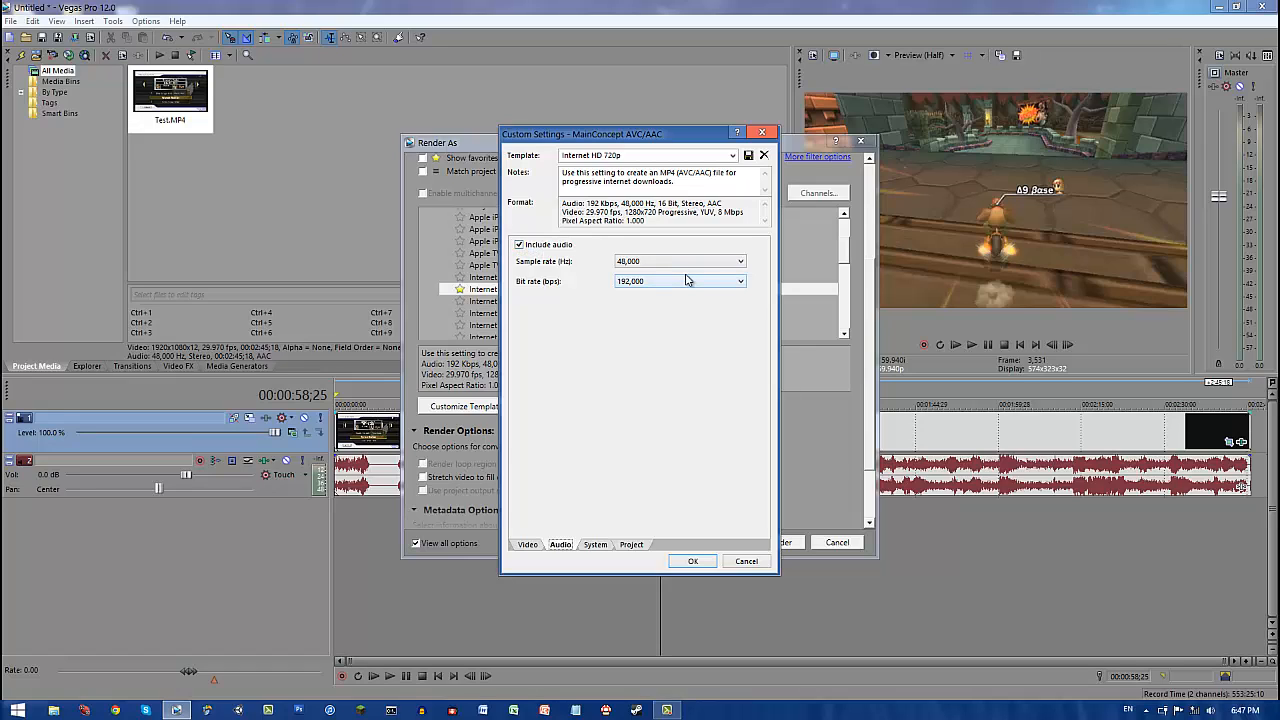
mouse_move(615, 514)
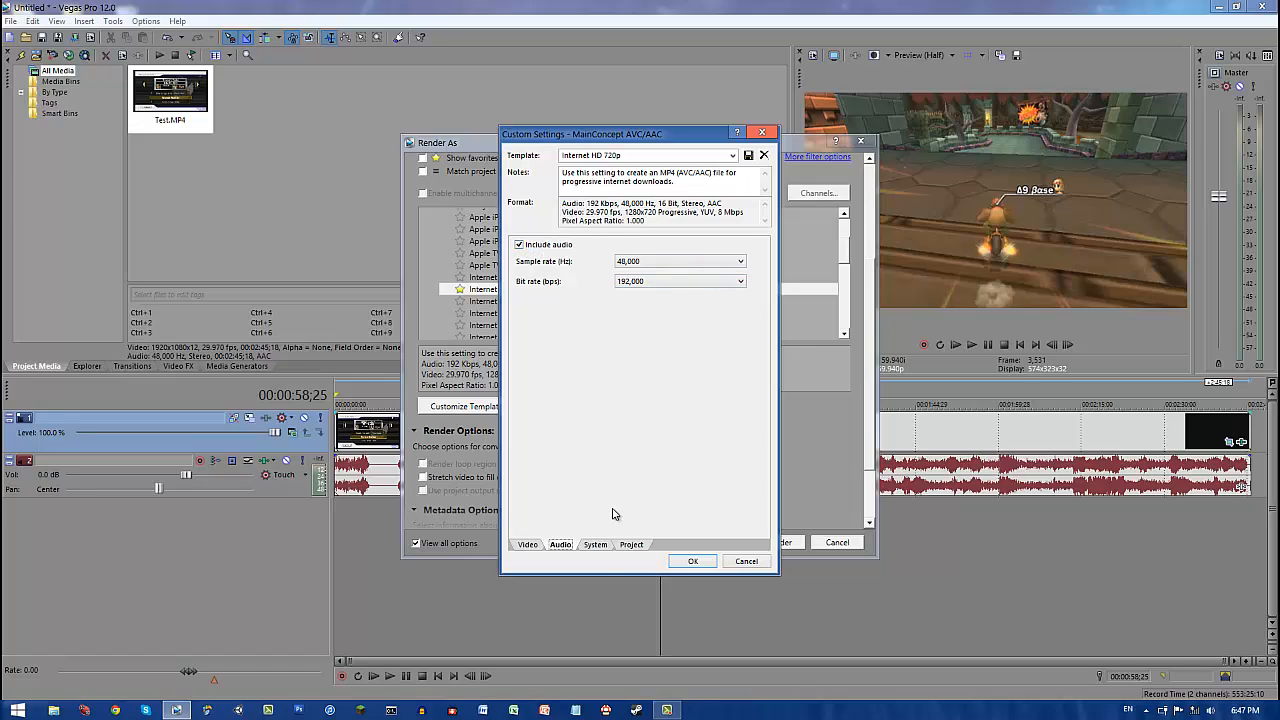
left_click(595, 544)
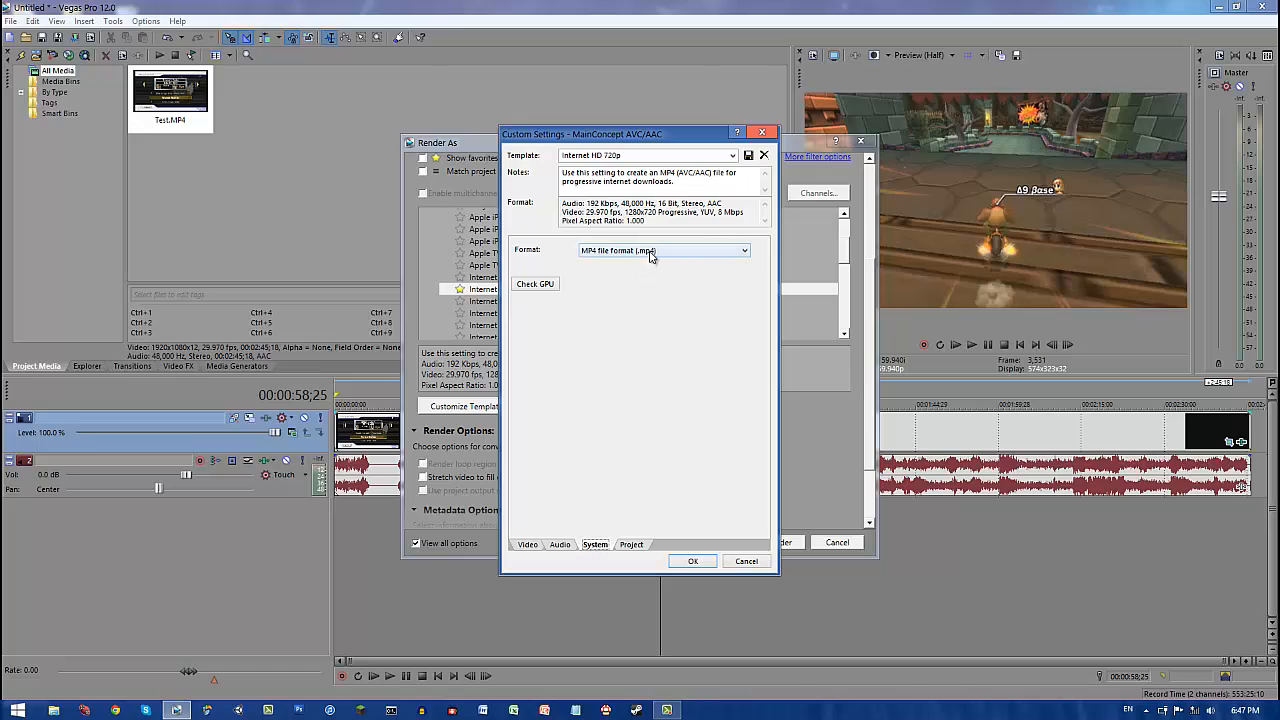
left_click(631, 544)
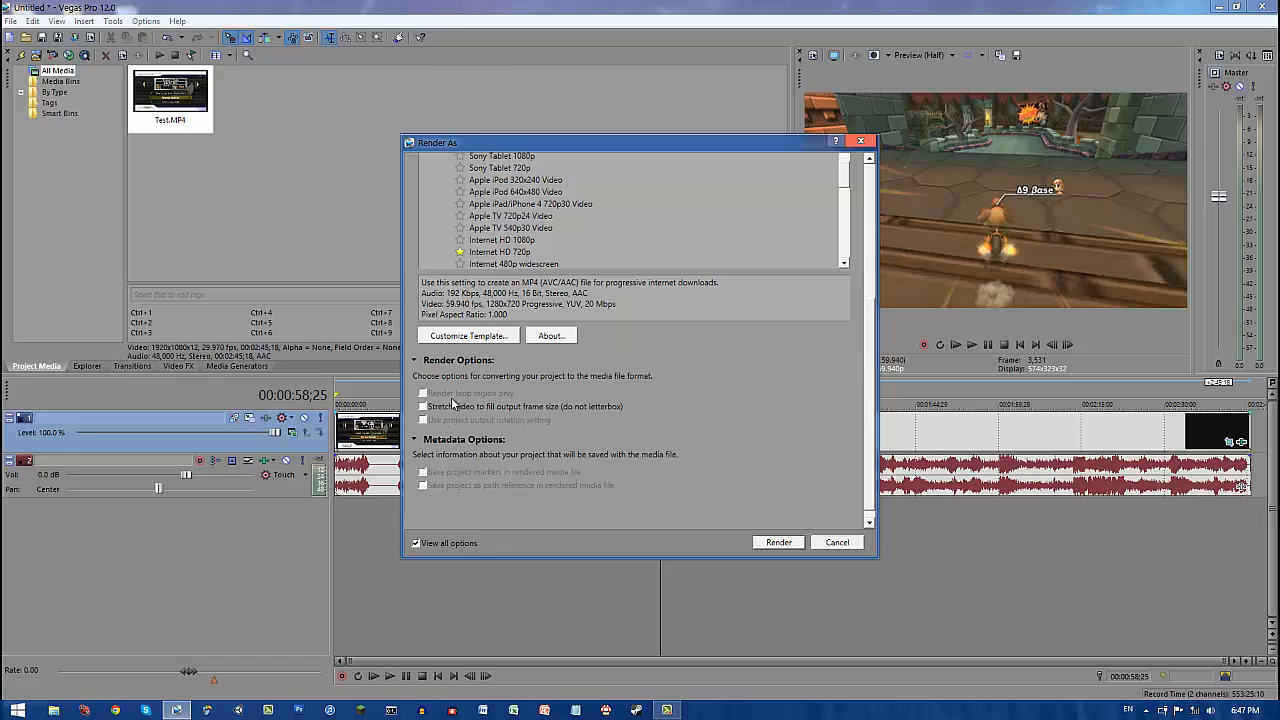
mouse_move(792, 531)
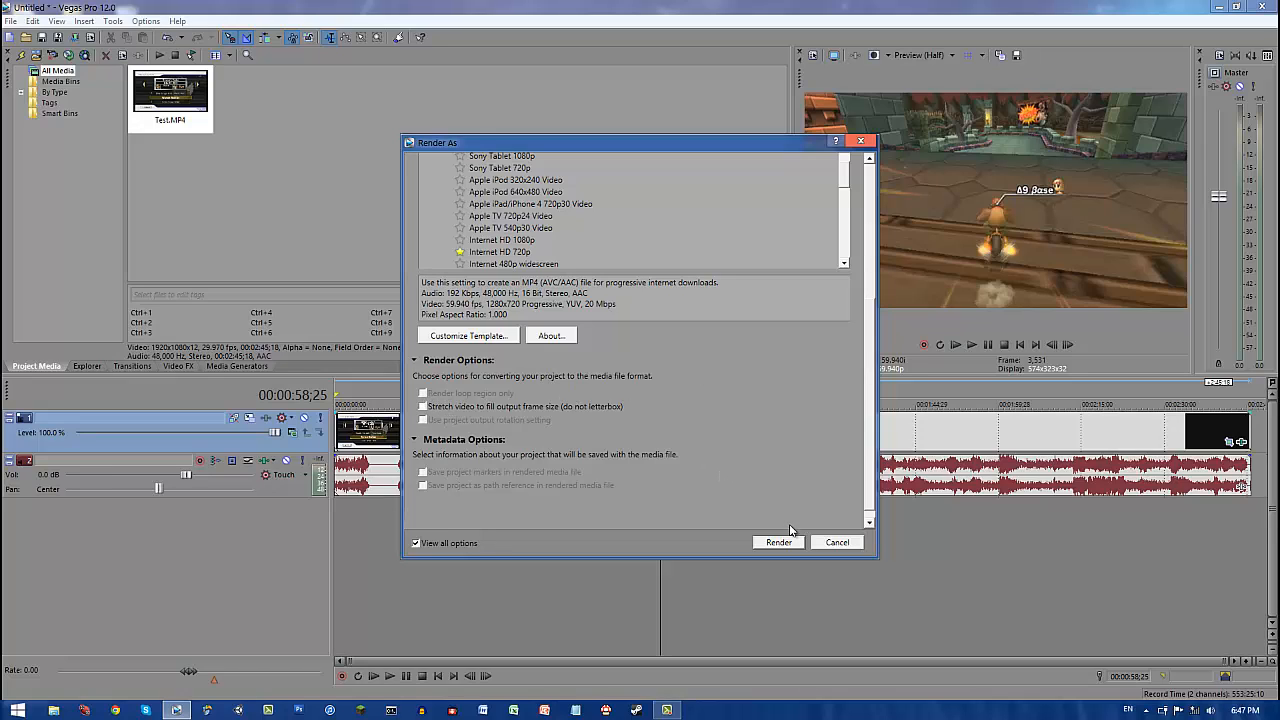
mouse_move(779, 547)
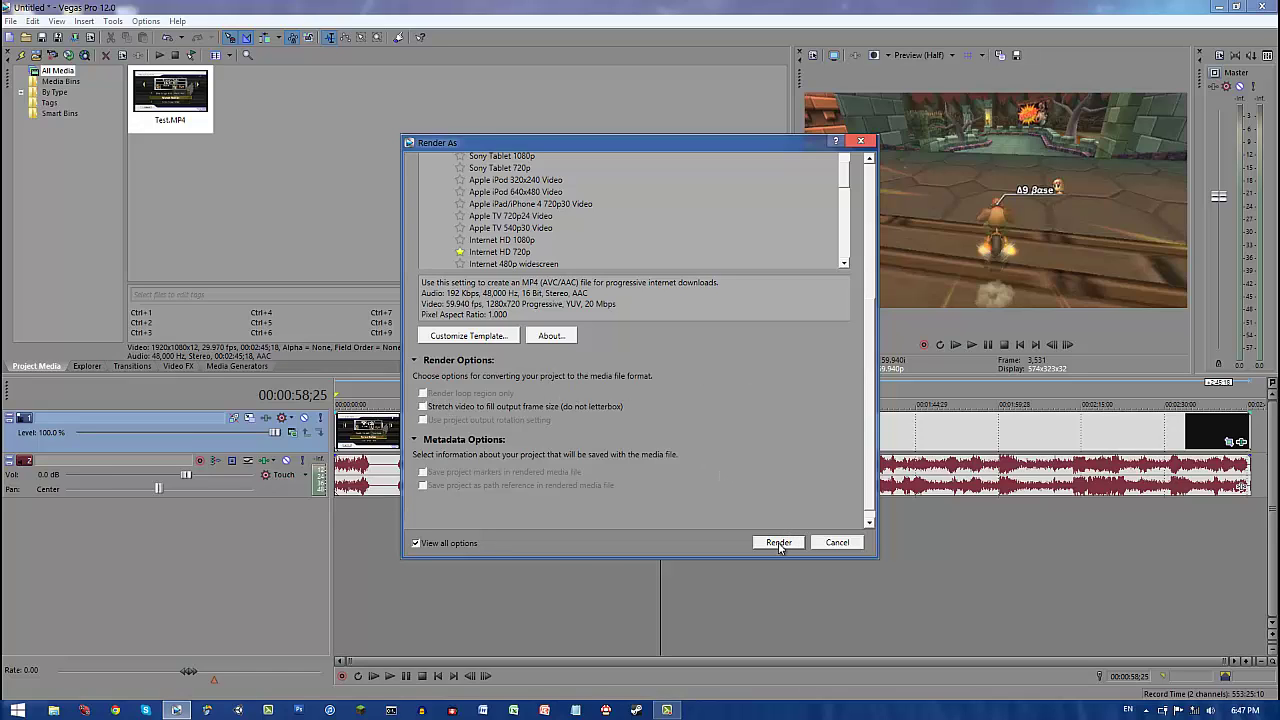
Step: Start rendering the project to Untitled.mp4 with the customized 720p settings
left_click(778, 542)
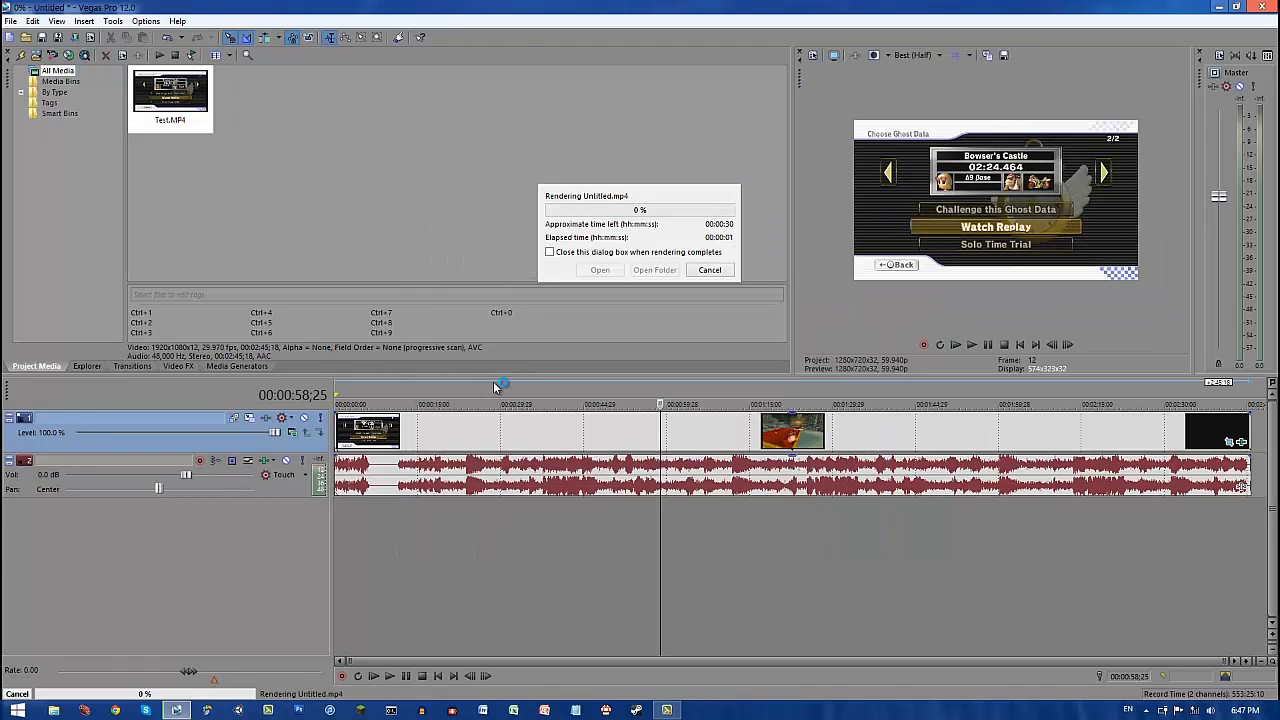
mouse_move(680, 546)
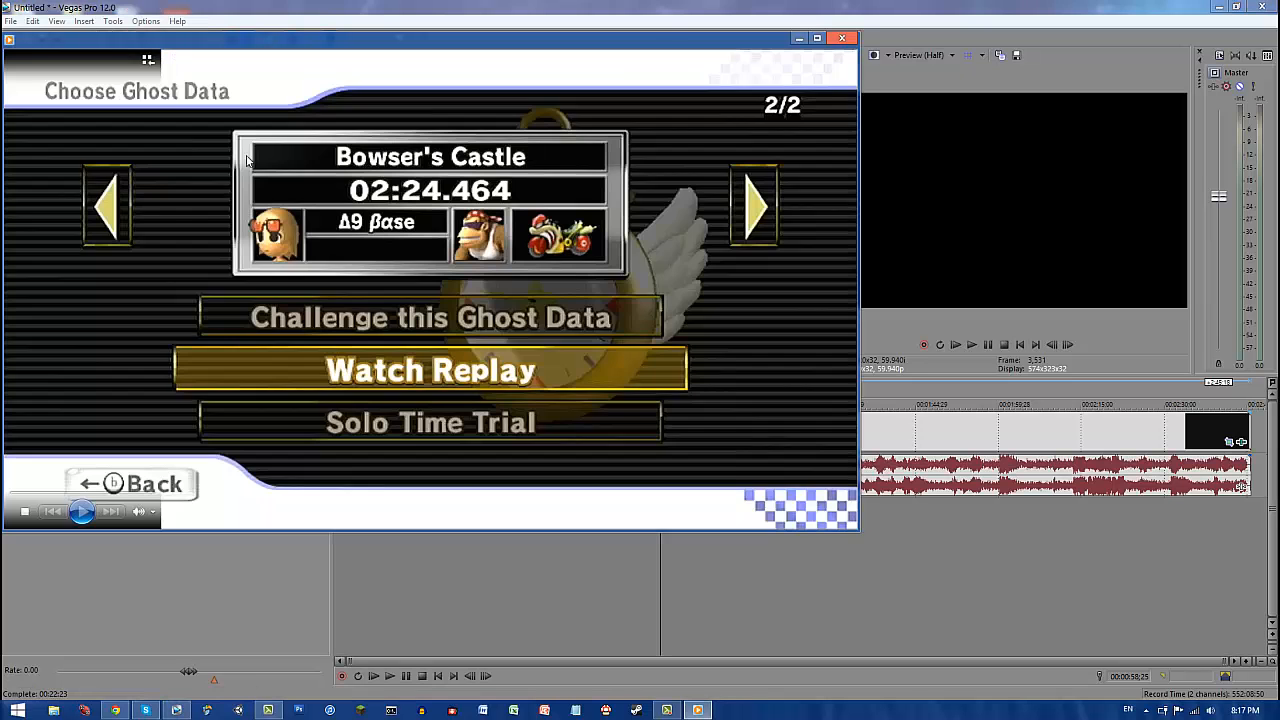
Step: Play Untitled.mp4, skip ahead to about 00:48 of race footage, then close the player
left_click(81, 511)
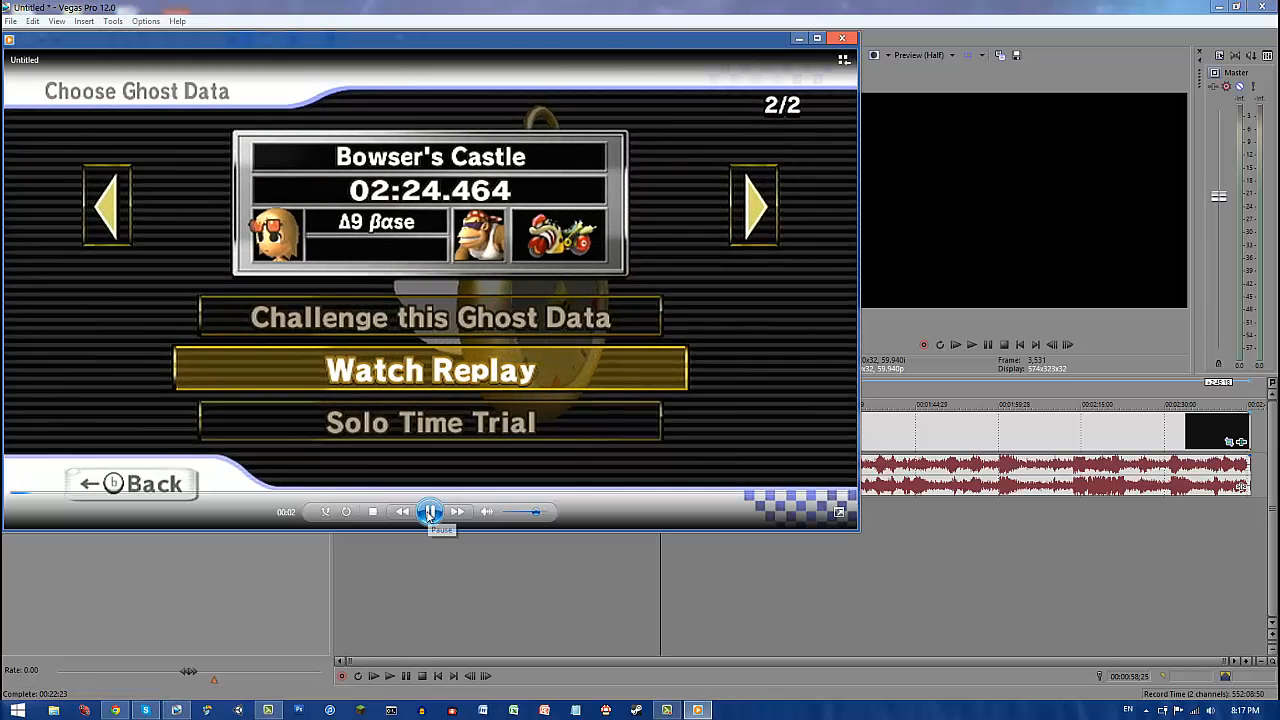
left_click(430, 511)
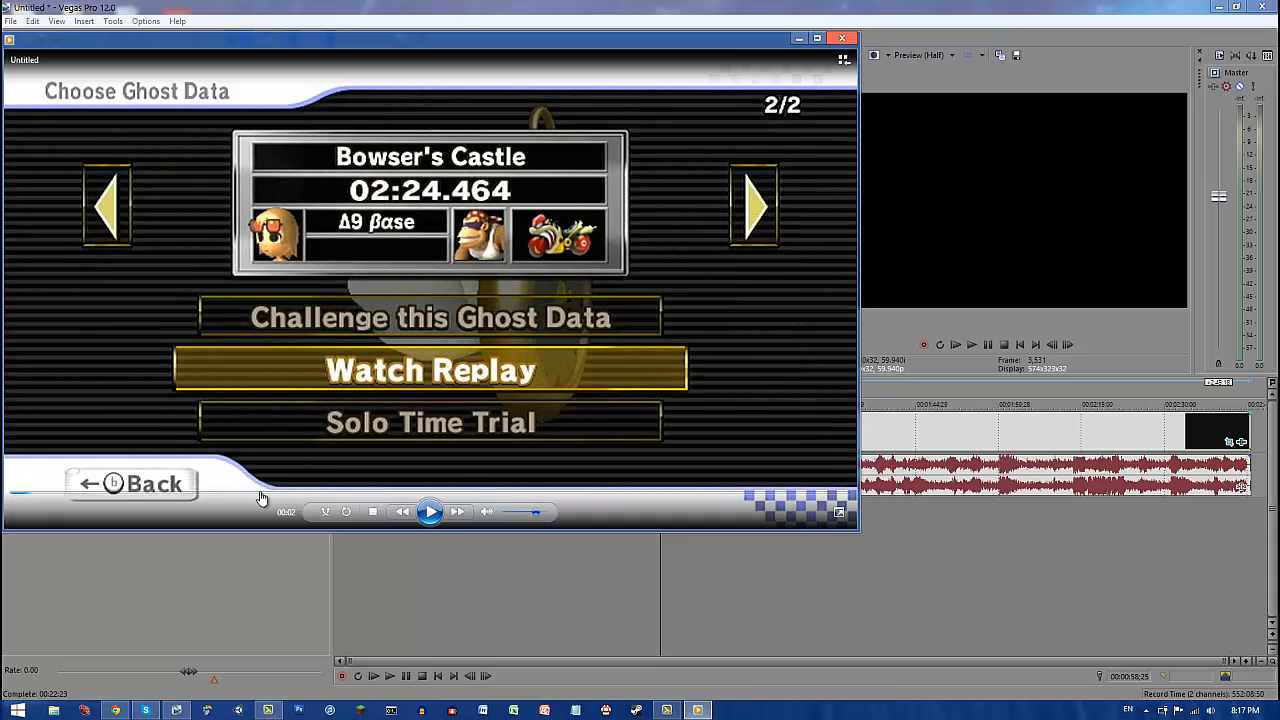
left_click(290, 511)
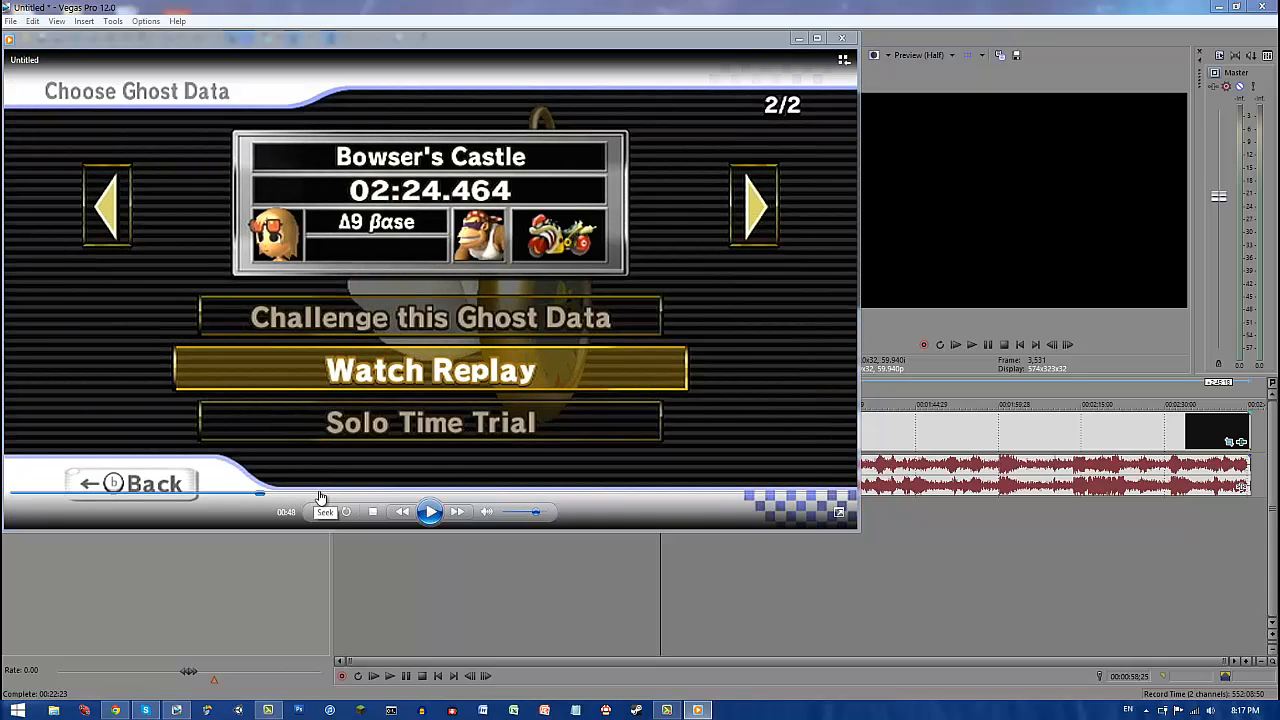
left_click(430, 511)
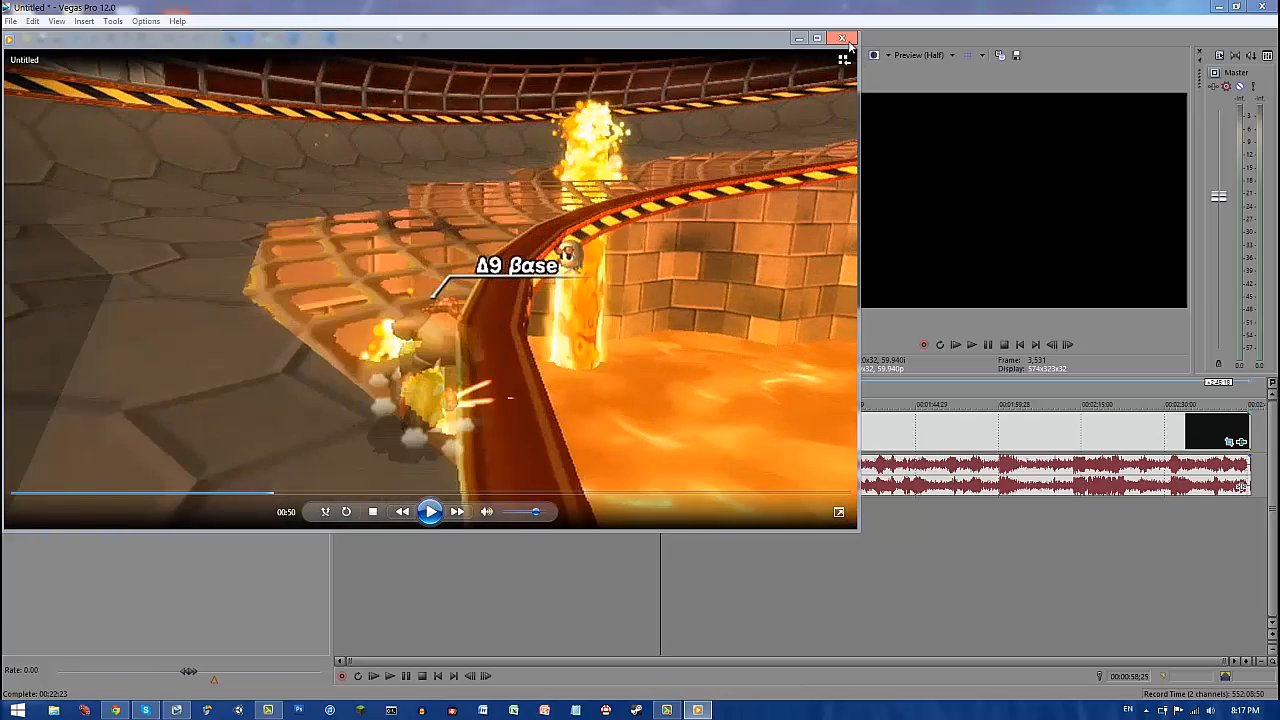
left_click(842, 38)
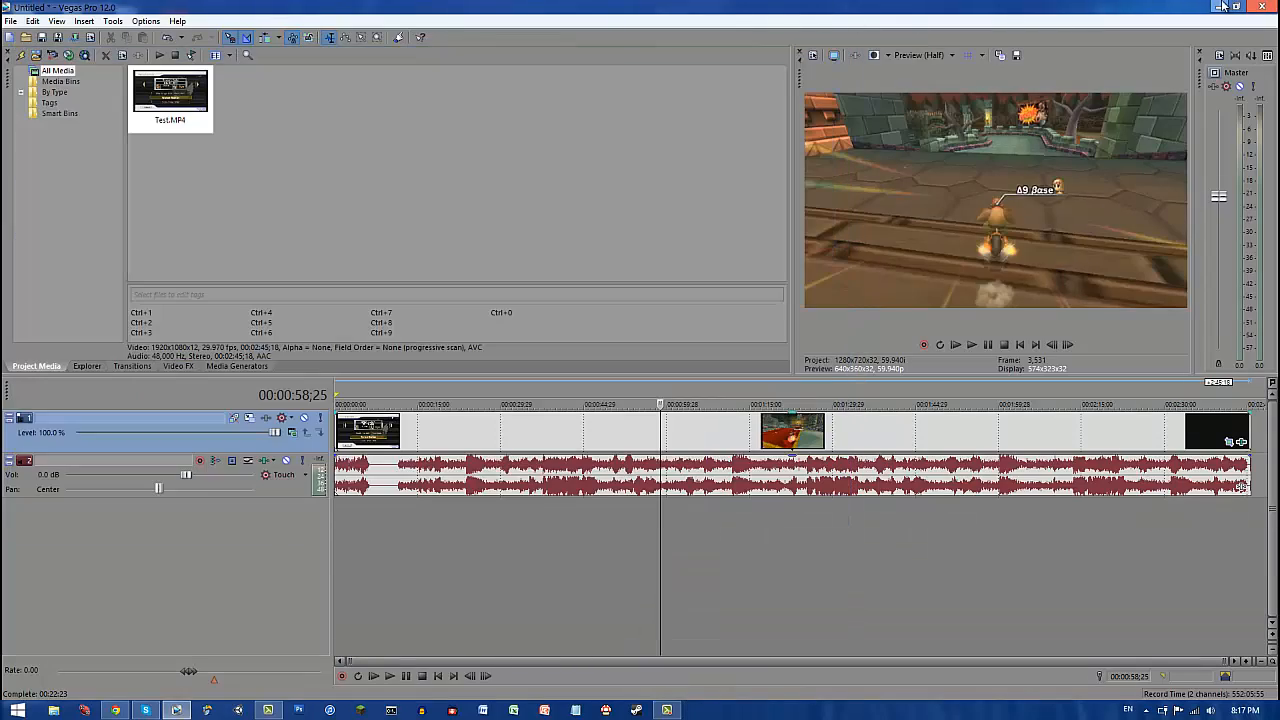
Step: Minimize Vegas Pro to reveal the desktop with the Untitled.mp4 icon
left_click(1233, 7)
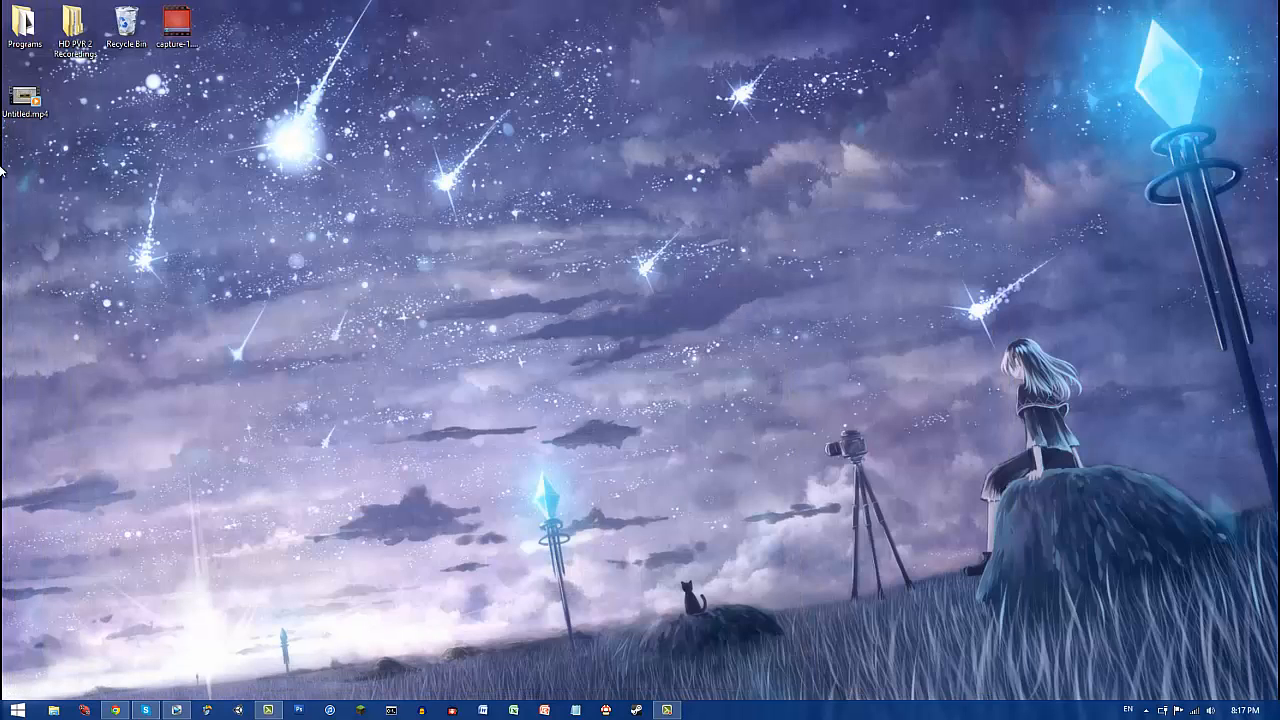
mouse_move(275, 308)
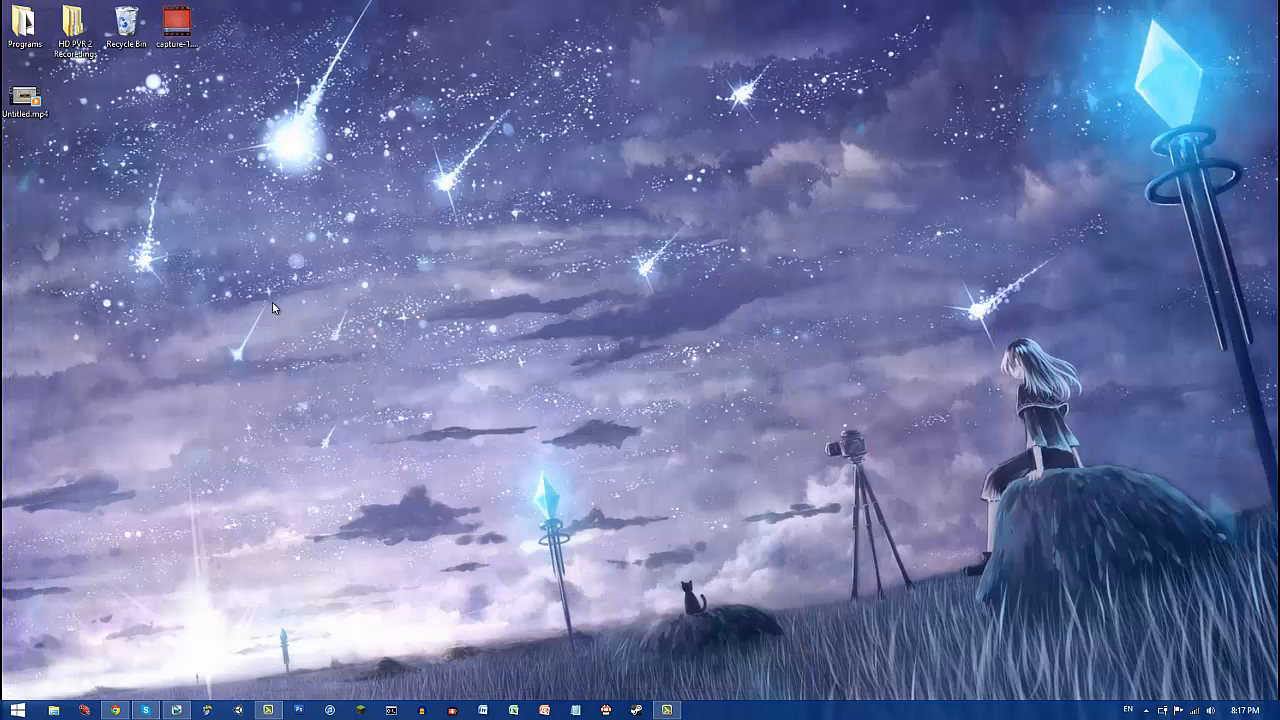
mouse_move(268, 297)
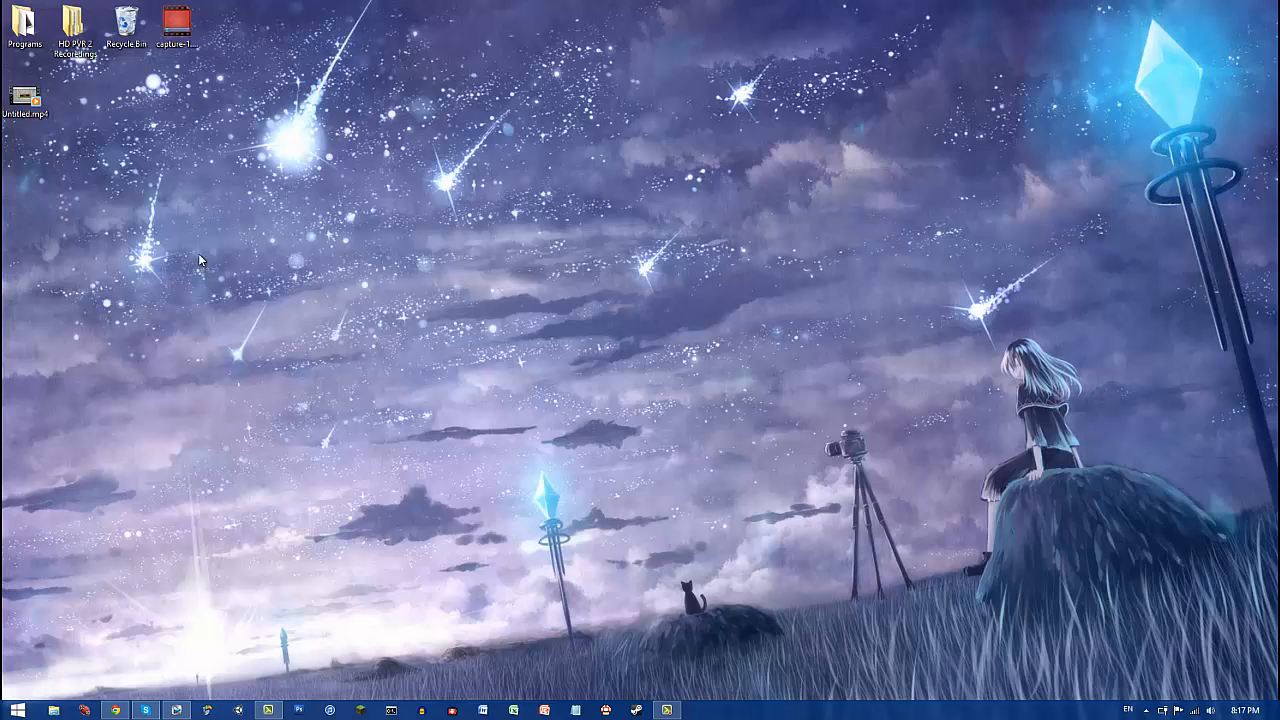
mouse_move(133, 210)
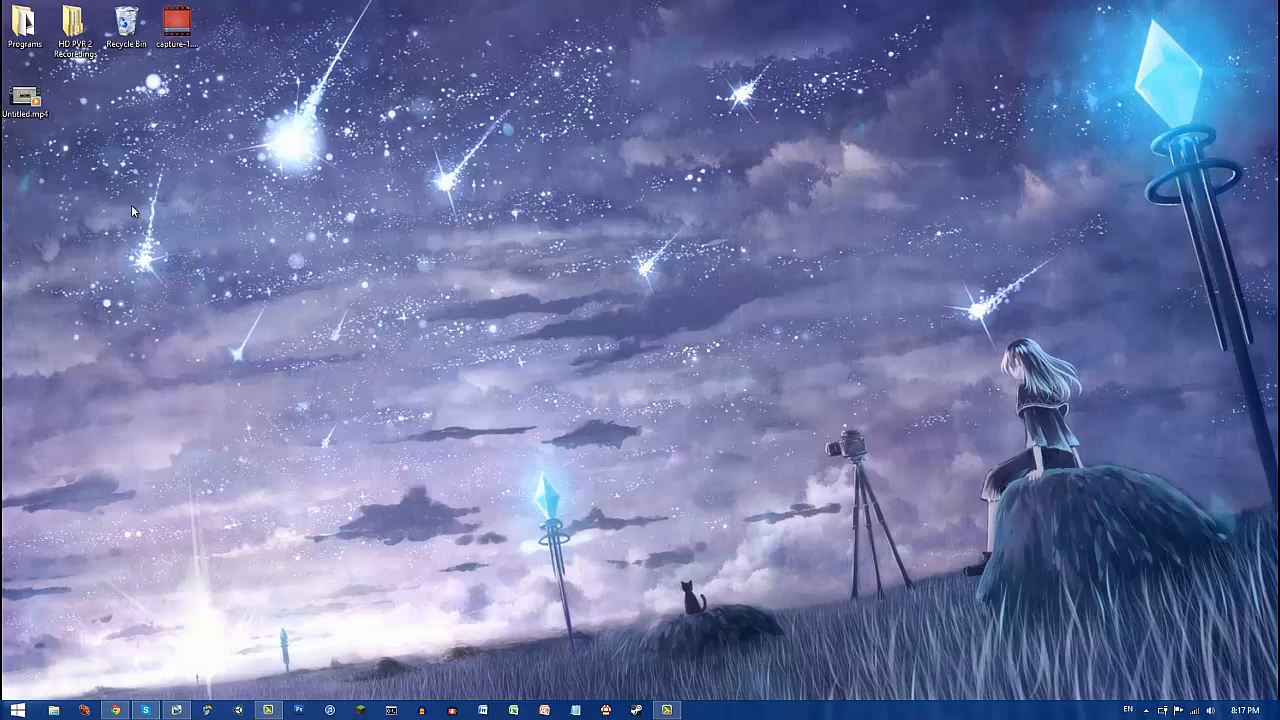
mouse_move(5, 30)
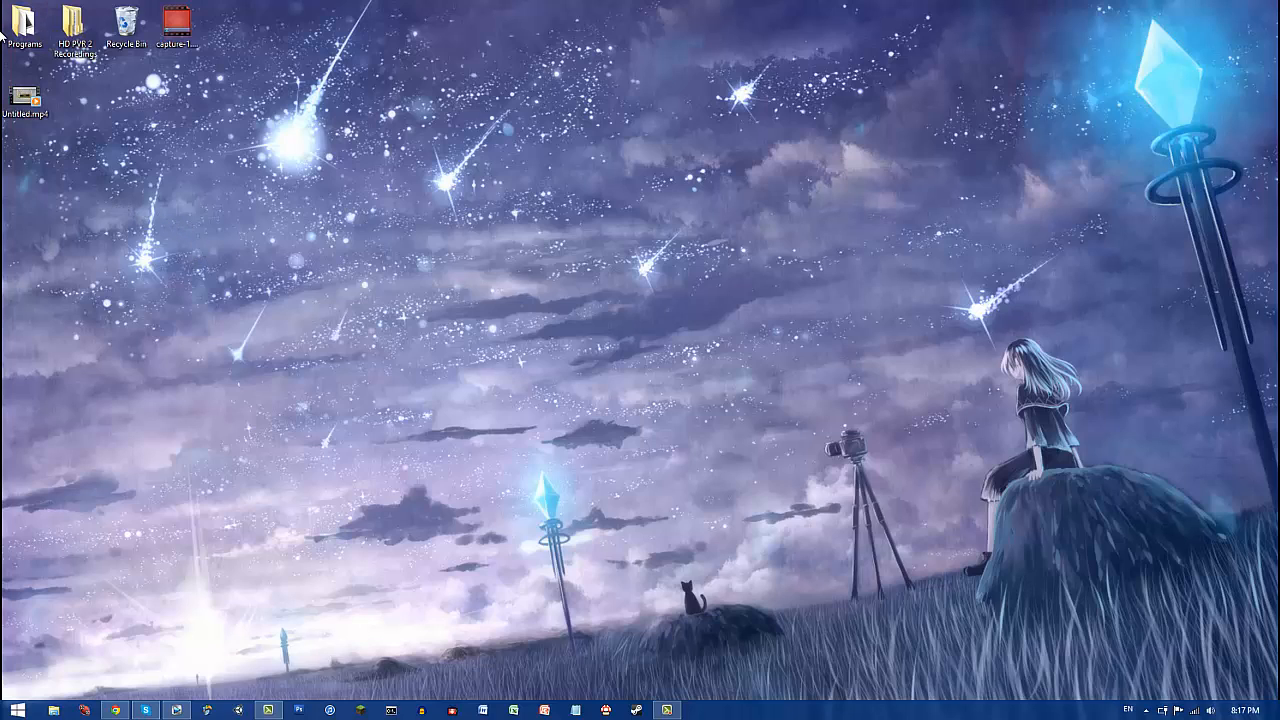
mouse_move(37, 167)
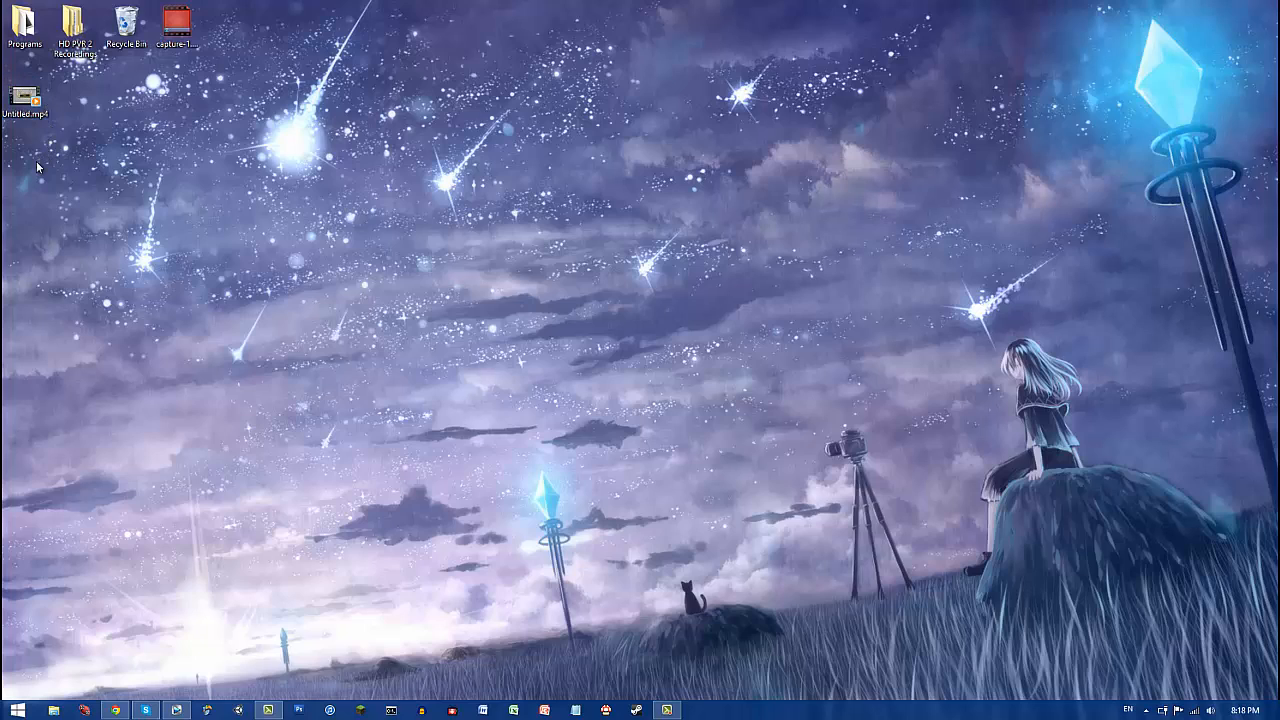
mouse_move(58, 180)
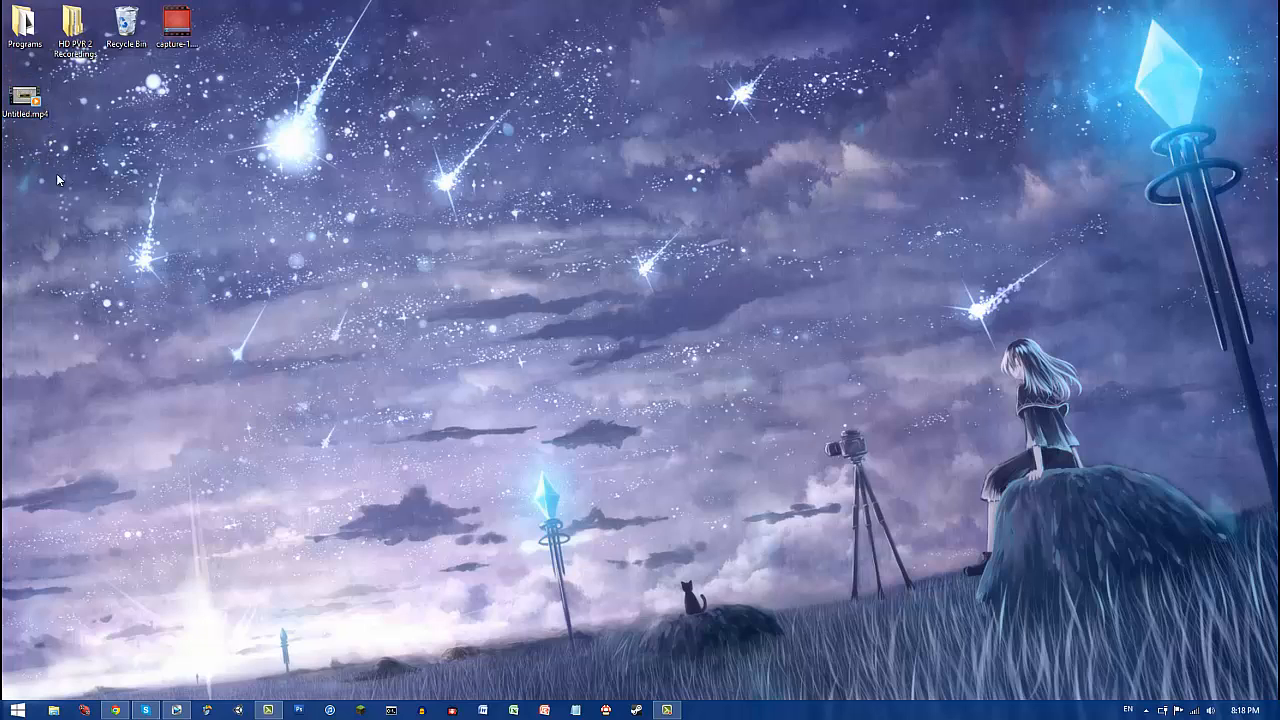
mouse_move(437, 477)
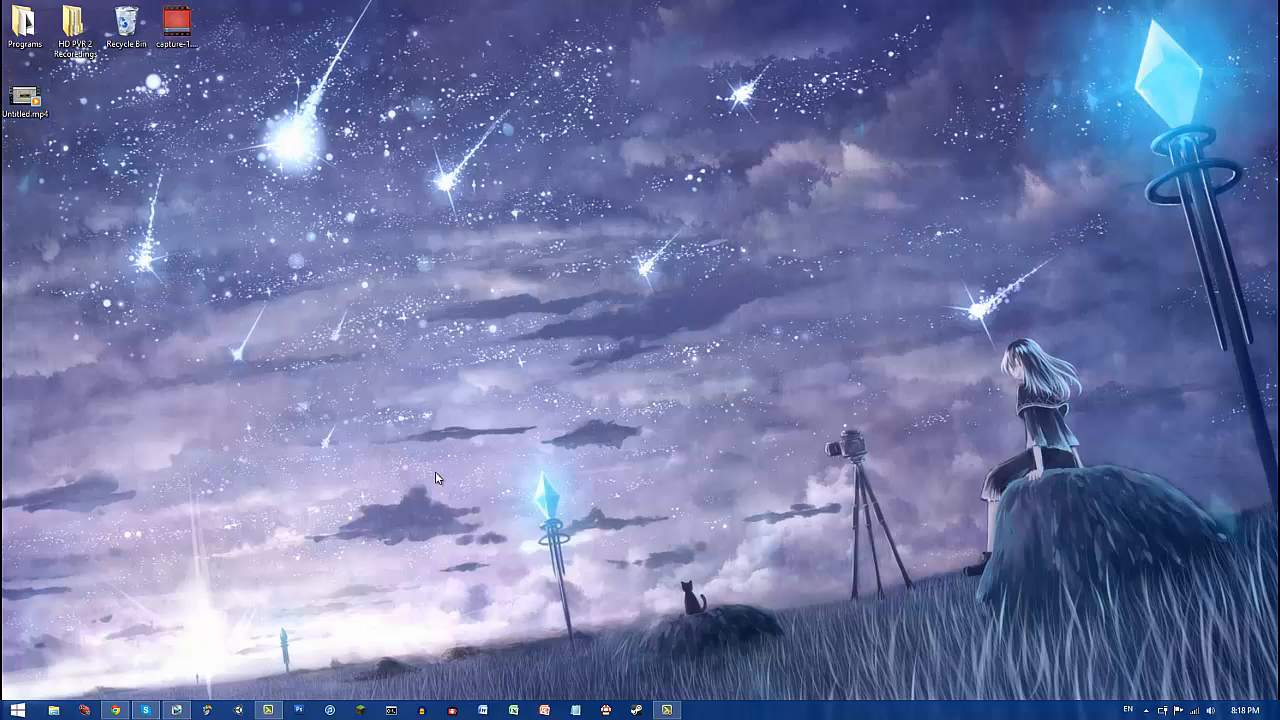
mouse_move(426, 463)
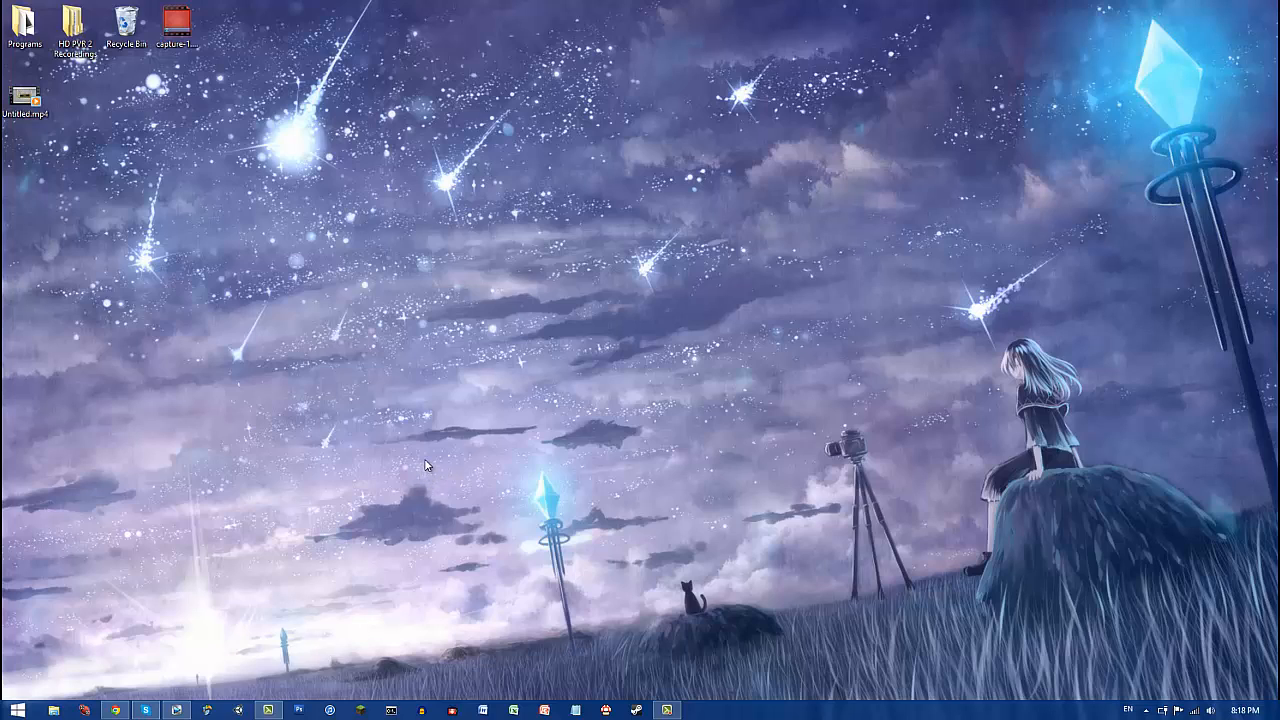